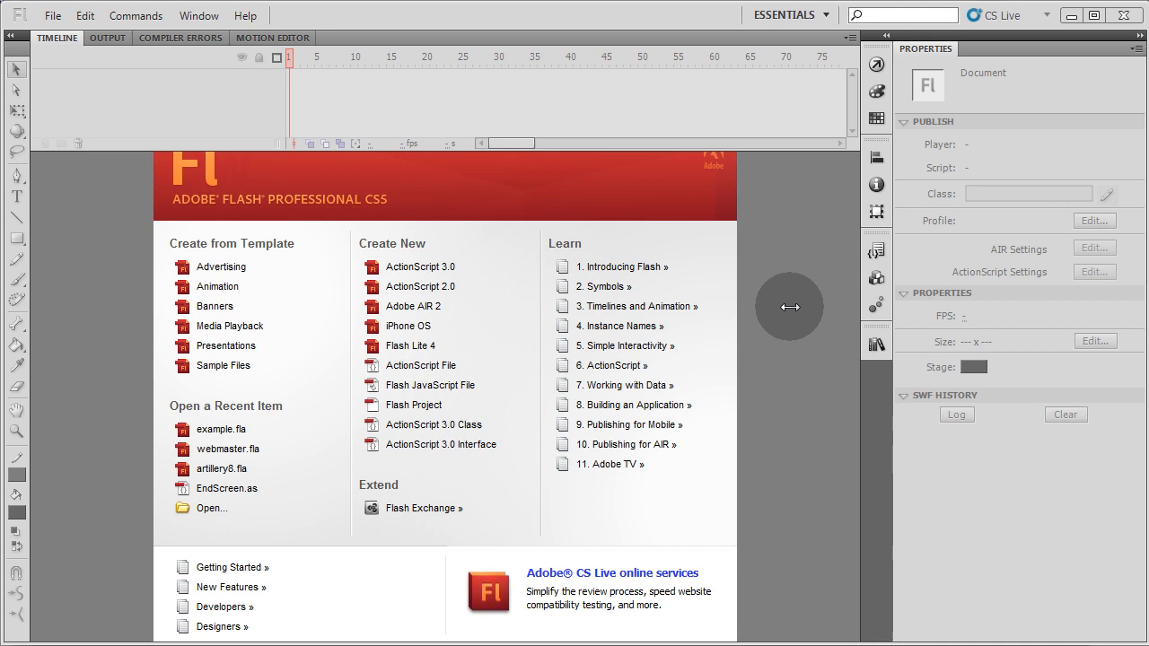
{"action": "mouse_move", "coordinate": [752, 295]}
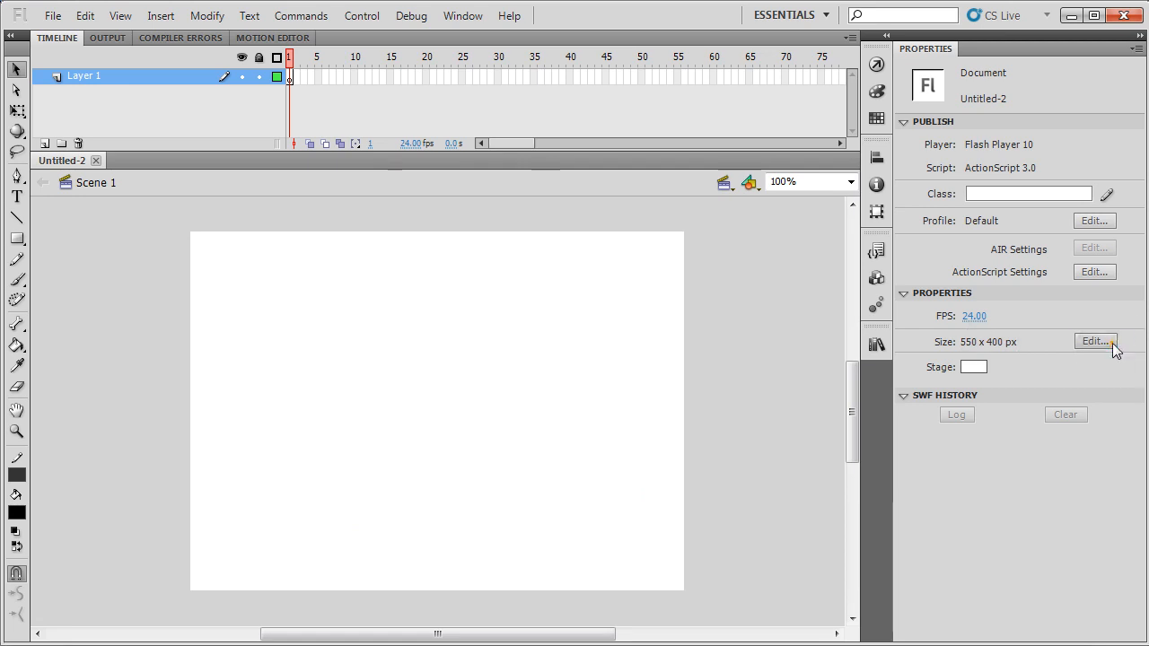
Set the document to 900 × 600 px with a black background at 30 fps.
{"action": "left_click", "coordinate": [1094, 341]}
{"action": "type", "text": "60"}
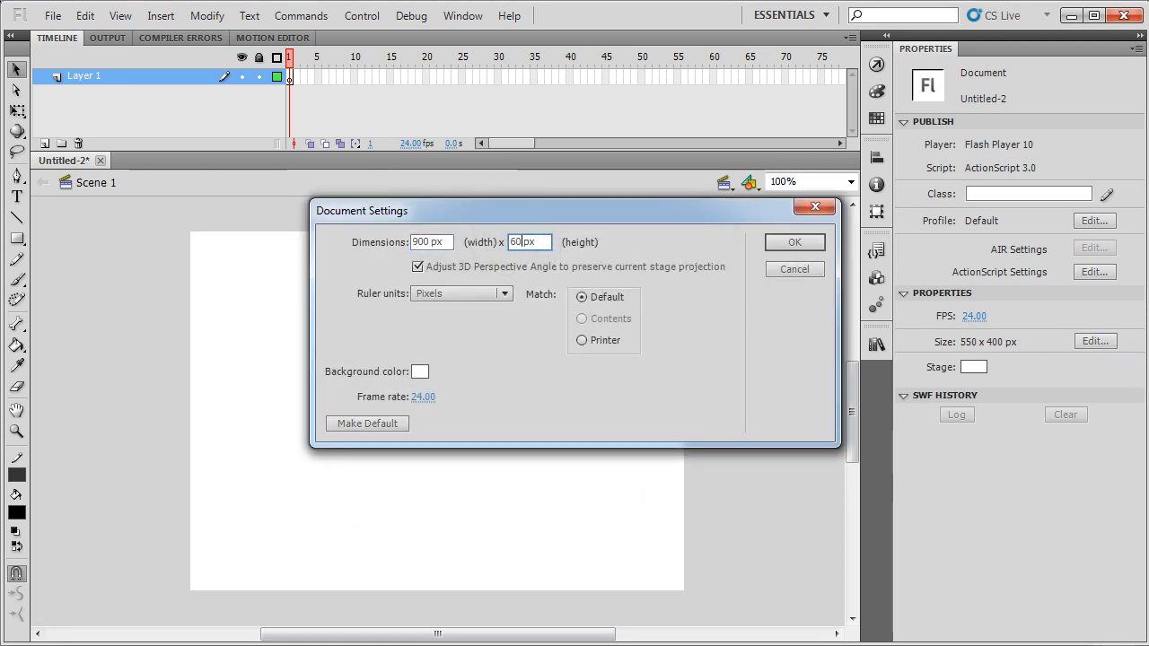
{"action": "left_click", "coordinate": [419, 371]}
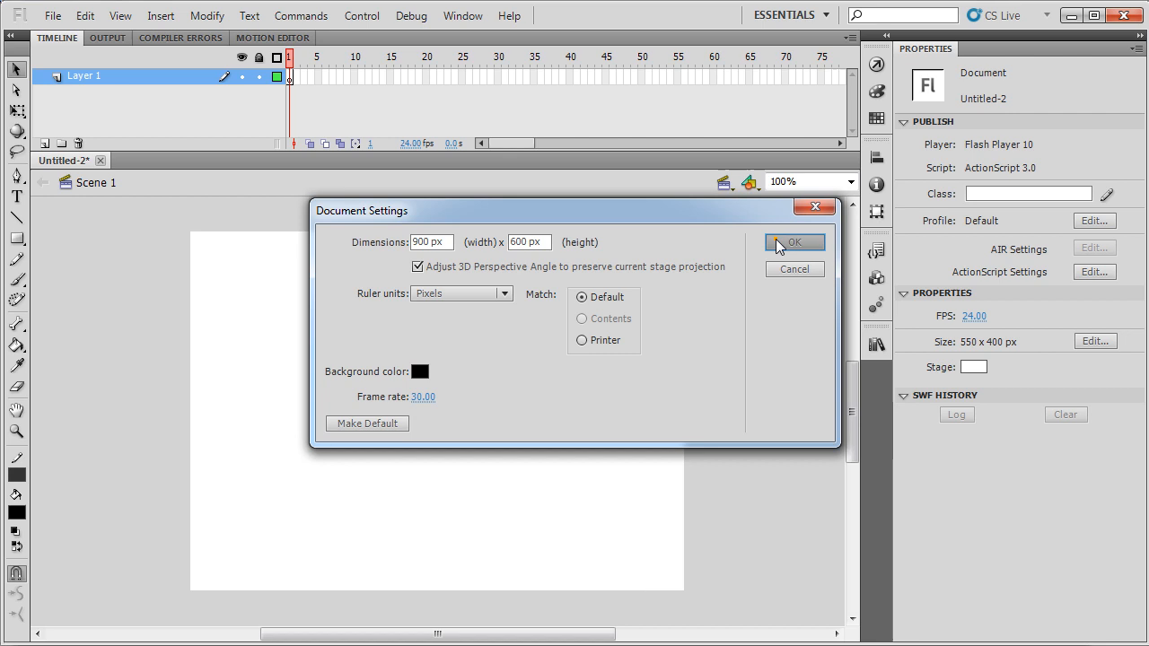
{"action": "left_click", "coordinate": [793, 242]}
{"action": "type", "text": "backgroun"}
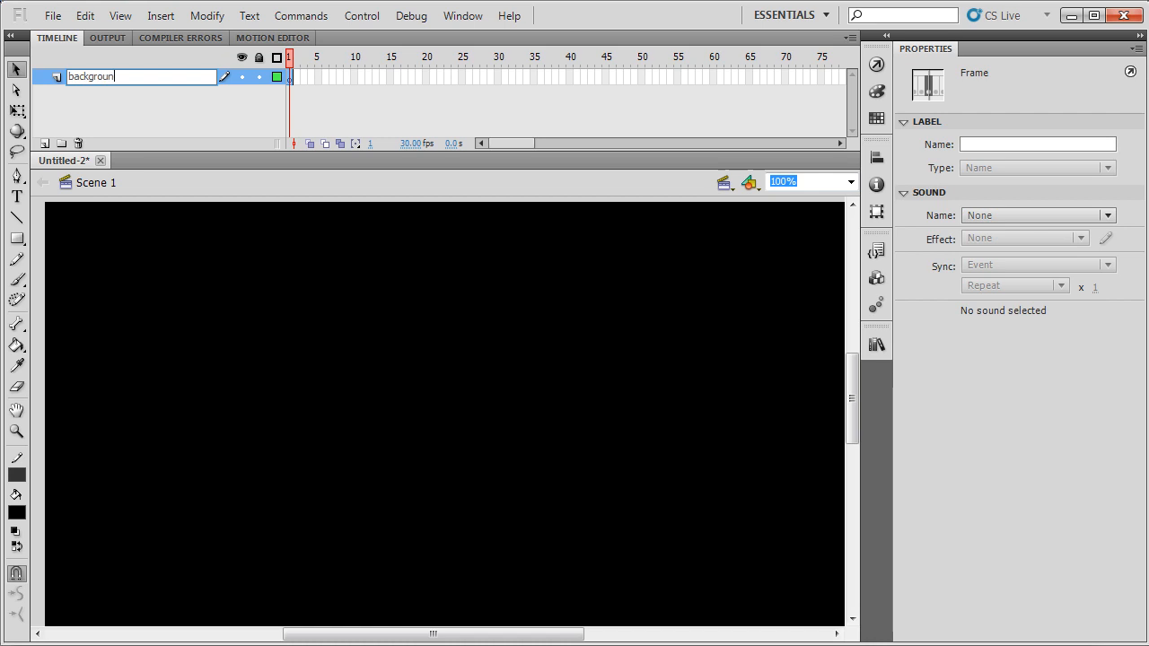
Name the layer 'background elements' and draw a white rounded rectangle on the stage's left.
{"action": "type", "text": "elements"}
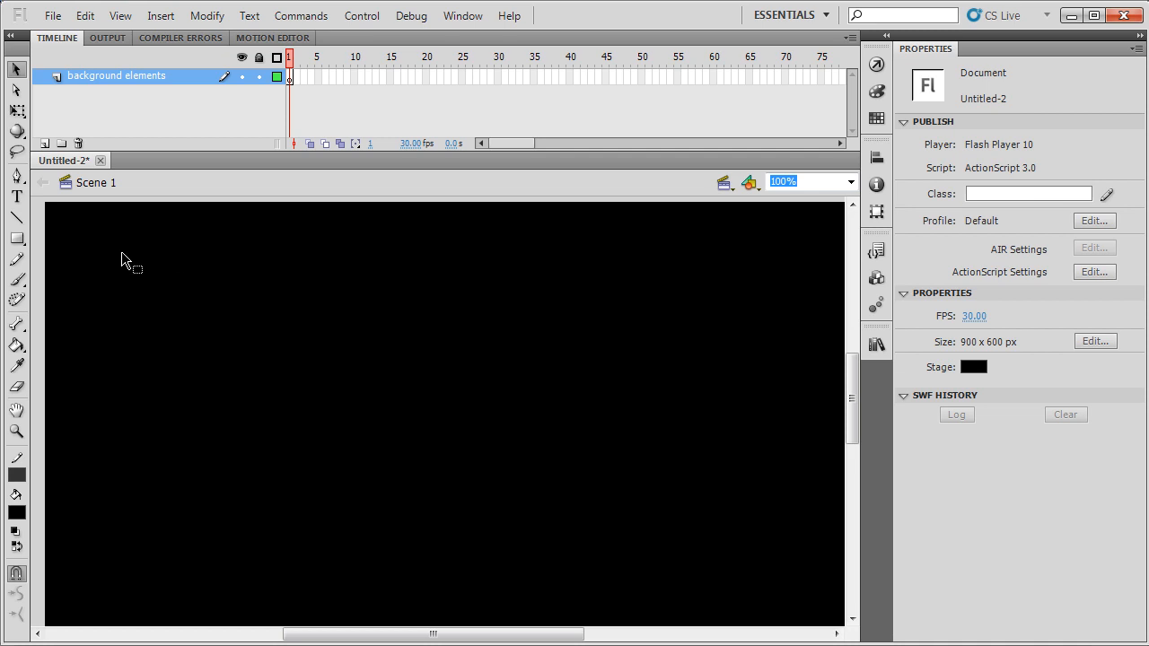
{"action": "mouse_move", "coordinate": [182, 431]}
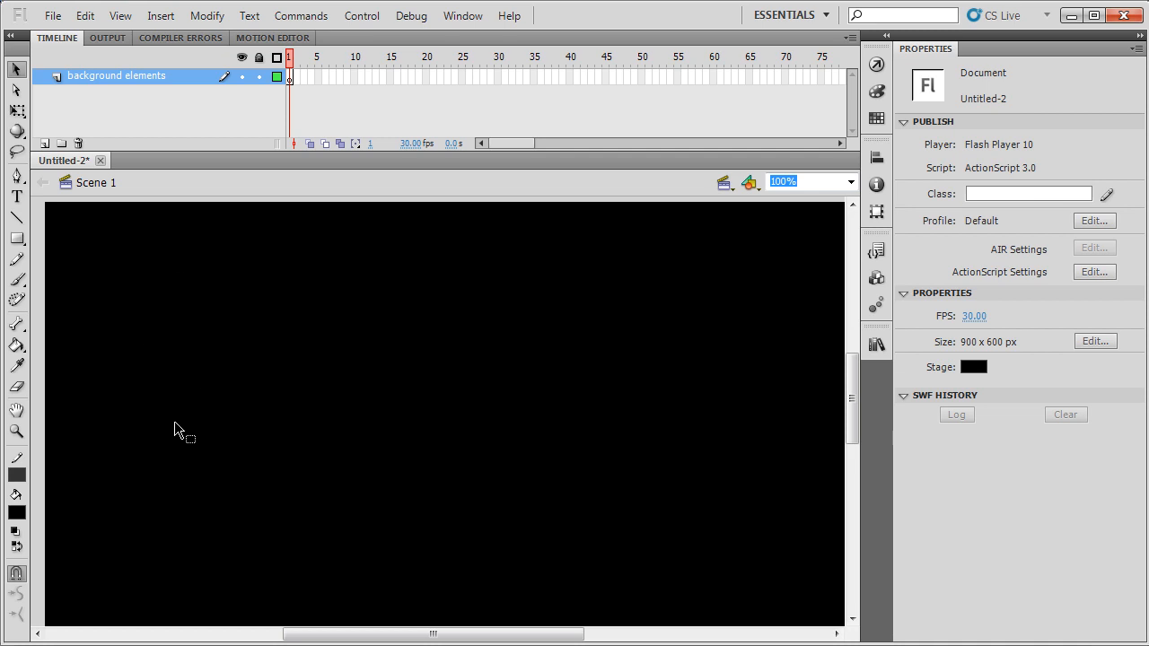
{"action": "left_click_drag", "start_coordinate": [60, 238], "coordinate": [312, 630]}
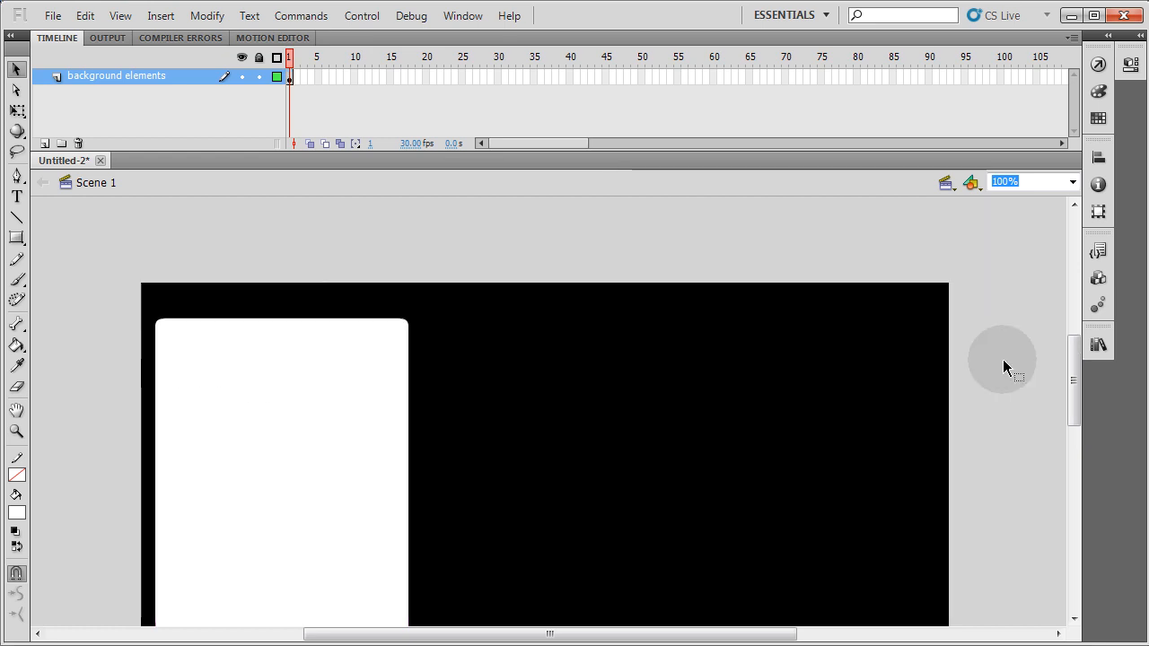
Add a new layer above background elements and name it 'doll'.
{"action": "left_click", "coordinate": [43, 143]}
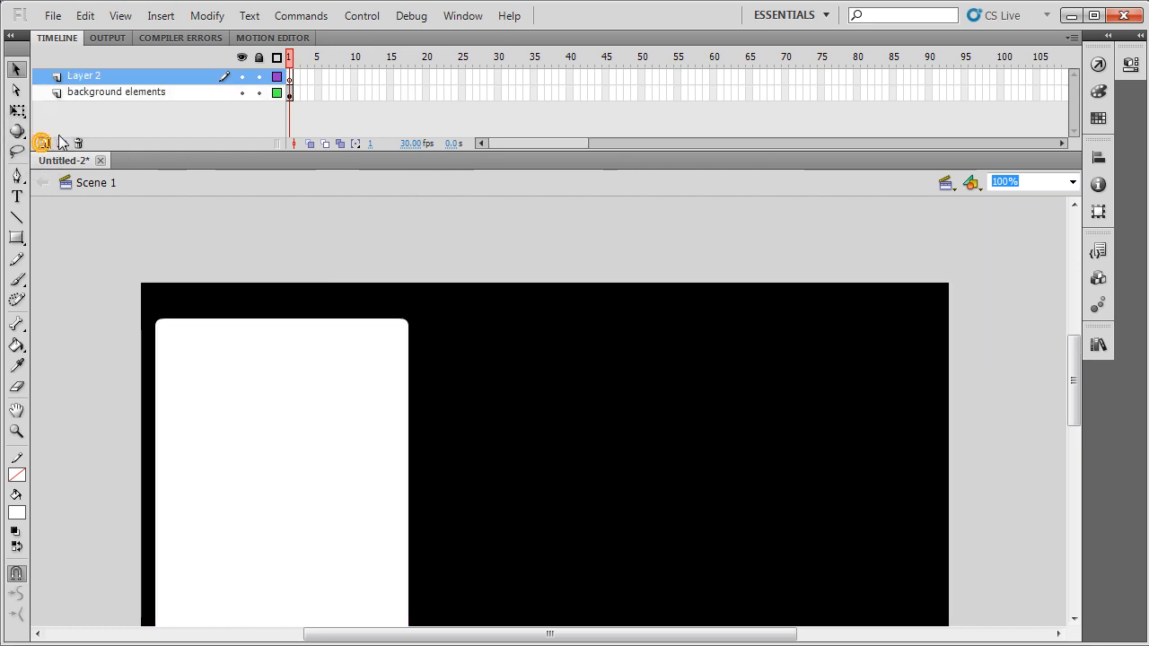
{"action": "double_click", "coordinate": [83, 76]}
{"action": "type", "text": "doll"}
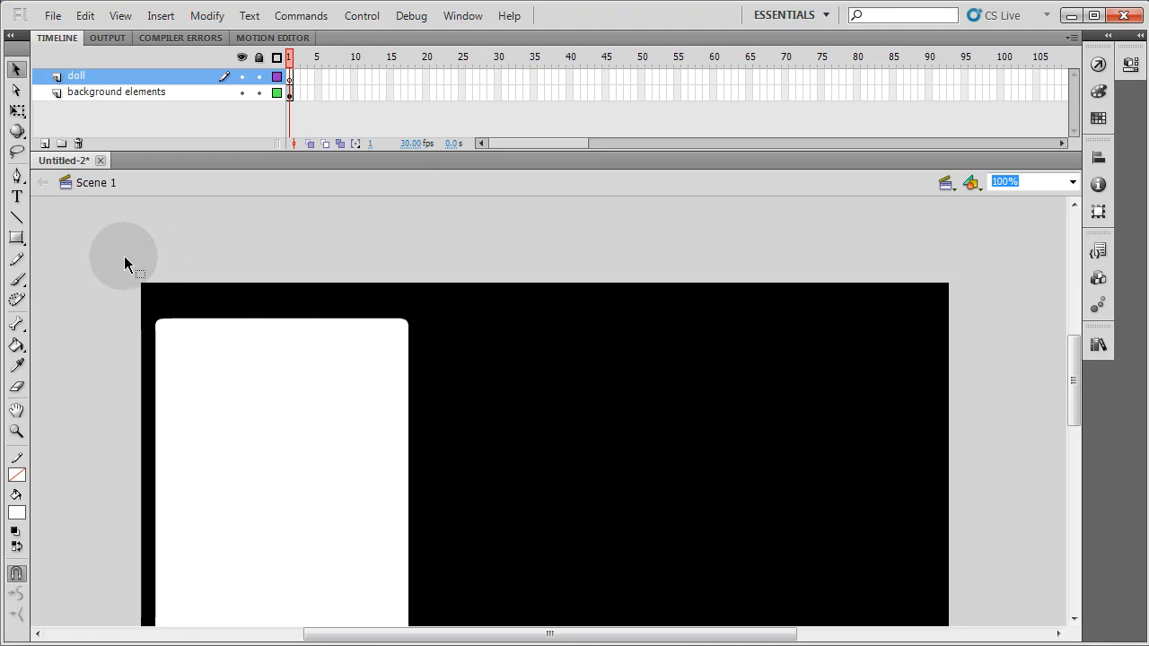
{"action": "left_click", "coordinate": [52, 15]}
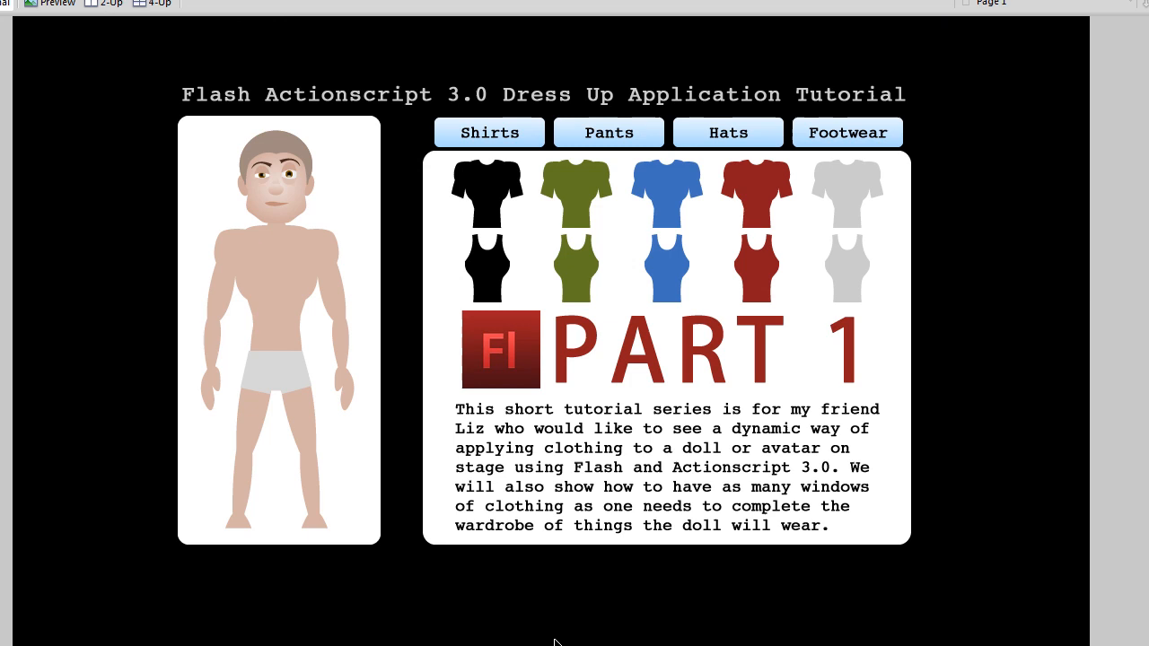
{"action": "mouse_move", "coordinate": [140, 196]}
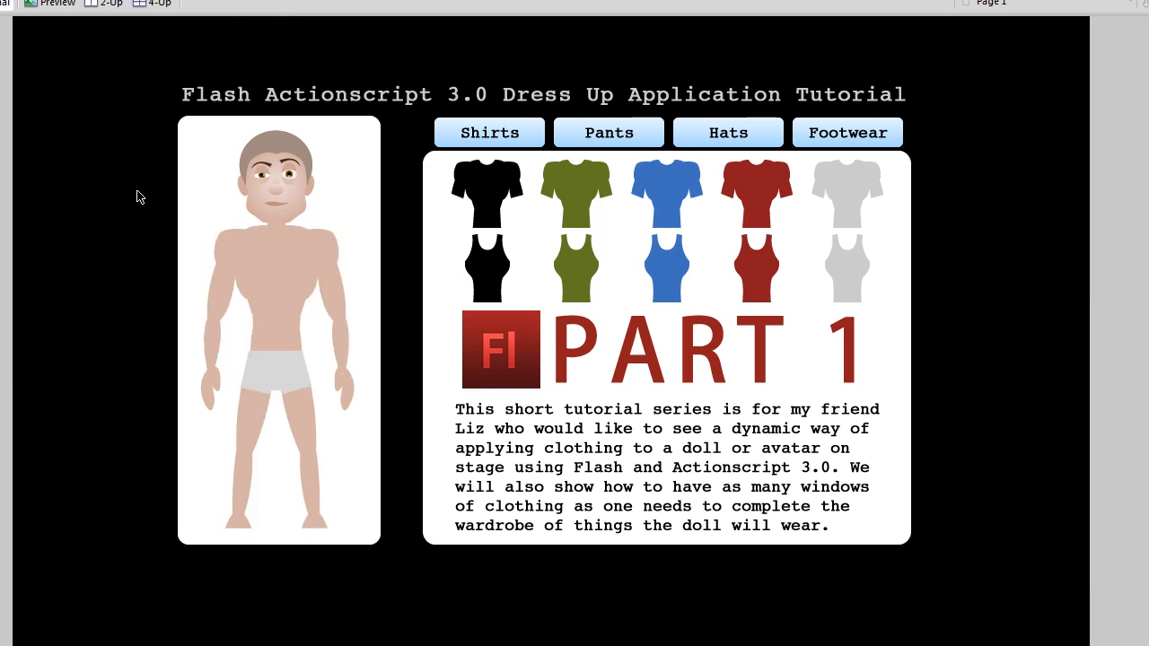
{"action": "mouse_move", "coordinate": [118, 177]}
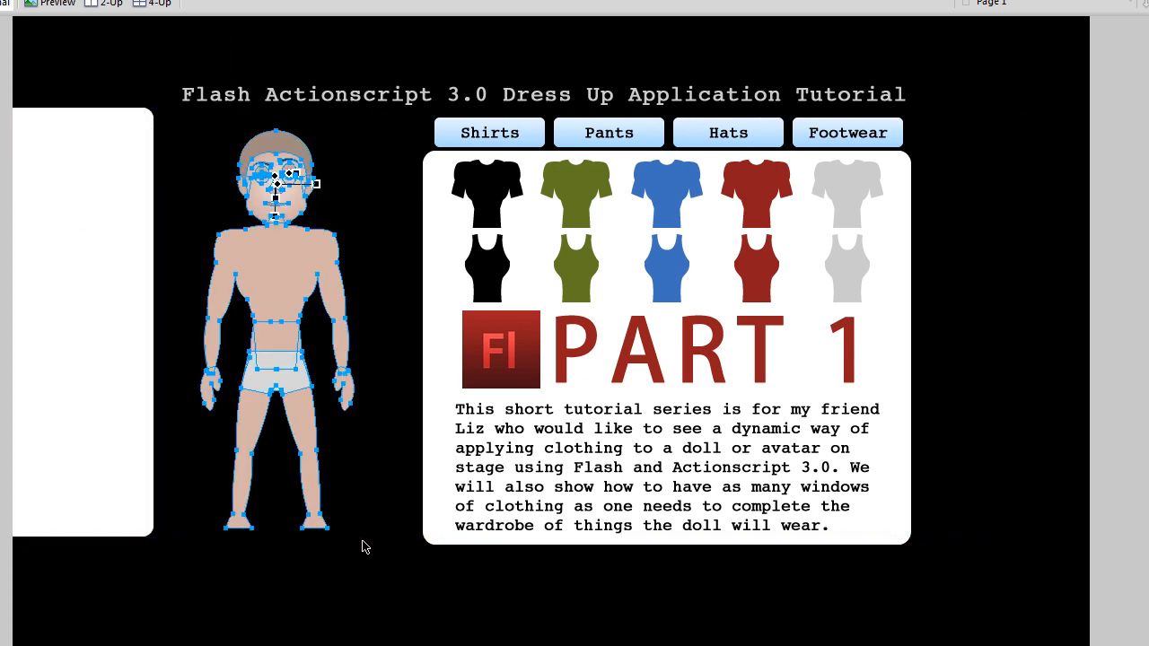
{"action": "mouse_move", "coordinate": [365, 215]}
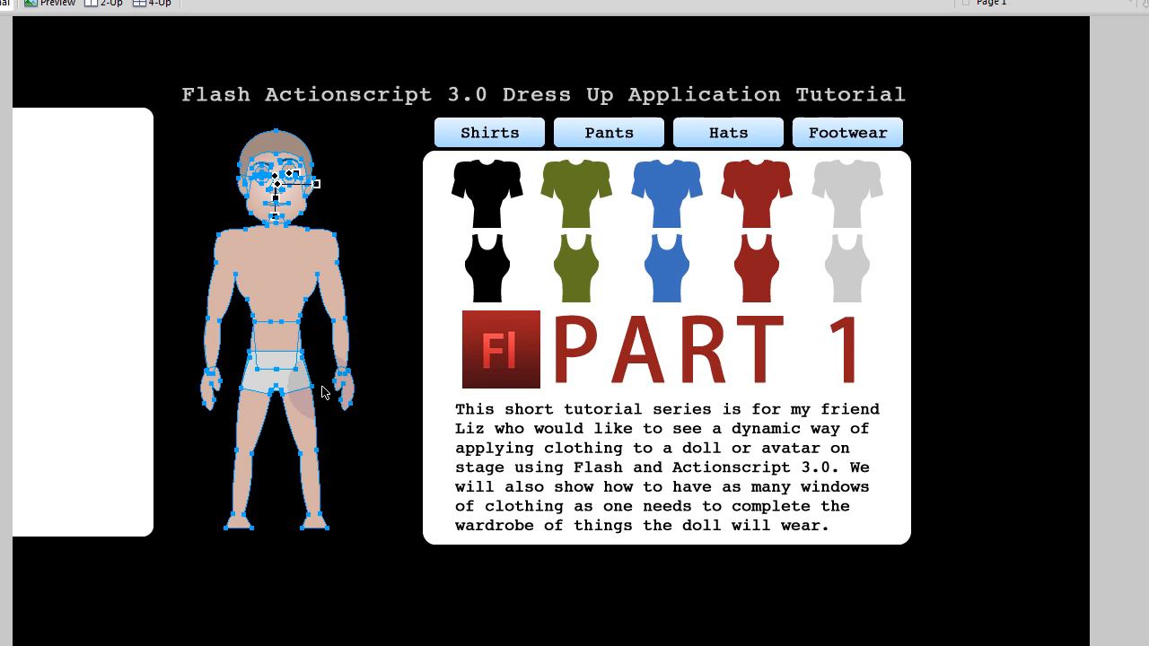
{"action": "mouse_move", "coordinate": [390, 290]}
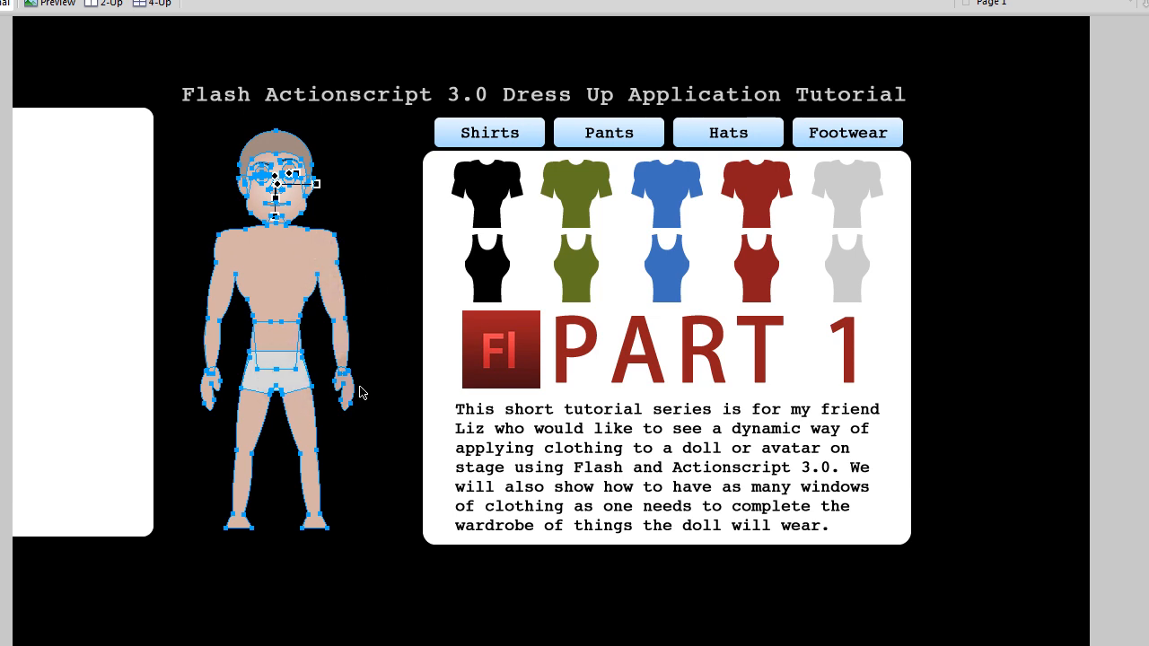
{"action": "mouse_move", "coordinate": [365, 390]}
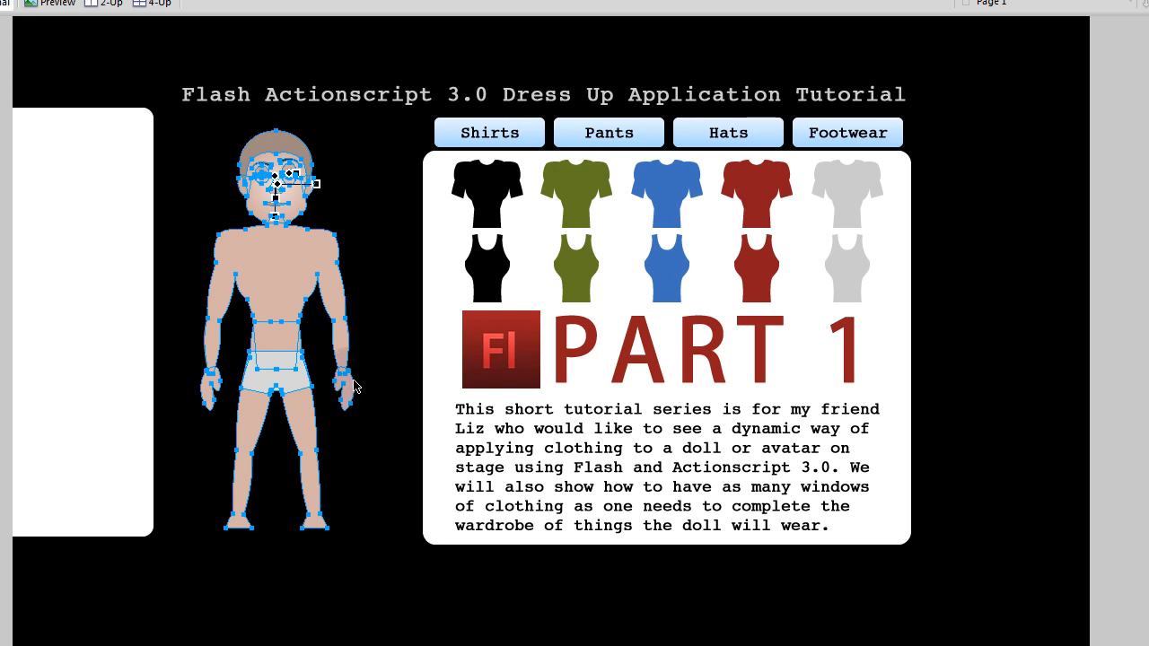
{"action": "mouse_move", "coordinate": [378, 254]}
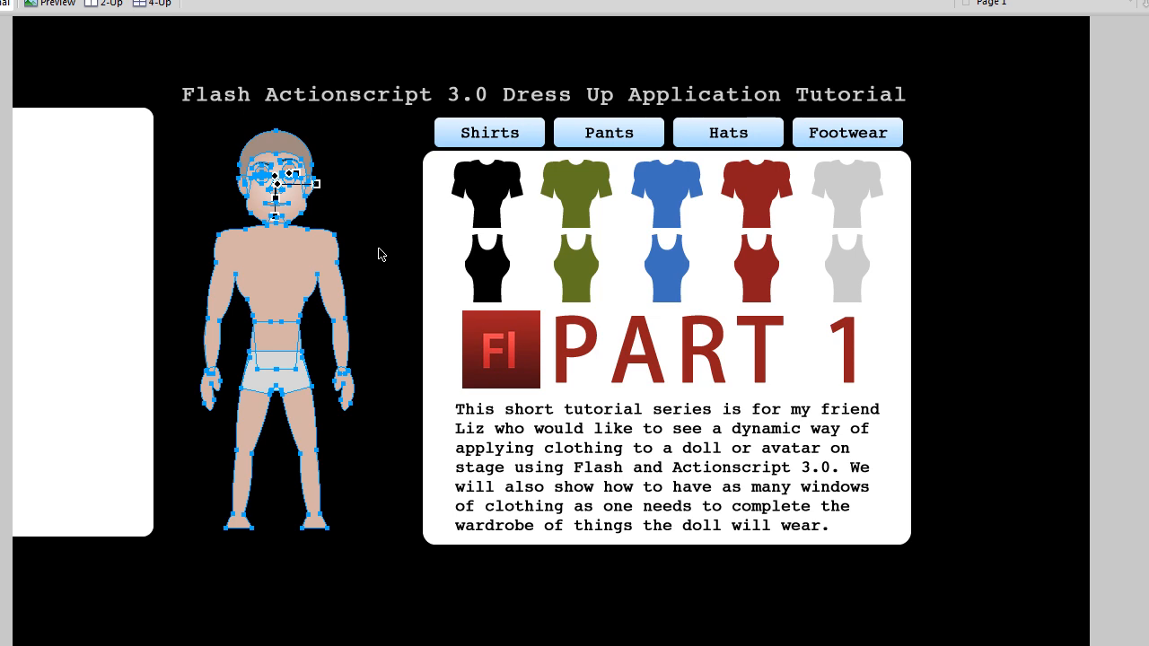
{"action": "mouse_move", "coordinate": [366, 412]}
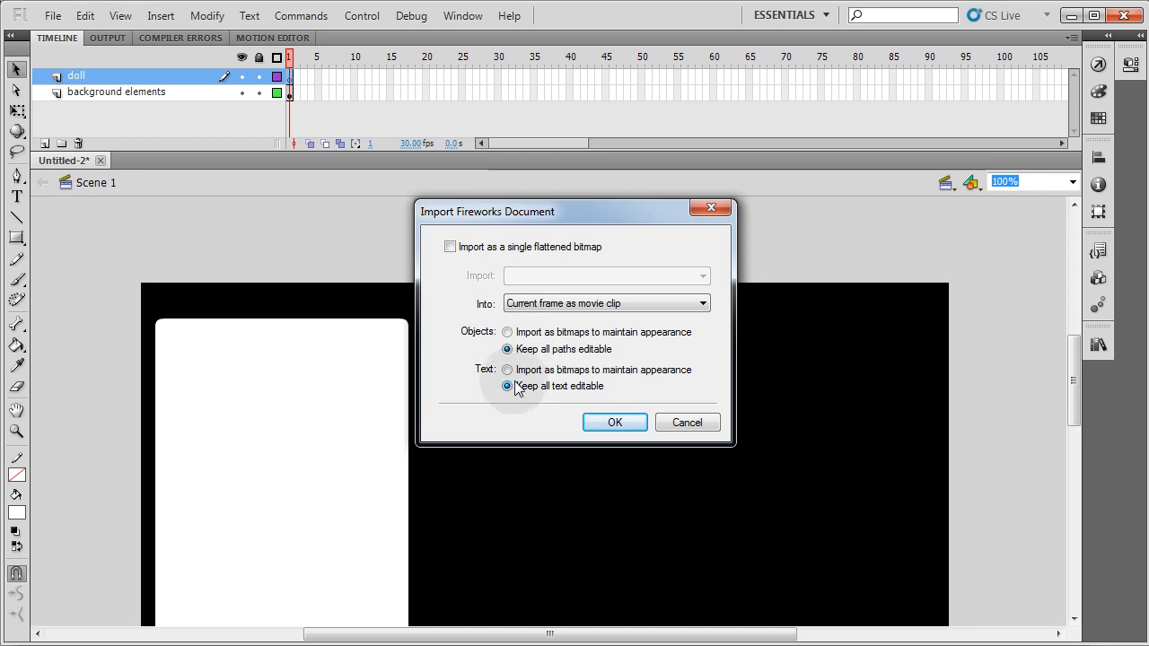
Import the Fireworks doll as a movie clip with editable paths and text, placed in the white panel.
{"action": "left_click", "coordinate": [507, 332]}
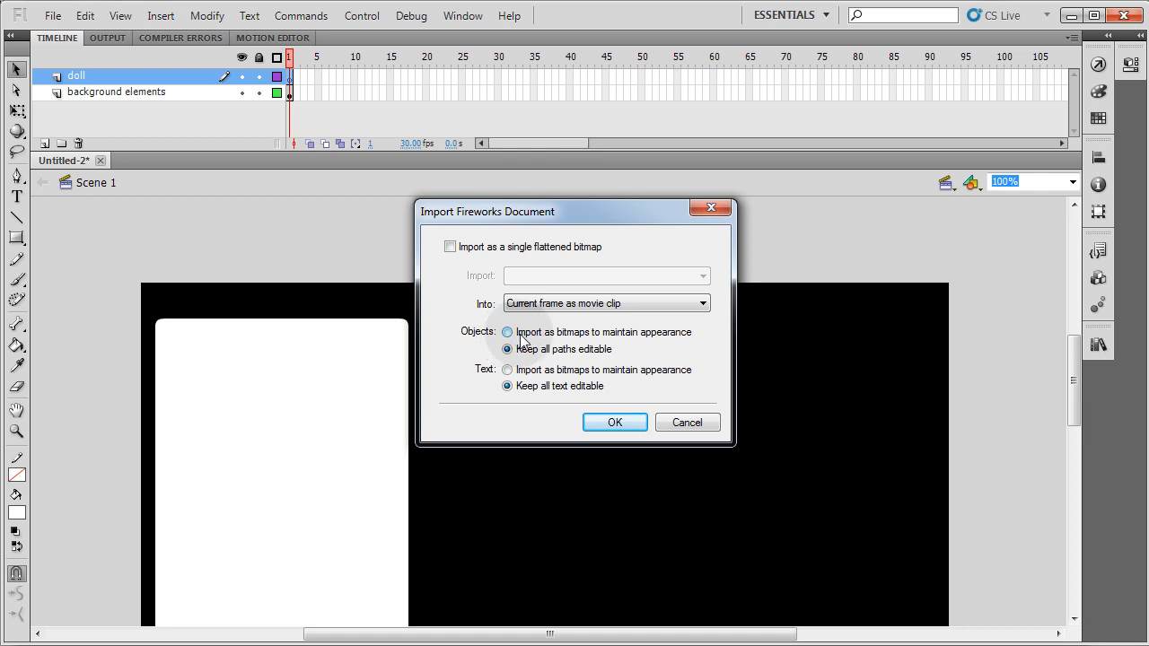
{"action": "mouse_move", "coordinate": [647, 346]}
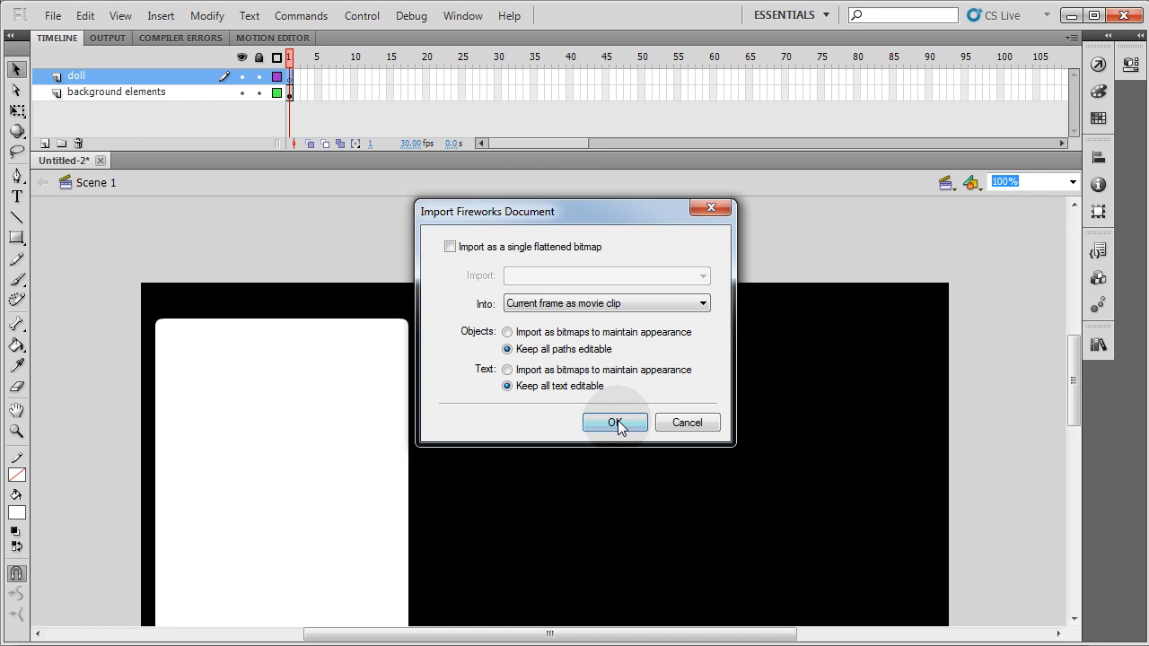
{"action": "left_click", "coordinate": [614, 423]}
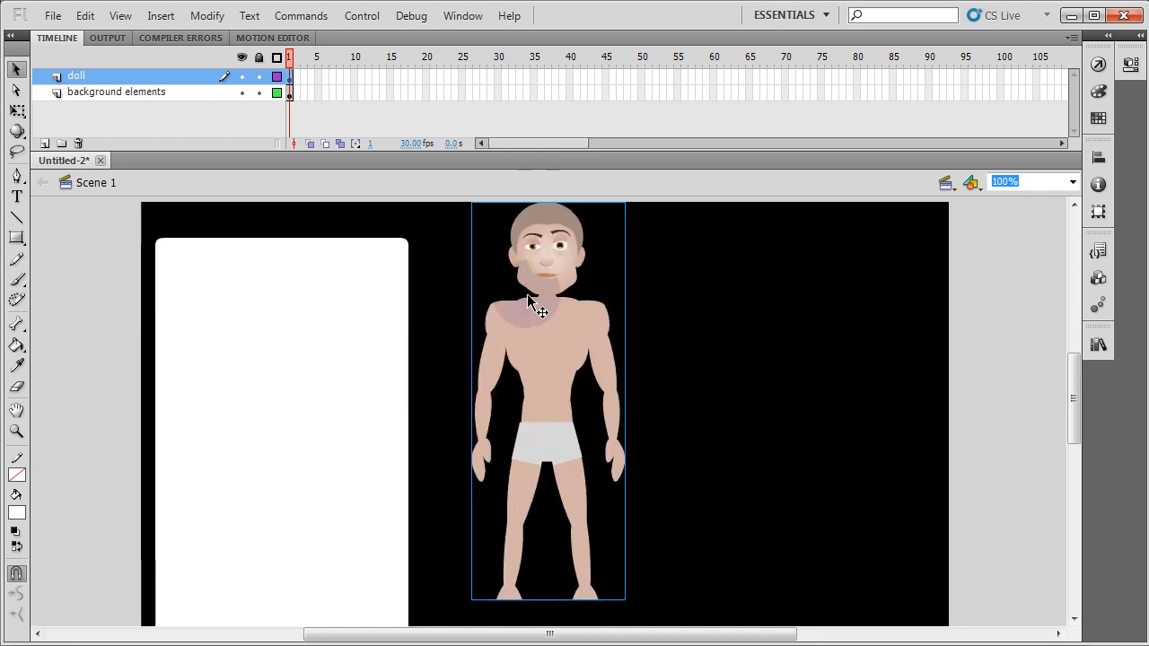
{"action": "double_click", "coordinate": [530, 305]}
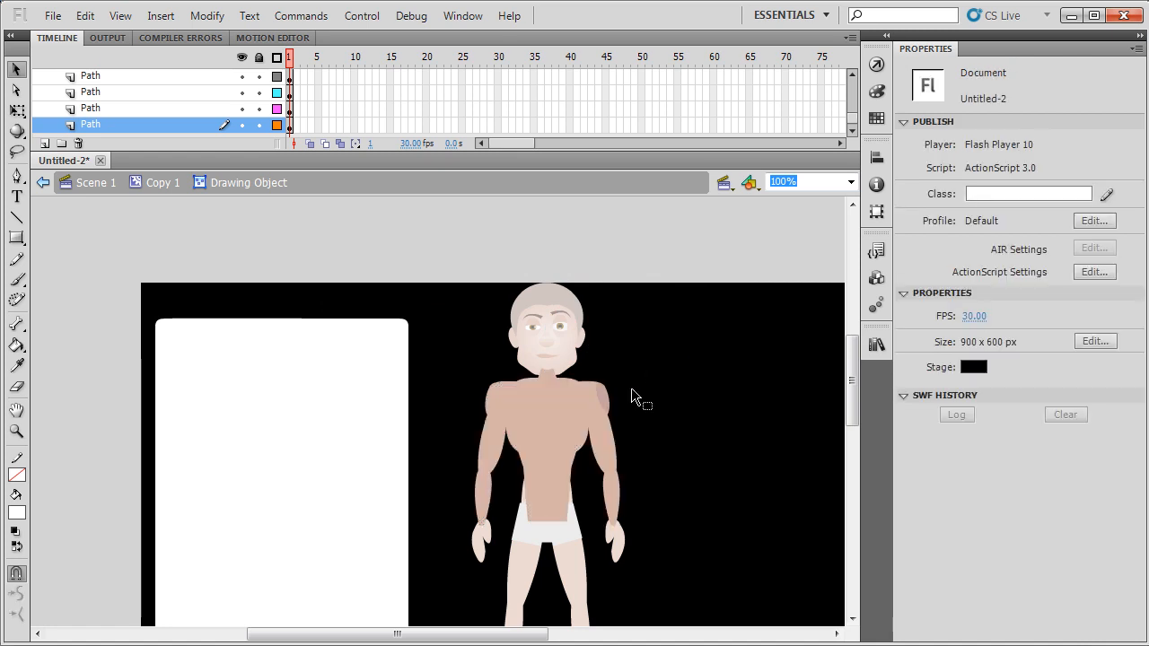
{"action": "left_click", "coordinate": [545, 440]}
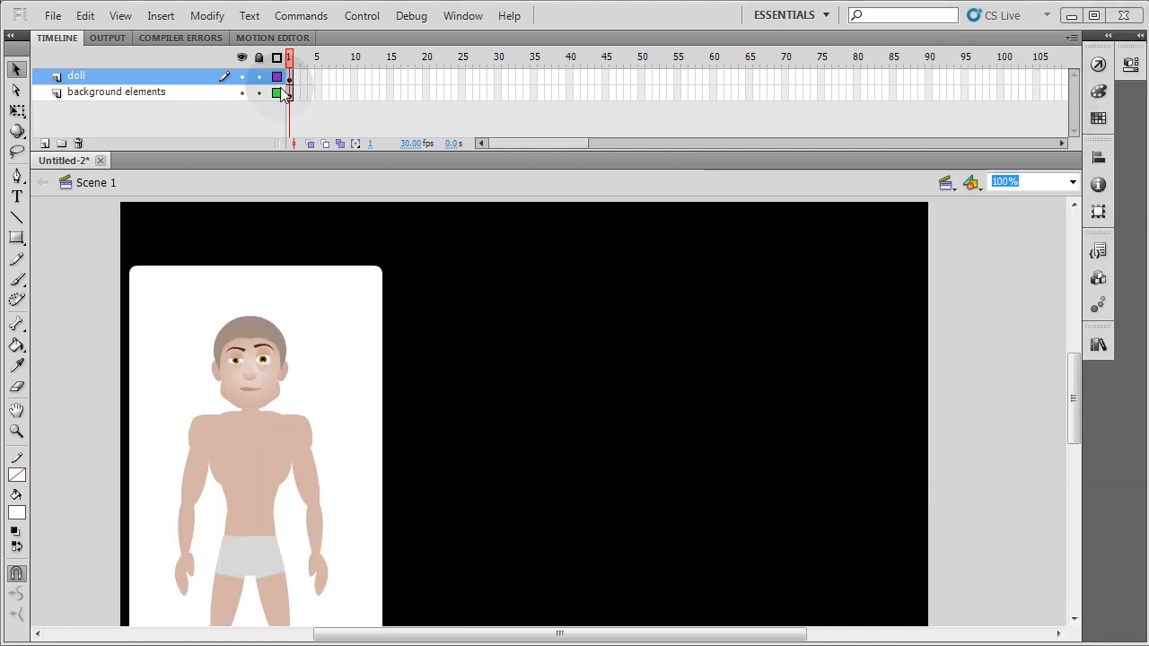
Lock the doll layer and convert the light blue rectangle on background elements into a button symbol.
{"action": "left_click", "coordinate": [259, 76]}
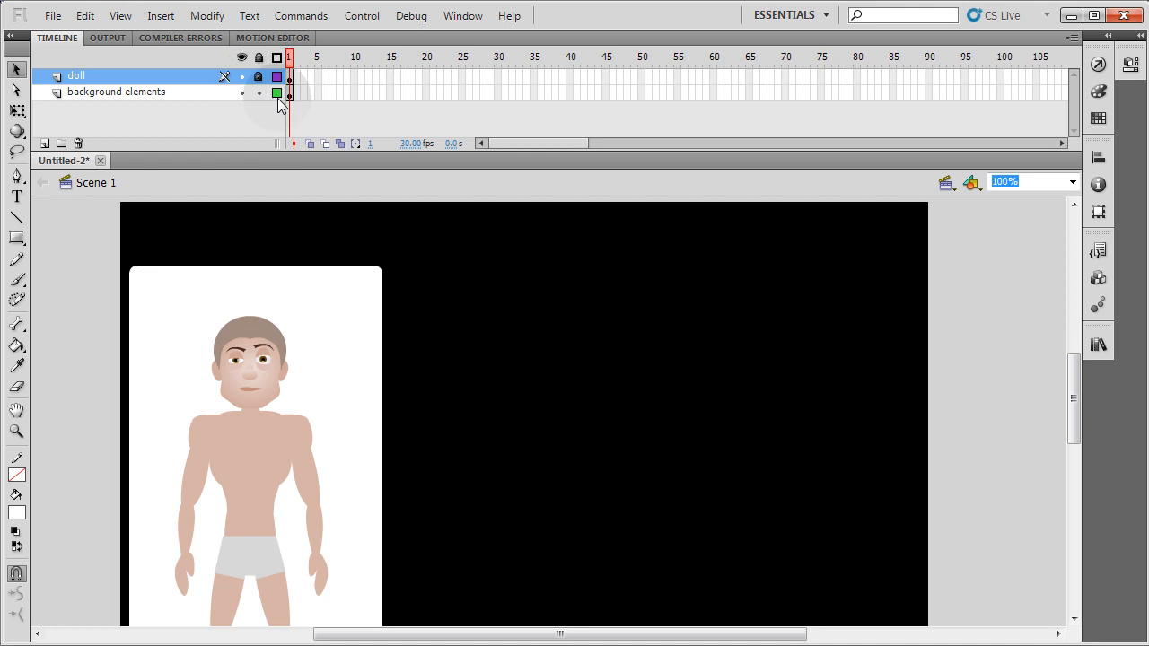
{"action": "left_click", "coordinate": [116, 92]}
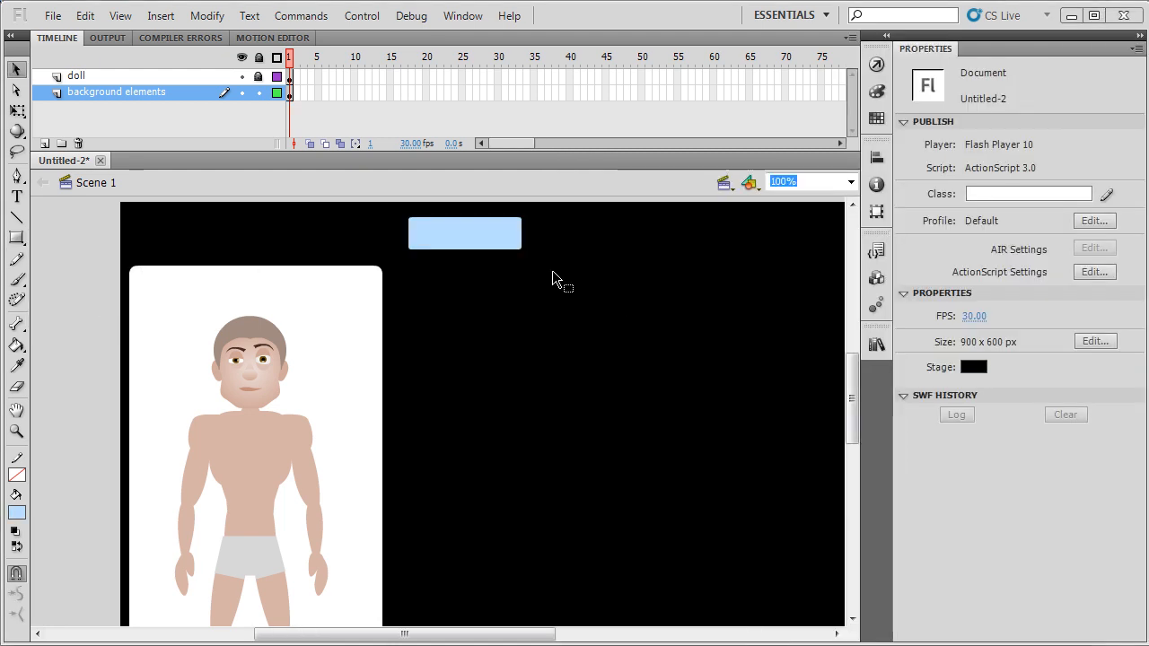
{"action": "right_click", "coordinate": [464, 233]}
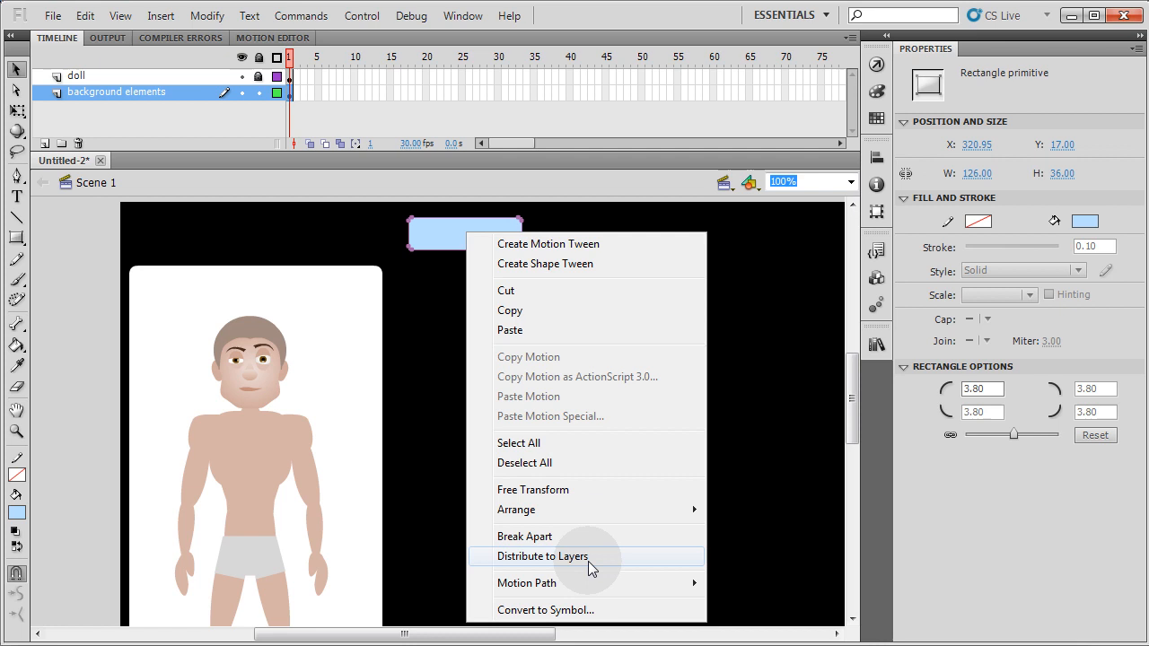
{"action": "left_click", "coordinate": [545, 610]}
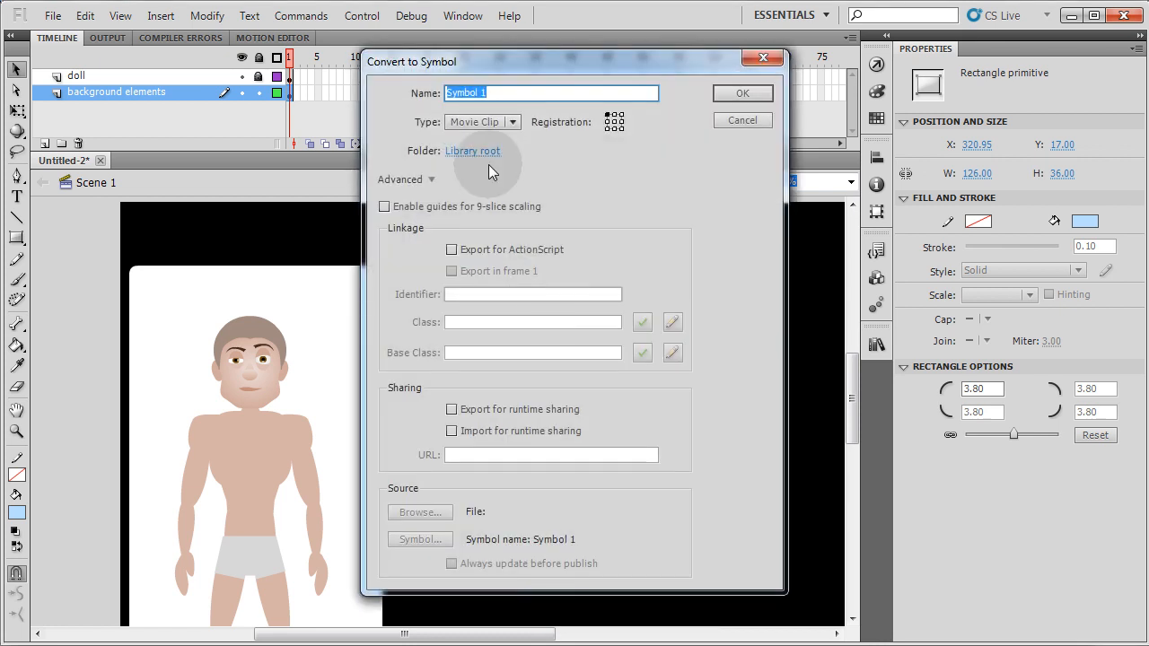
{"action": "left_click", "coordinate": [482, 121]}
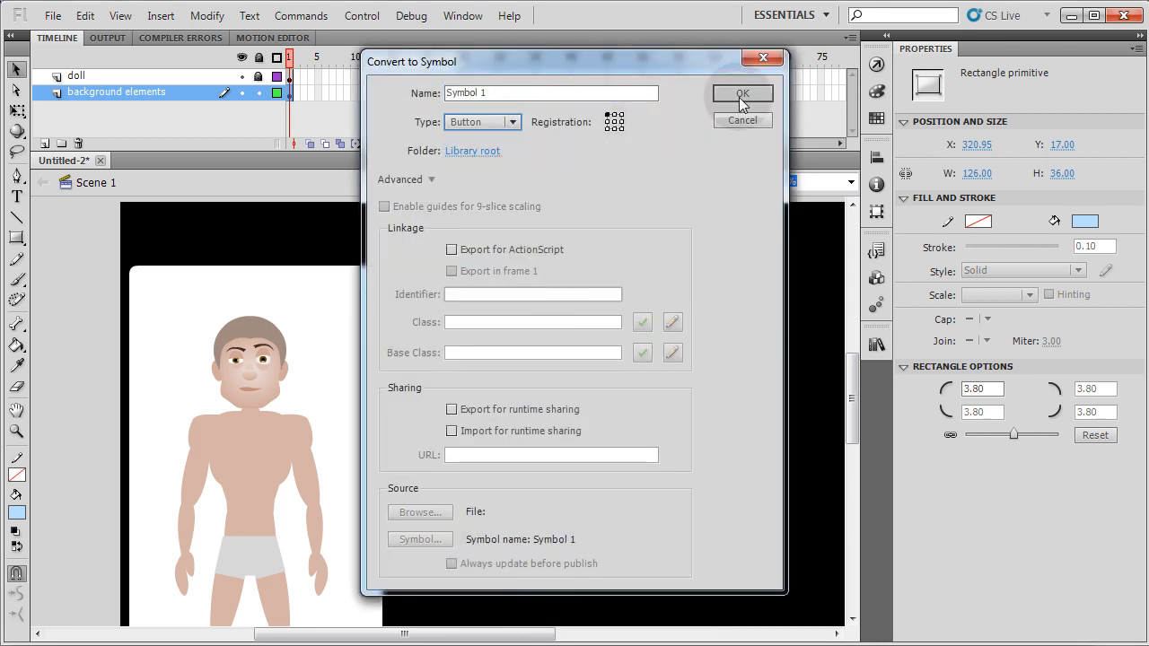
{"action": "left_click", "coordinate": [742, 93]}
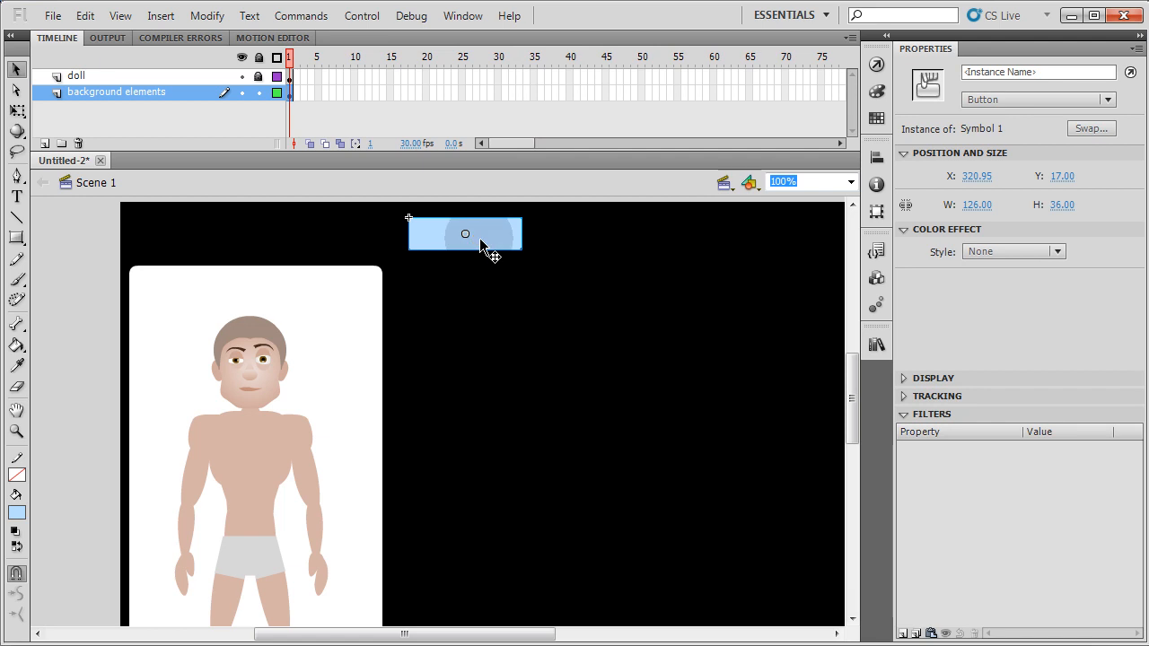
Give the new button the instance name shirts1.
{"action": "left_click", "coordinate": [1036, 72]}
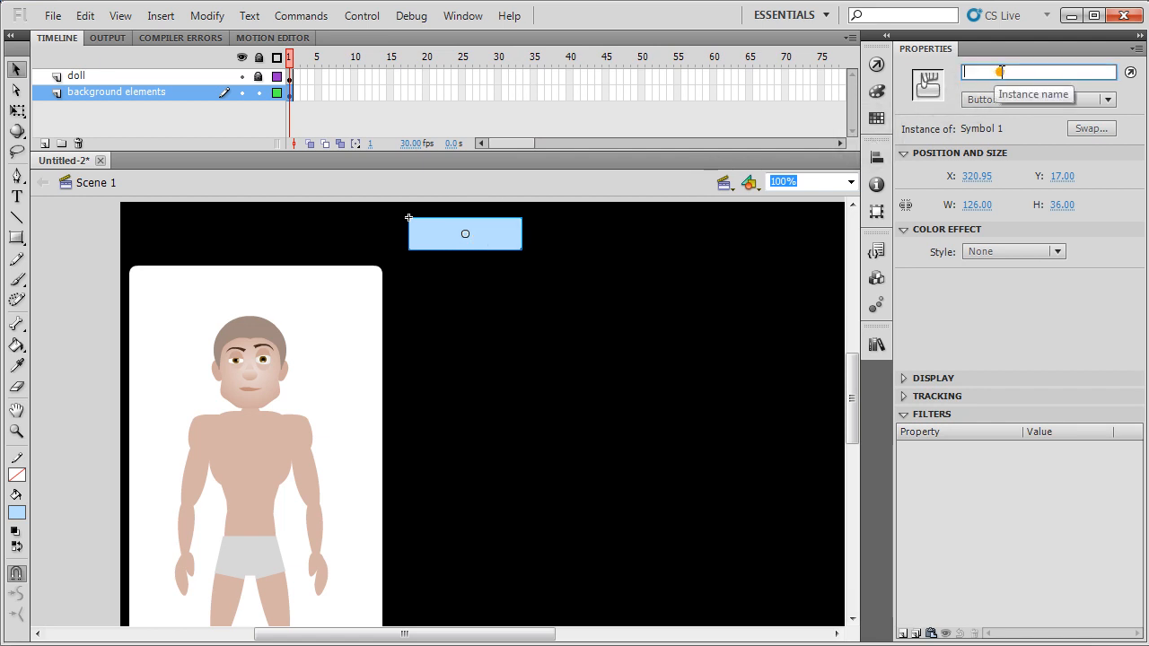
{"action": "type", "text": "shirts1"}
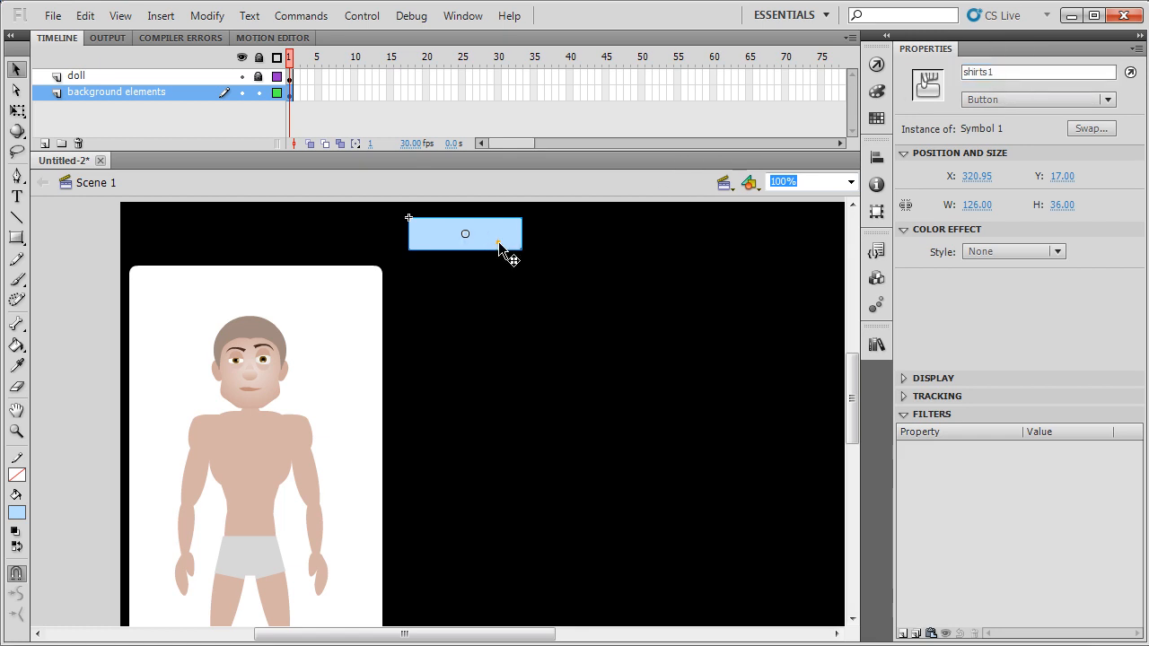
Give the button keyframes for its Over and Down states, then return to Scene 1.
{"action": "double_click", "coordinate": [464, 233]}
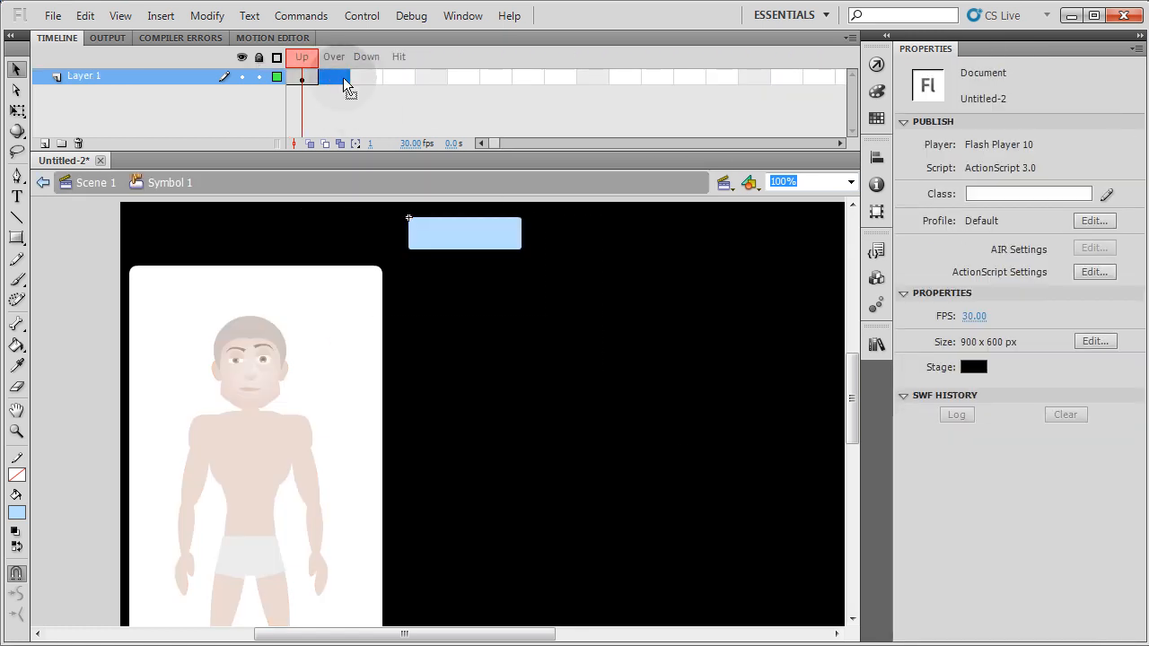
{"action": "left_click", "coordinate": [334, 76]}
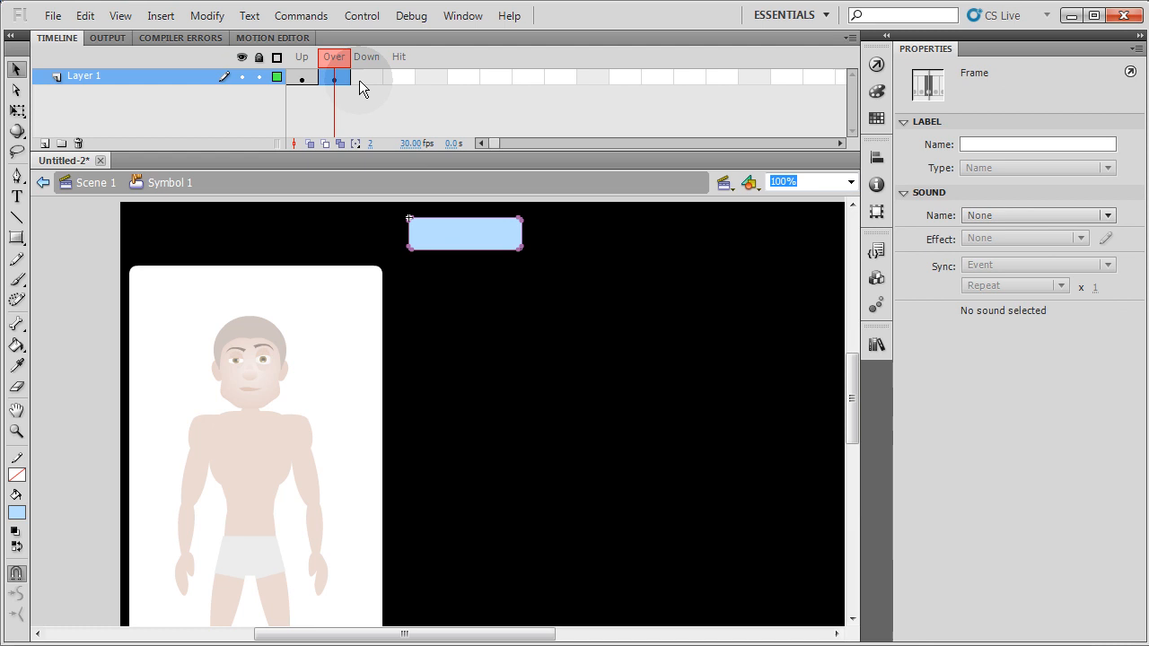
{"action": "left_click", "coordinate": [366, 77]}
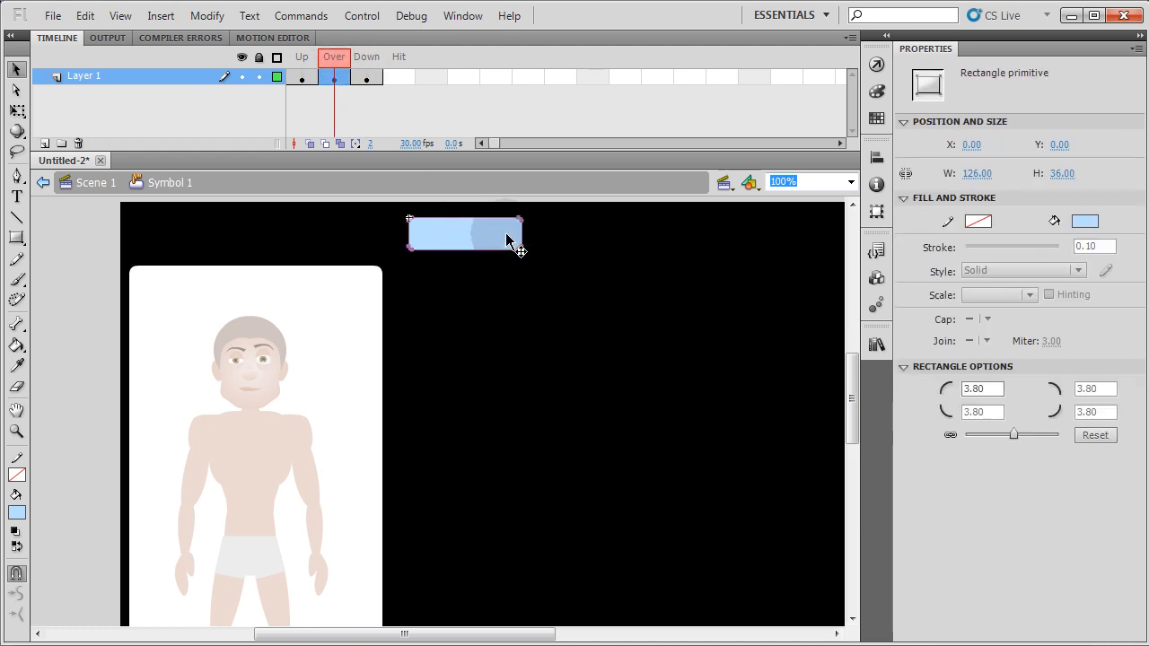
{"action": "left_click", "coordinate": [1085, 221]}
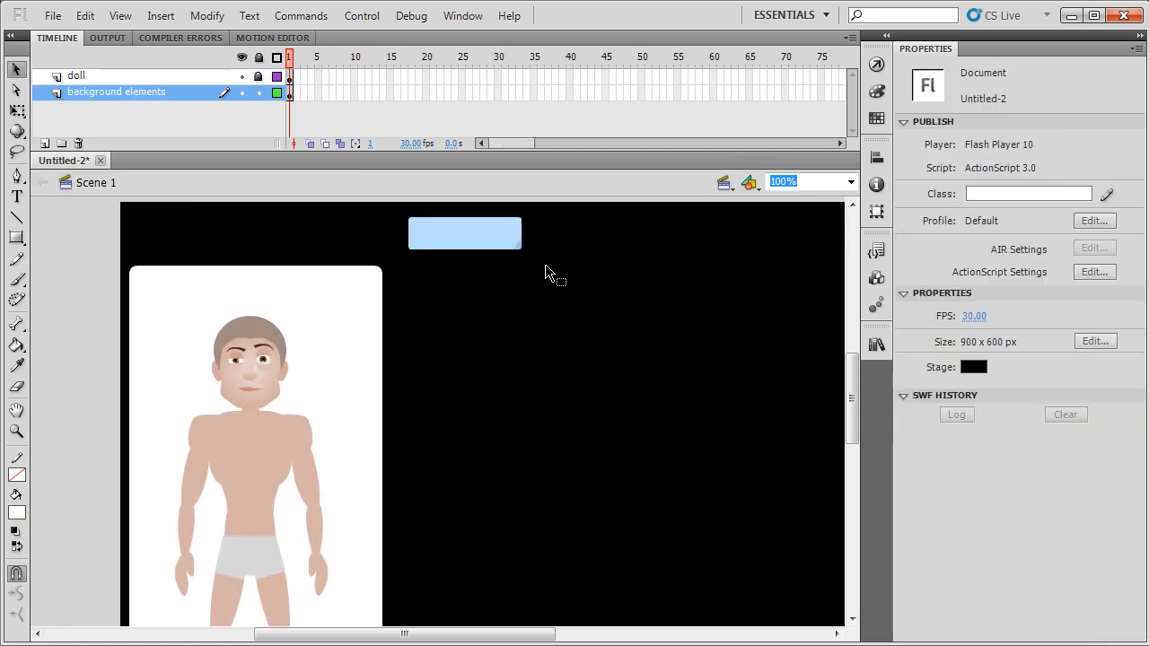
{"action": "left_click", "coordinate": [463, 234]}
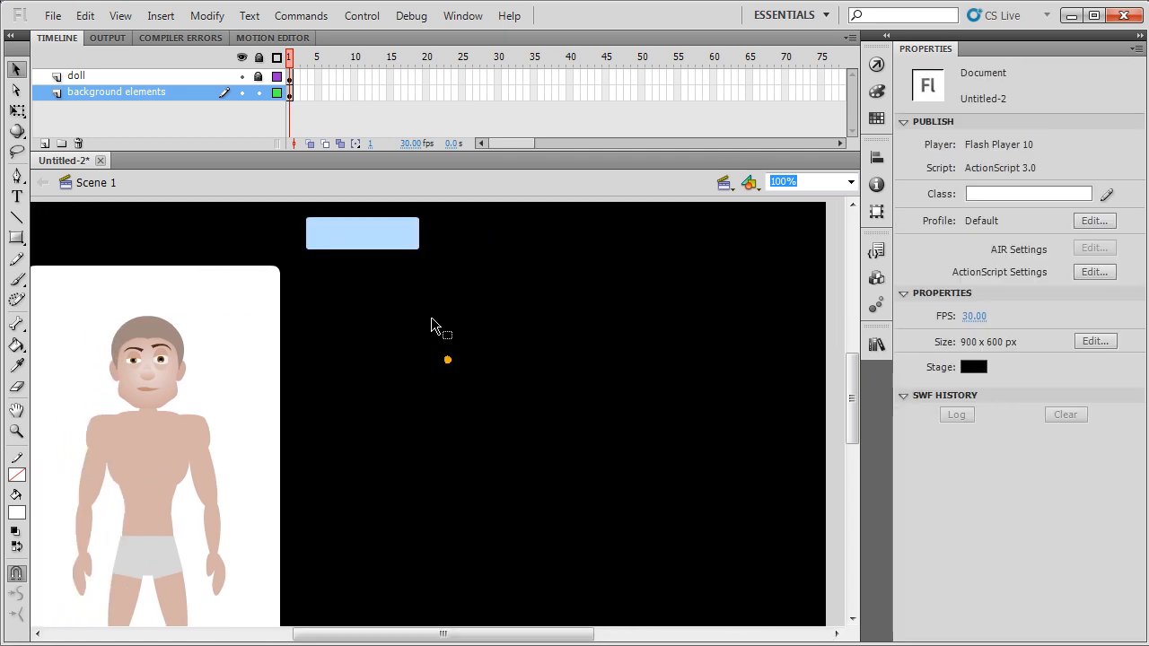
{"action": "left_click", "coordinate": [362, 234]}
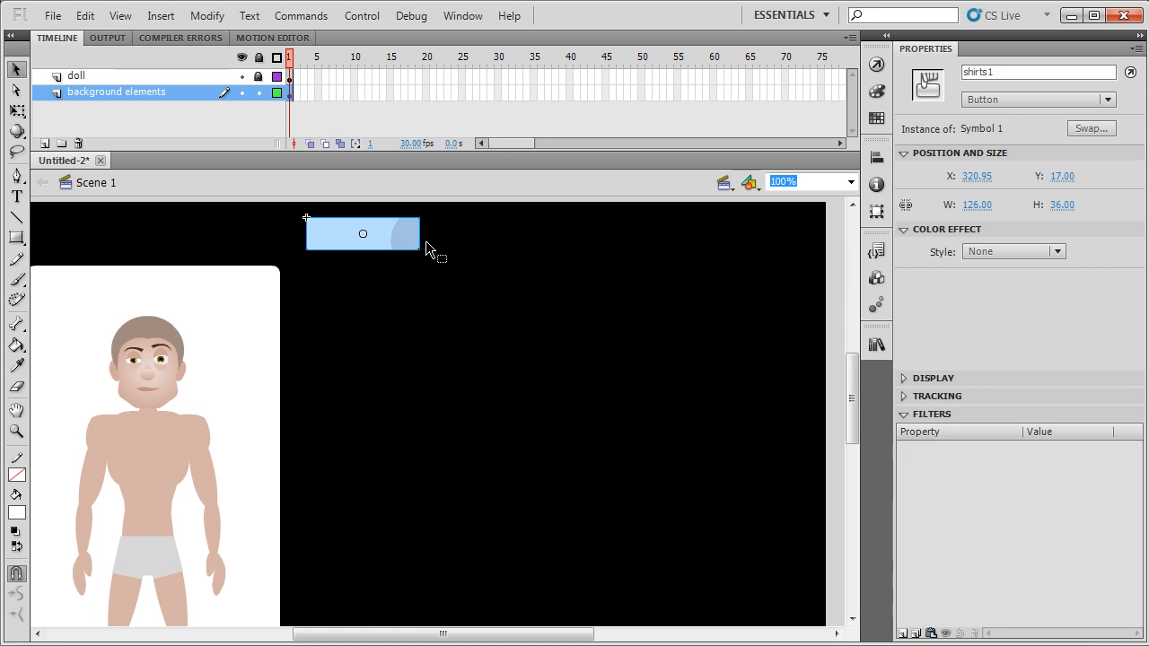
Alt-drag the button to duplicate it into a row of four along the top.
{"action": "left_click_drag", "start_coordinate": [362, 235], "coordinate": [389, 234]}
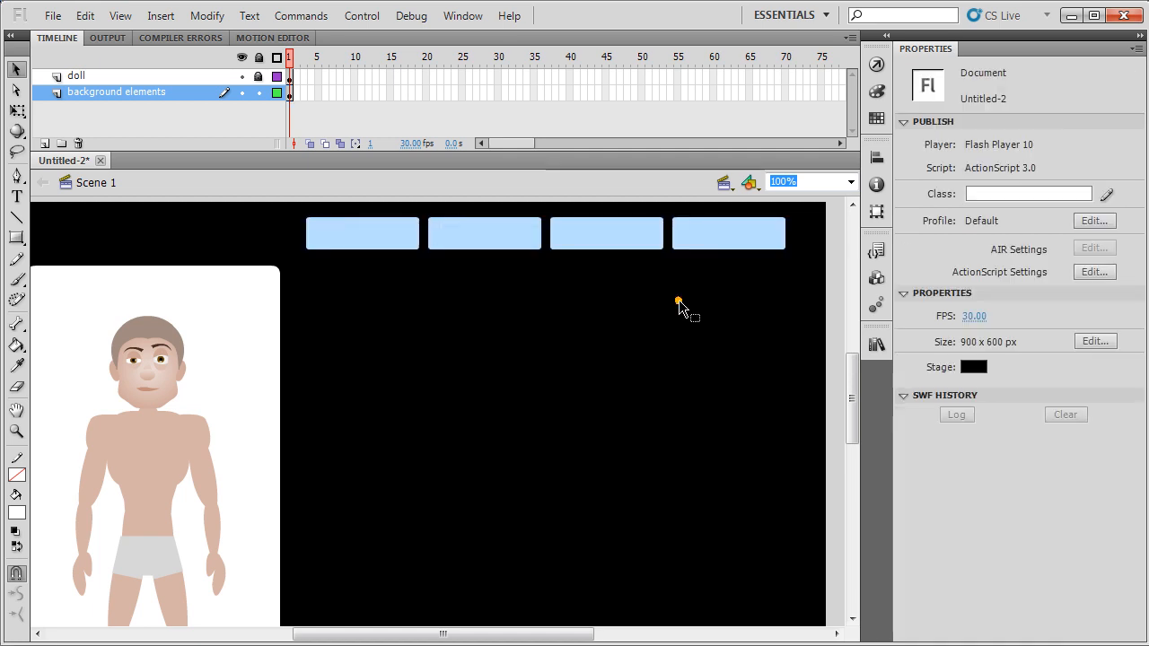
{"action": "mouse_move", "coordinate": [457, 294]}
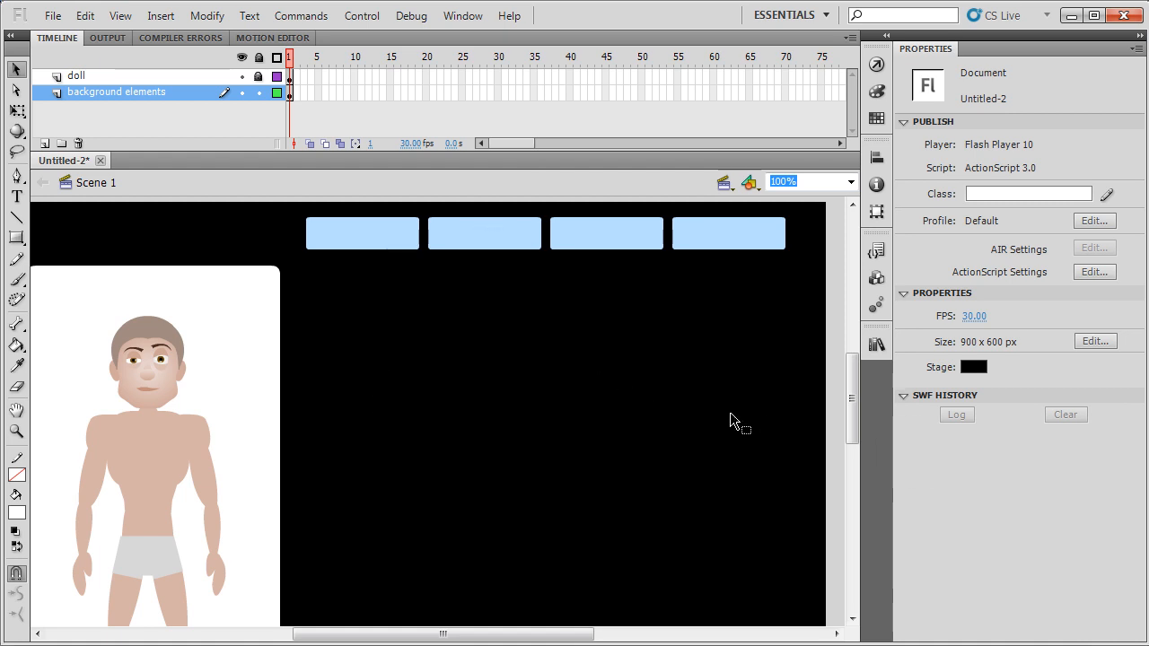
{"action": "mouse_move", "coordinate": [440, 287]}
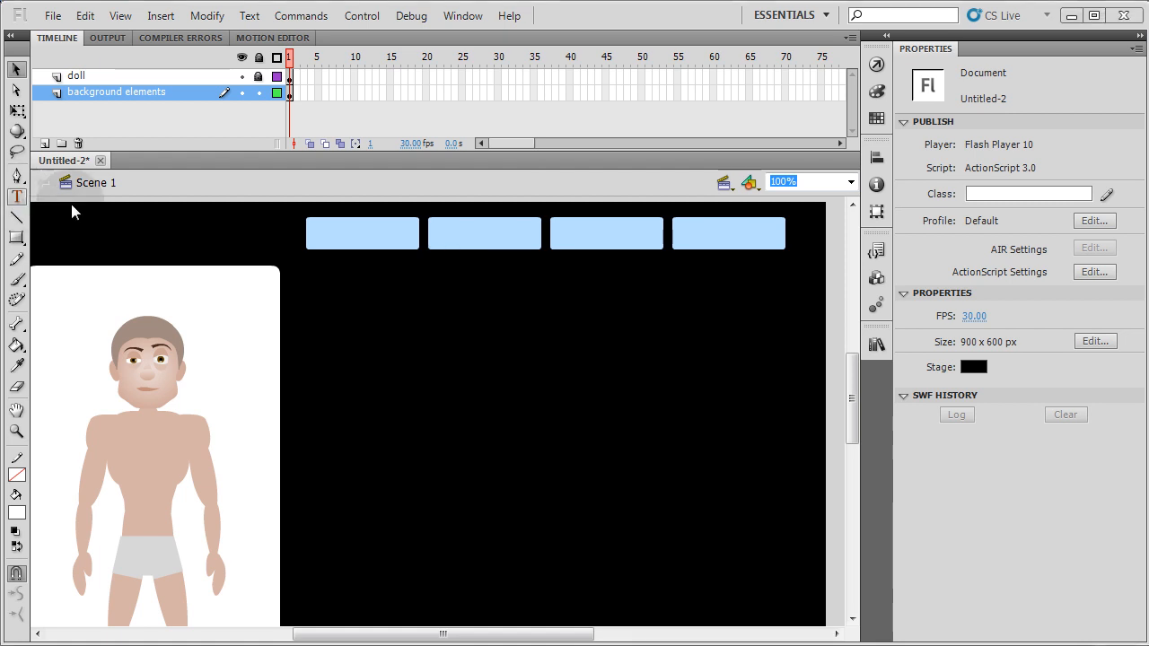
Add a black centred 17 pt static text label 'Shirts' on the first button.
{"action": "left_click", "coordinate": [362, 234]}
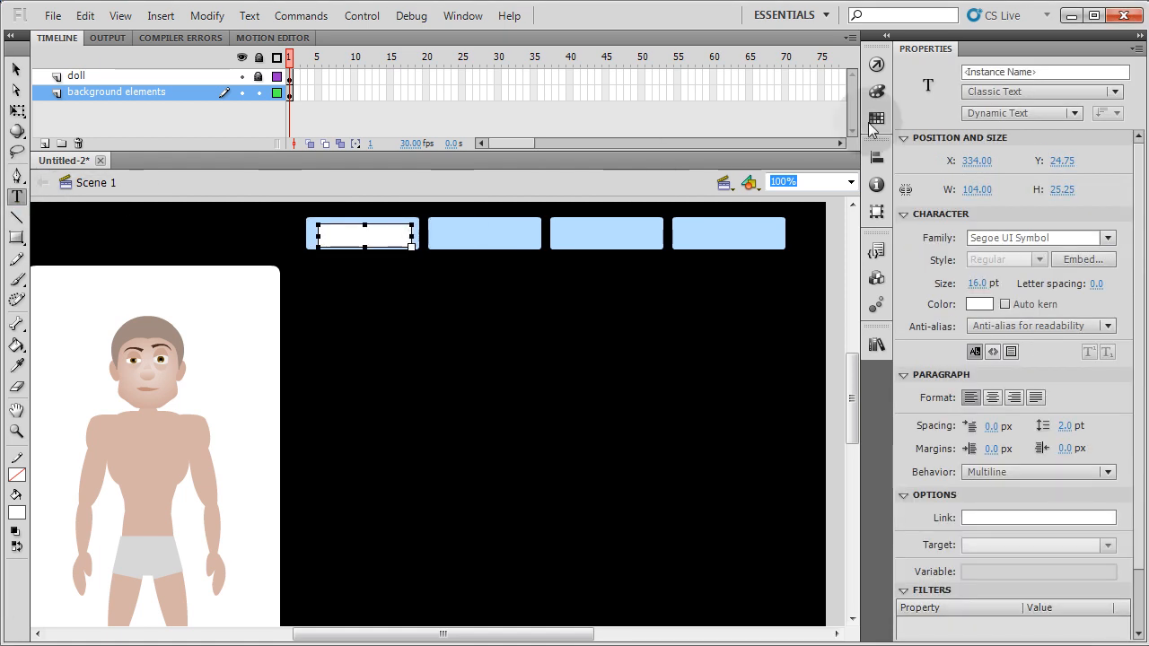
{"action": "left_click", "coordinate": [1021, 112]}
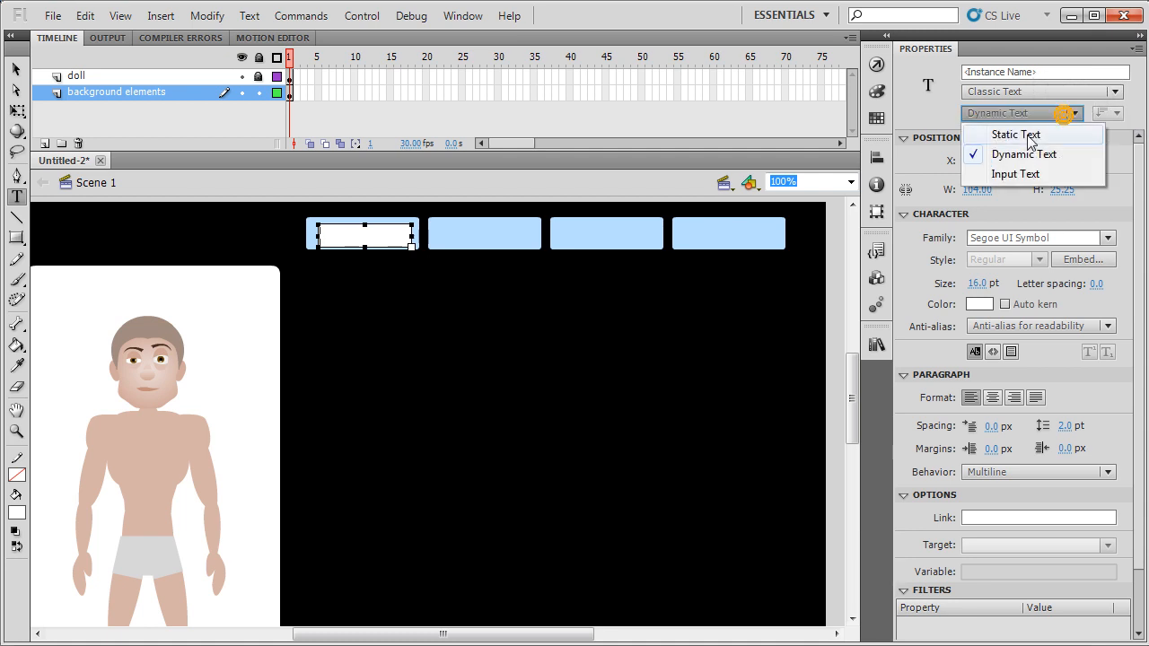
{"action": "left_click", "coordinate": [1014, 134]}
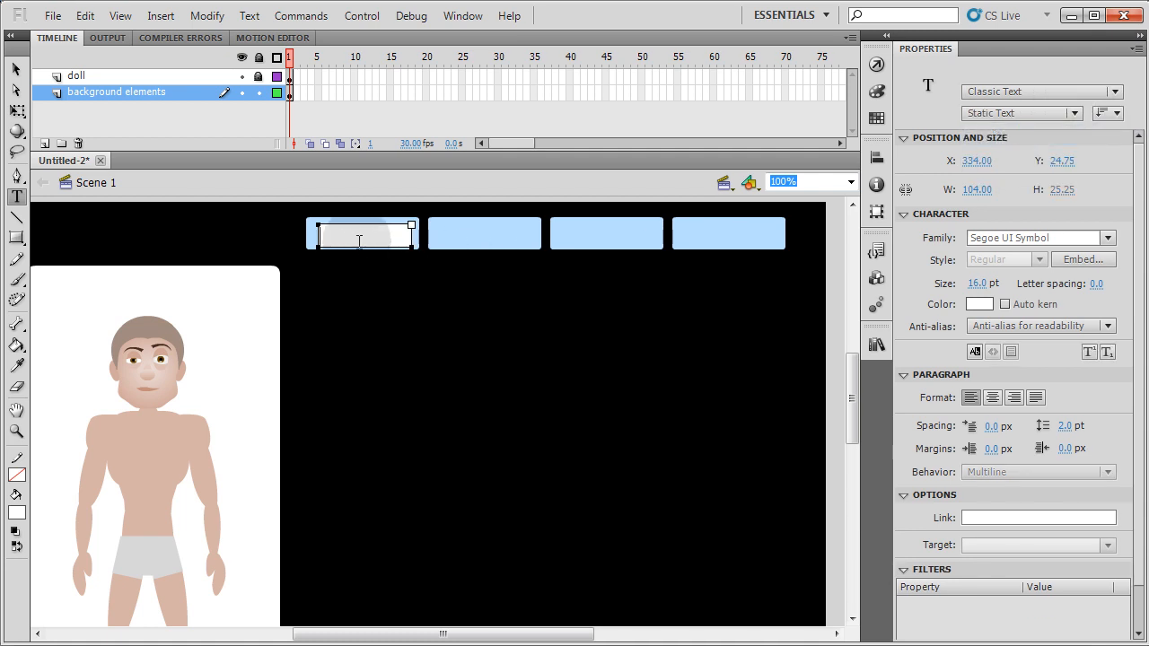
{"action": "type", "text": "Shirts 1"}
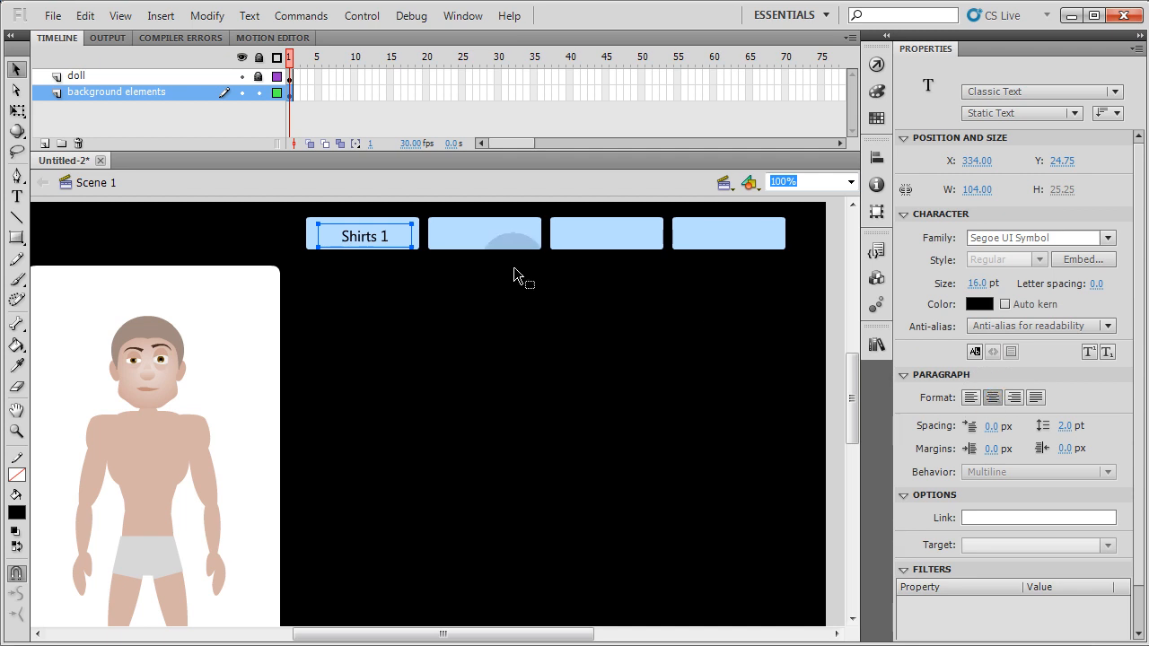
{"action": "left_click", "coordinate": [976, 283]}
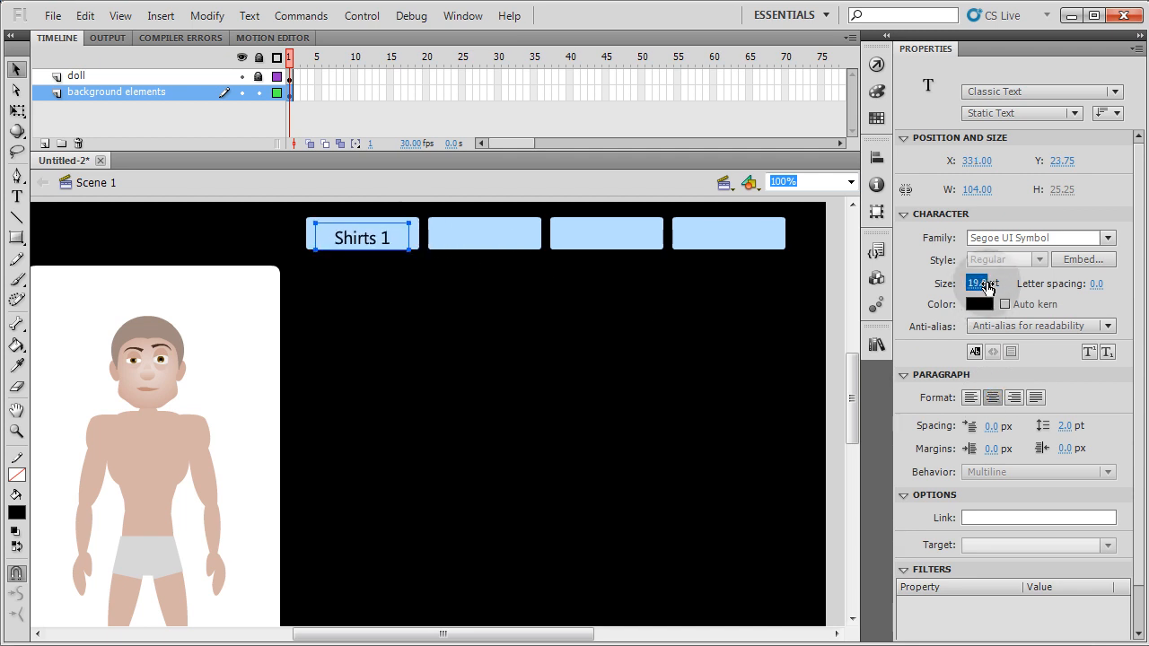
{"action": "left_click", "coordinate": [606, 233]}
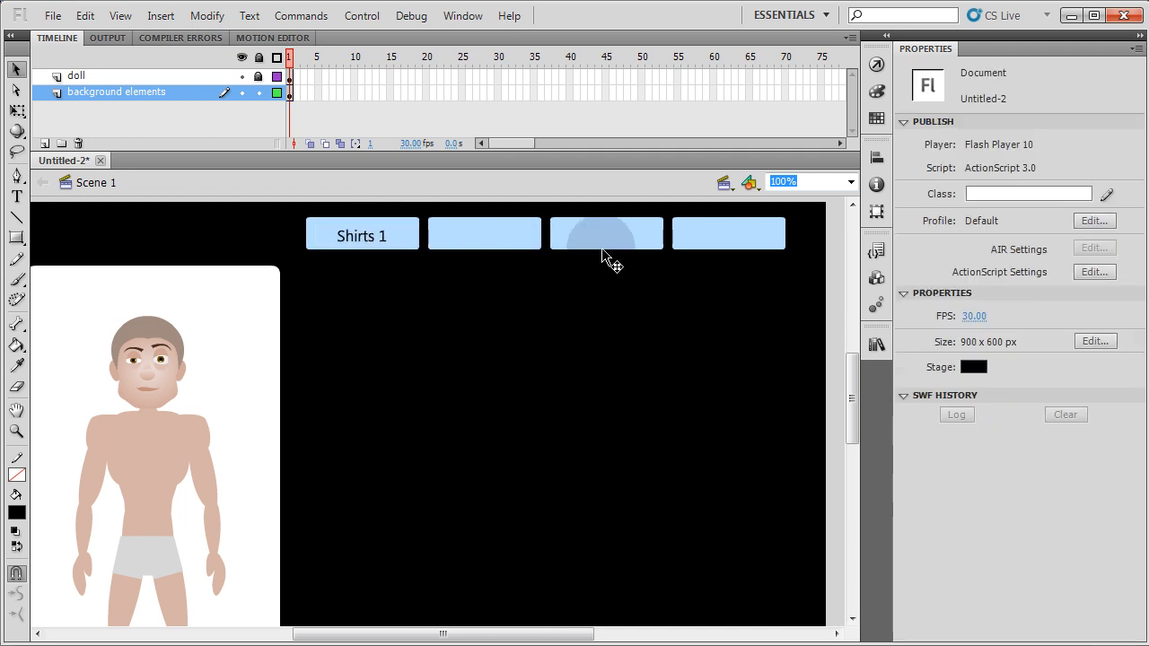
Label the remaining buttons Pants, Hats and Footwear, adjusting the first label's text.
{"action": "left_click", "coordinate": [361, 235]}
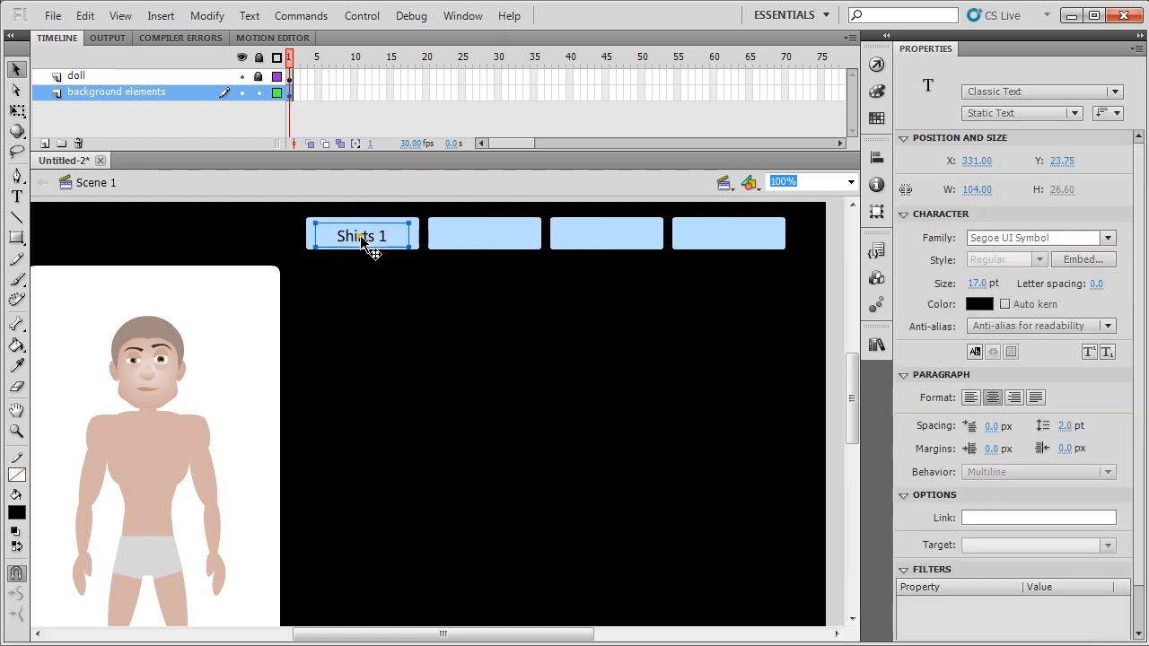
{"action": "mouse_move", "coordinate": [484, 234]}
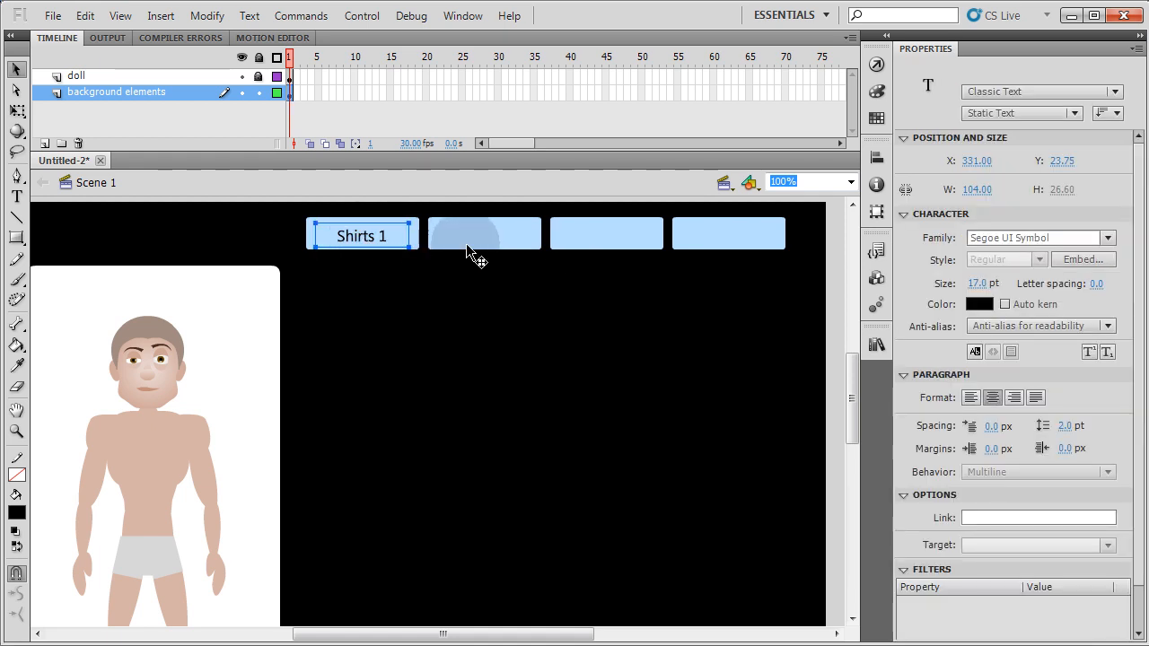
{"action": "left_click", "coordinate": [485, 234]}
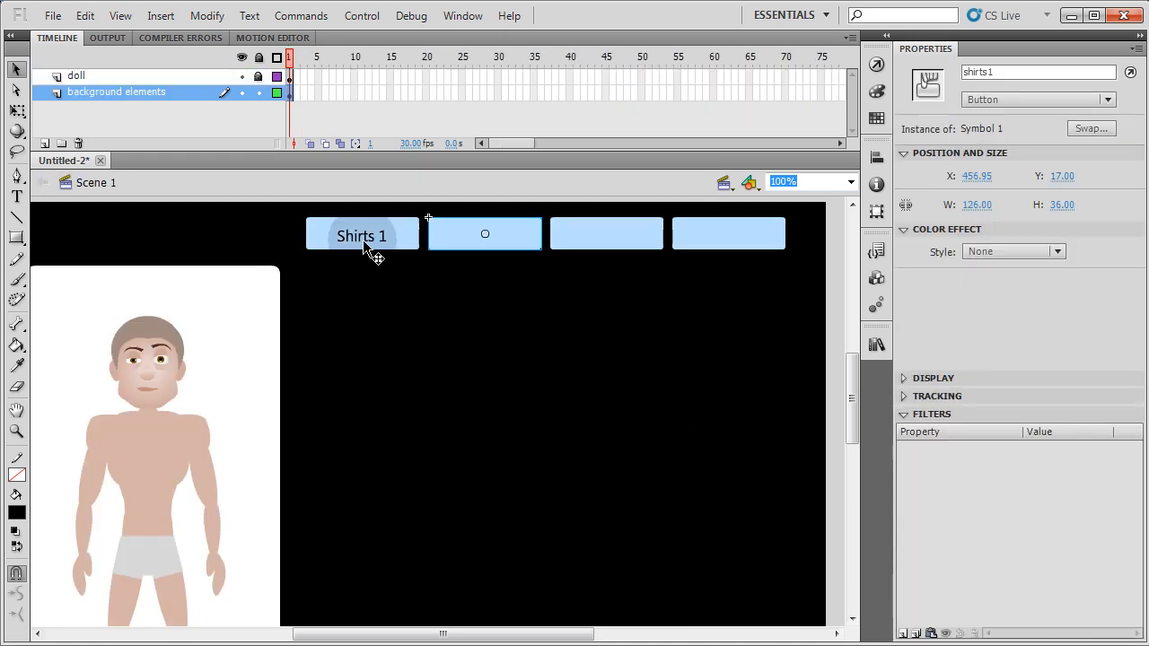
{"action": "double_click", "coordinate": [361, 235]}
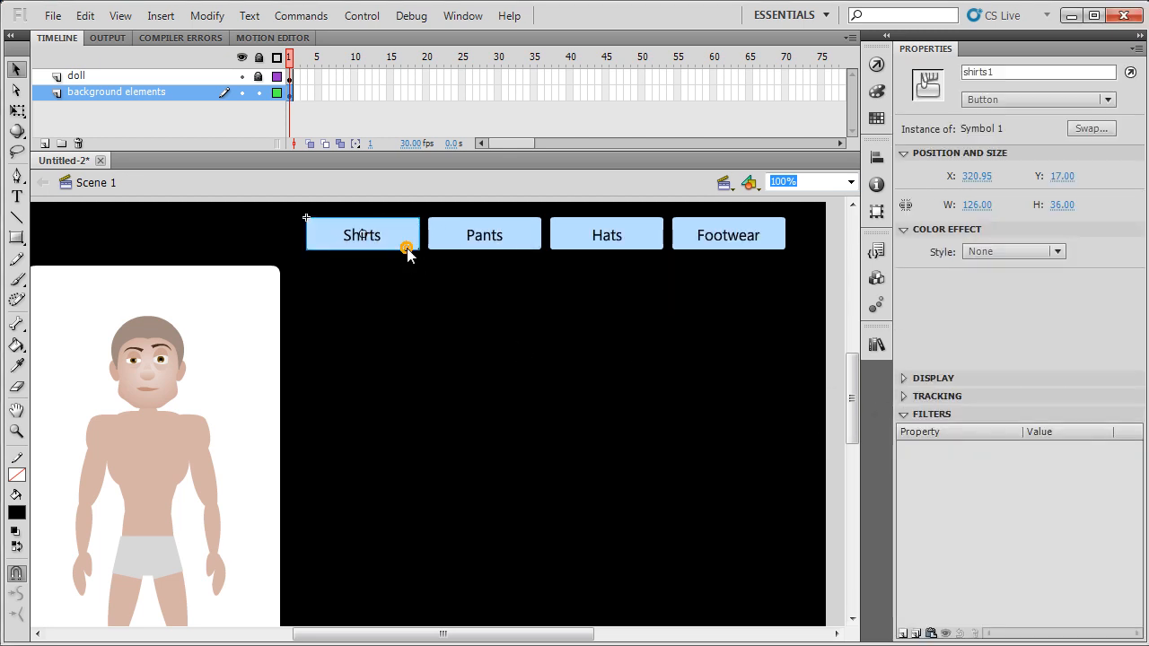
{"action": "mouse_move", "coordinate": [628, 206]}
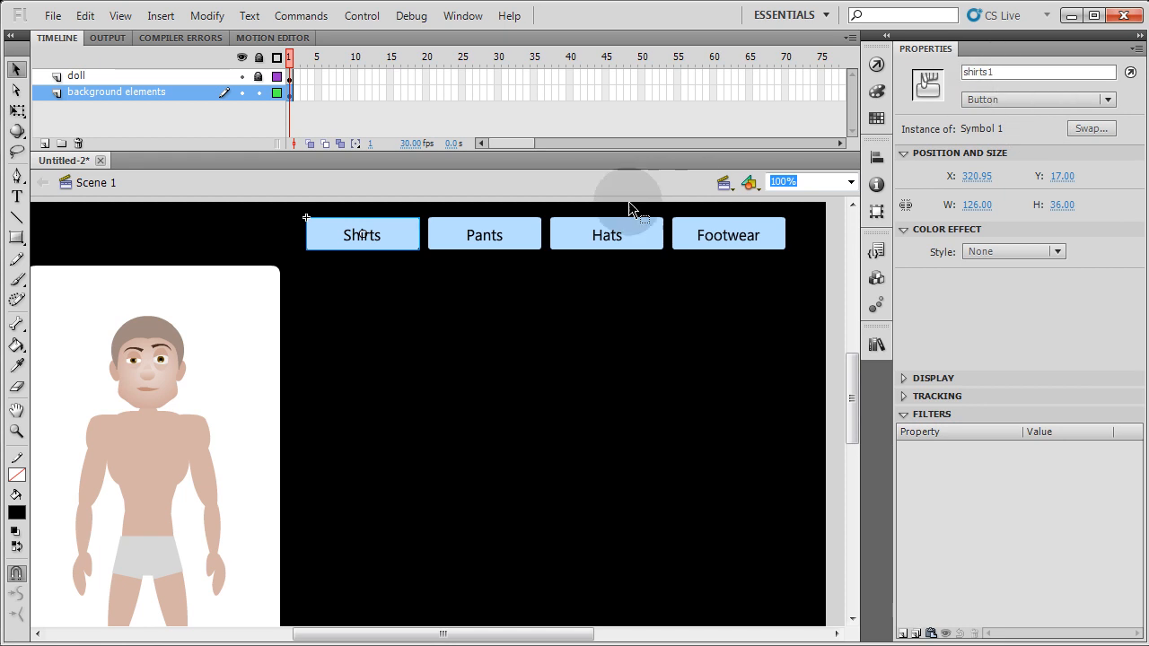
Give the Pants button the instance name pants1 and select the Hats button for naming.
{"action": "left_click", "coordinate": [484, 233]}
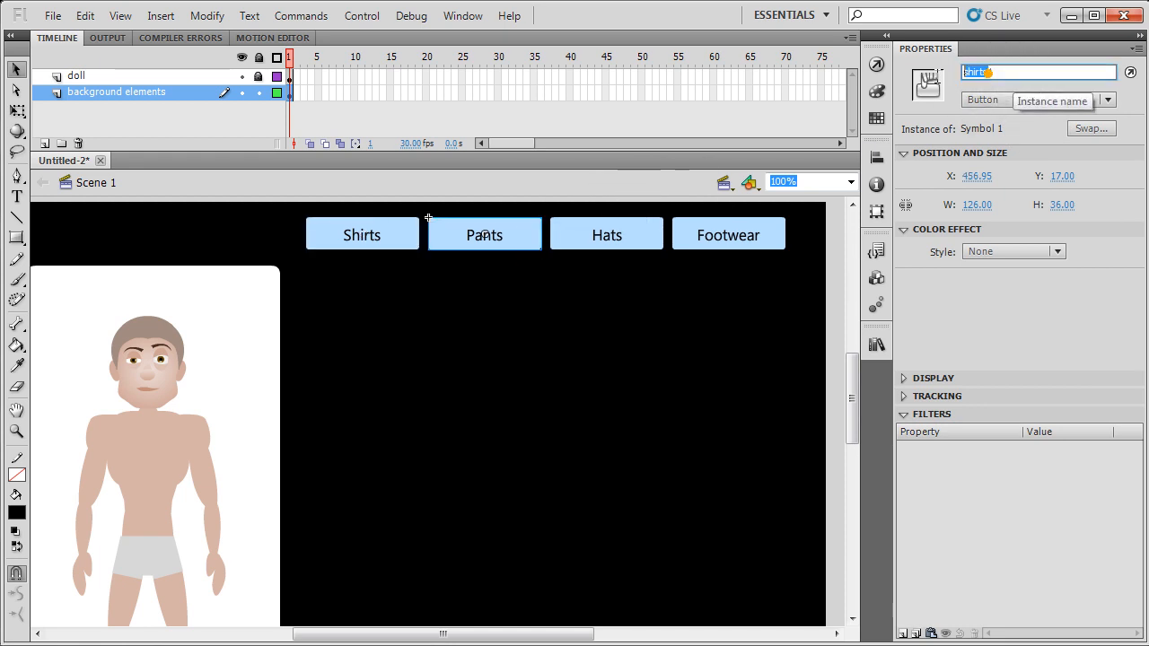
{"action": "type", "text": "pants1"}
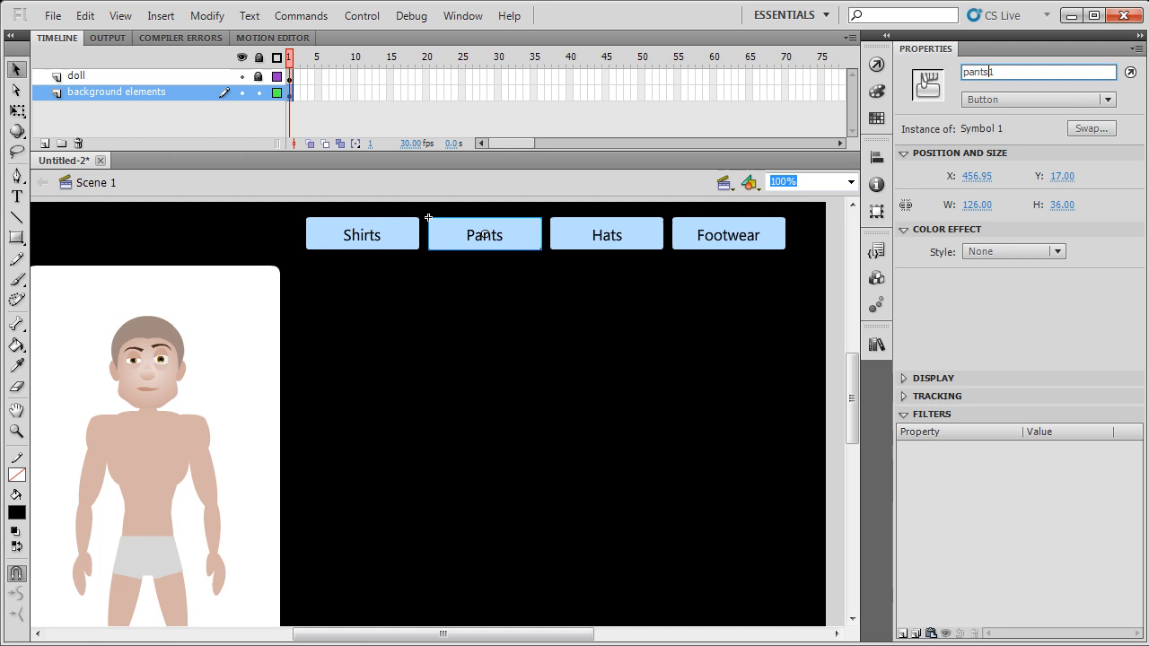
{"action": "left_click", "coordinate": [606, 234]}
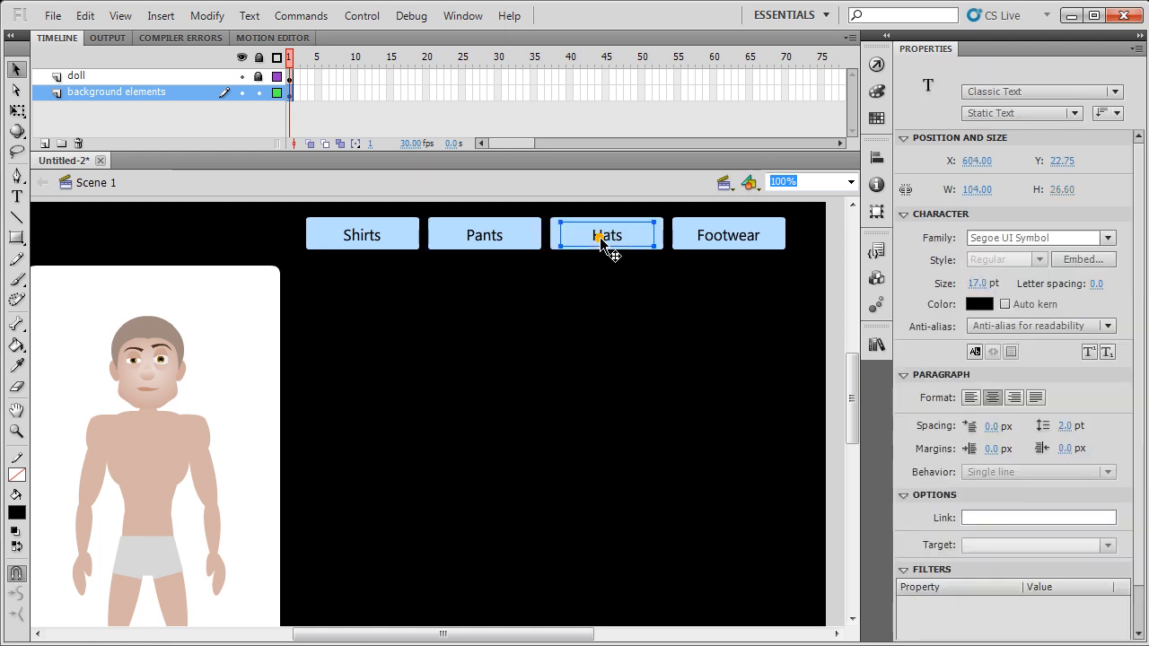
{"action": "left_click", "coordinate": [606, 234]}
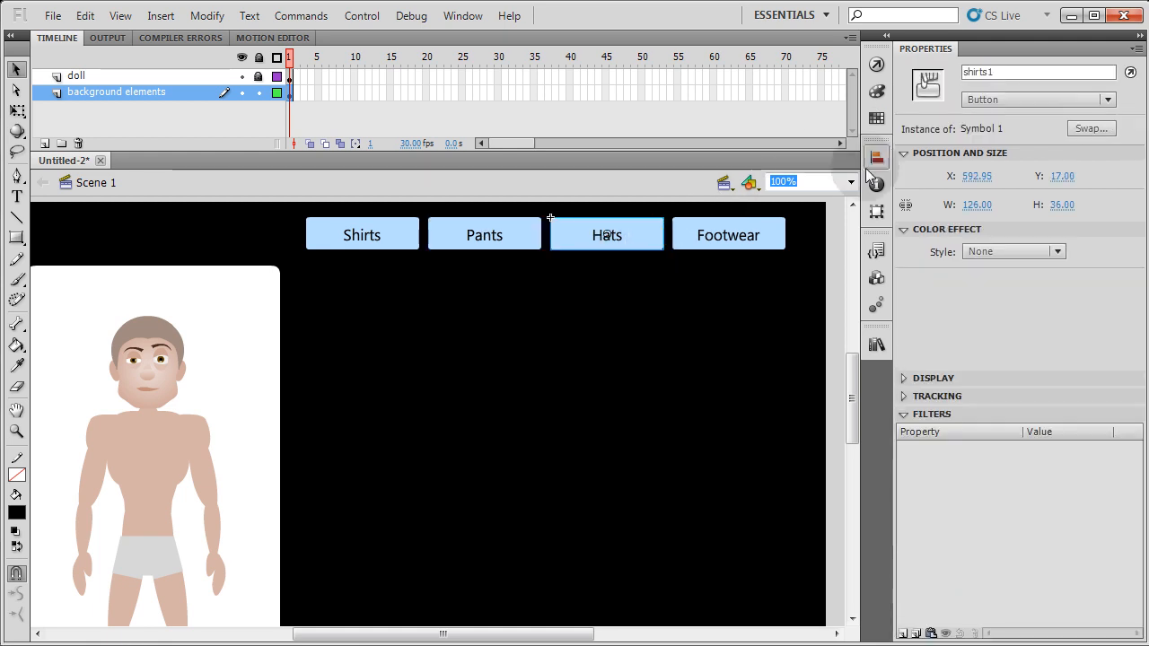
{"action": "left_click", "coordinate": [1036, 72]}
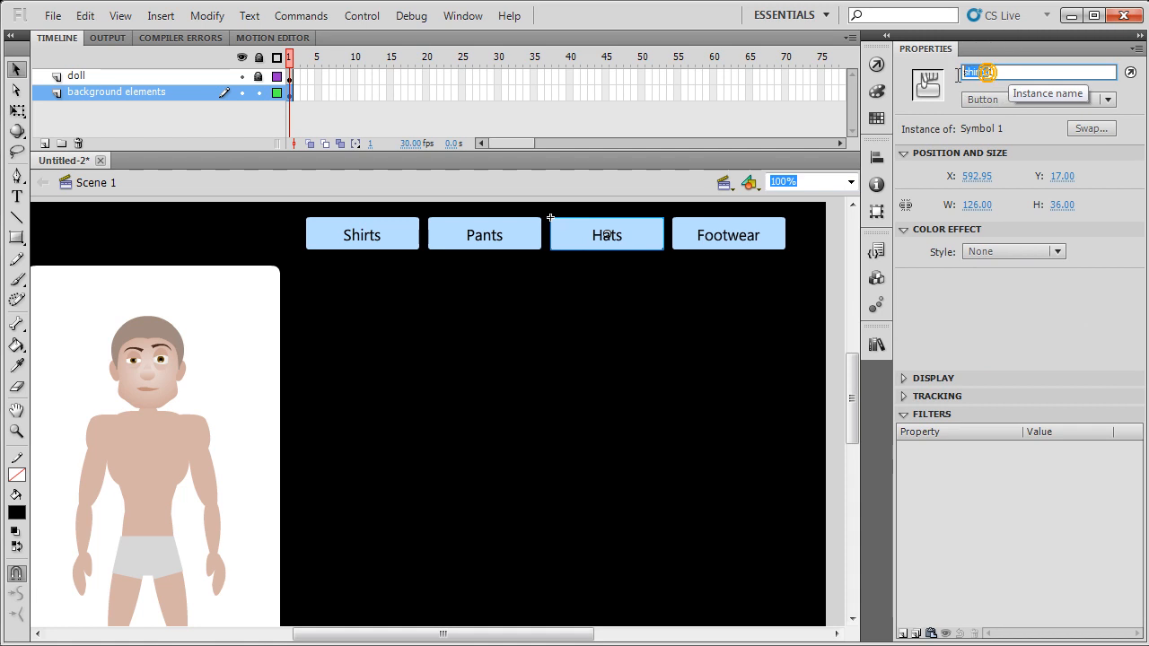
Name the Hats button instance hats1 and review the Shirts button's name.
{"action": "type", "text": "hAT1"}
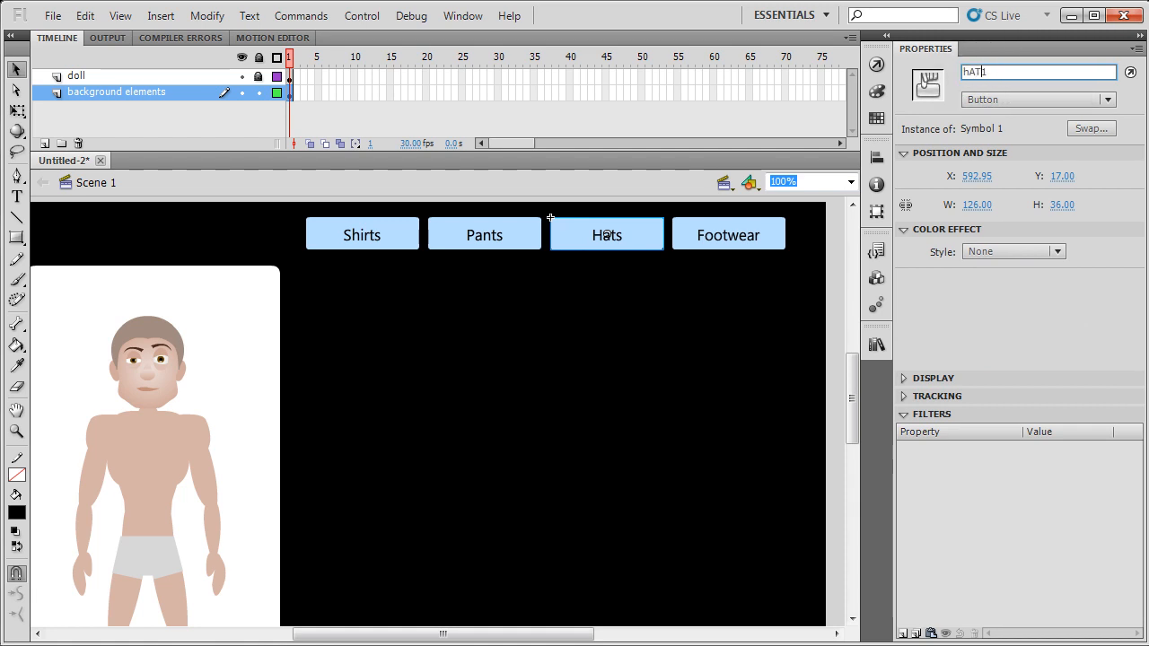
{"action": "type", "text": "hata1"}
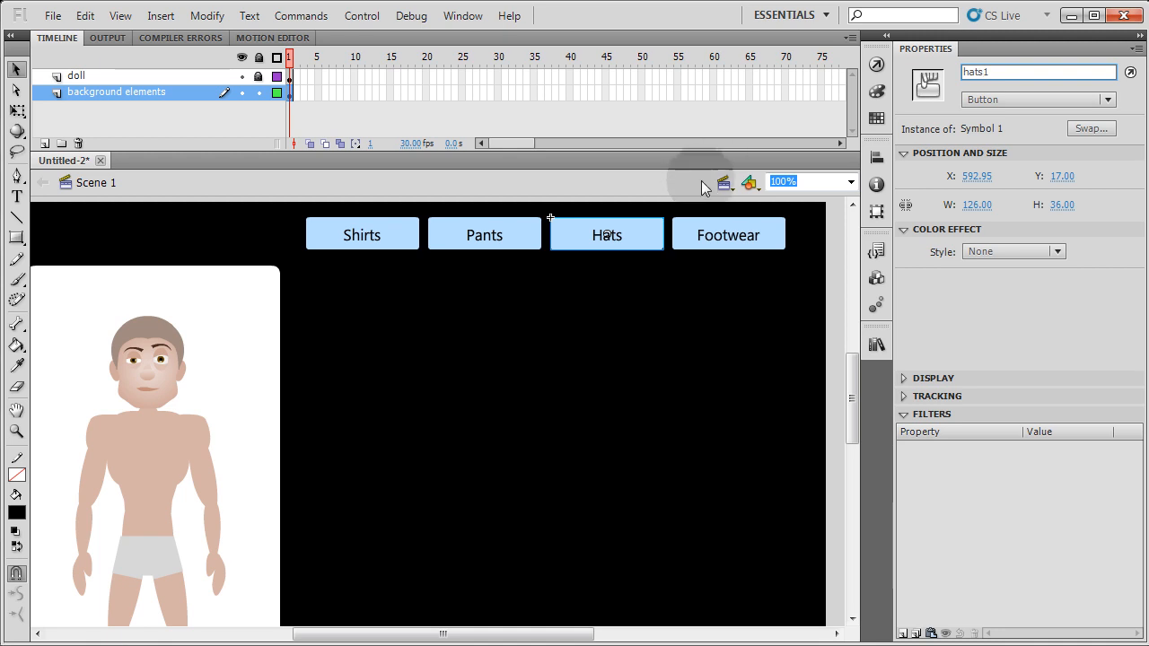
{"action": "left_click", "coordinate": [728, 234]}
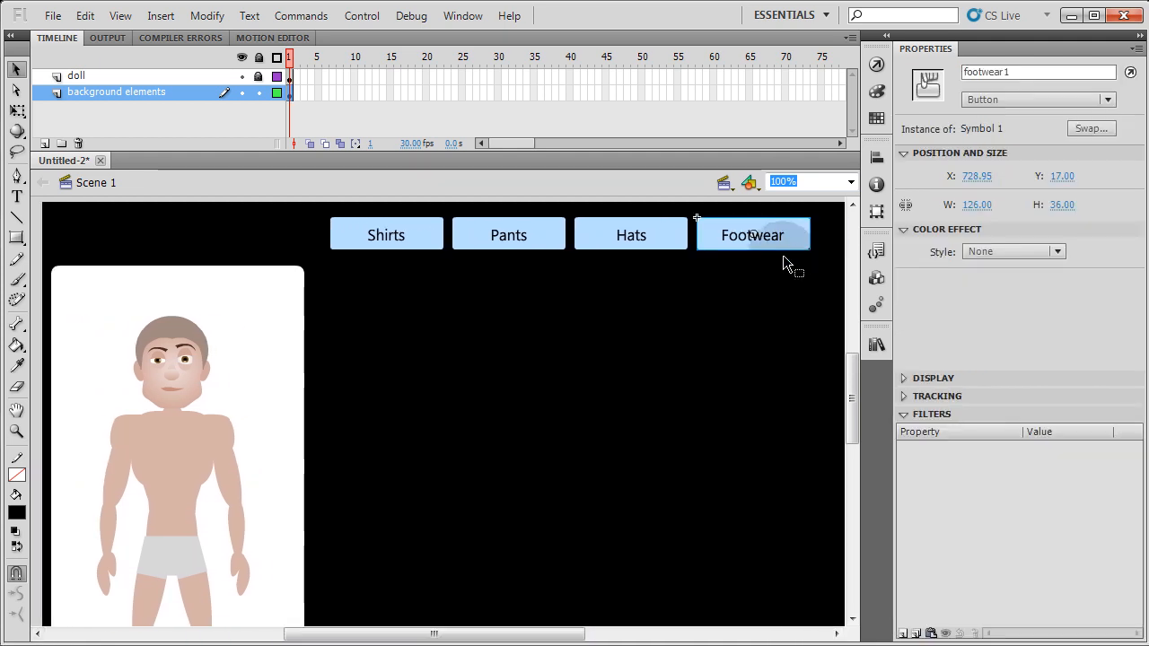
{"action": "left_click", "coordinate": [386, 234]}
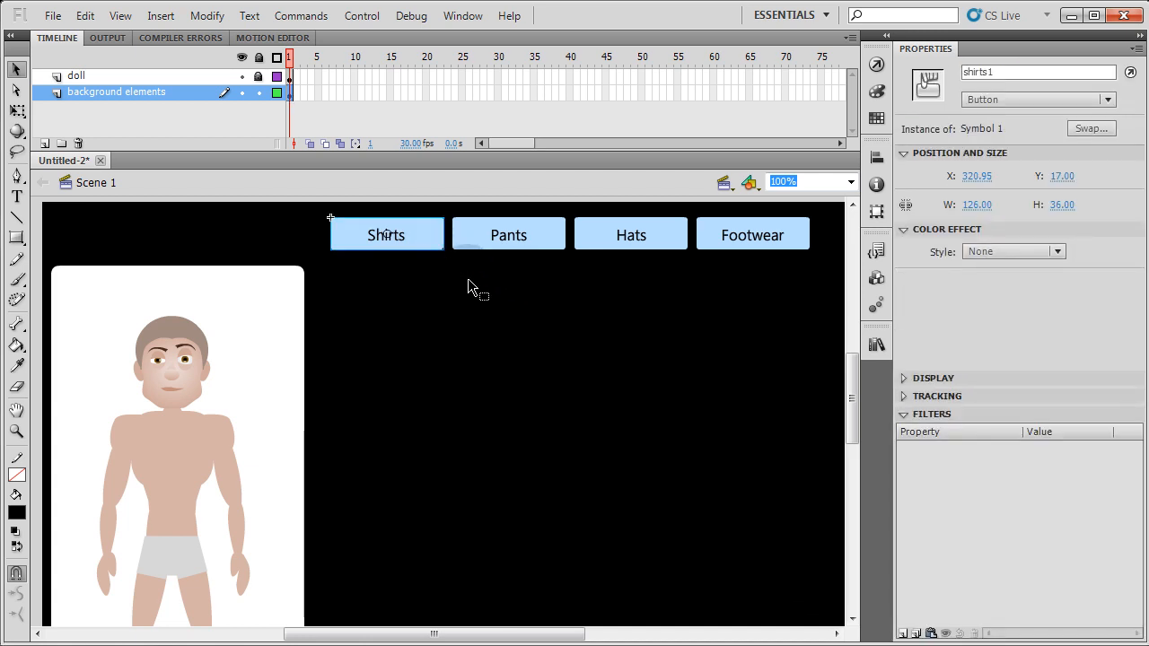
{"action": "mouse_move", "coordinate": [398, 357]}
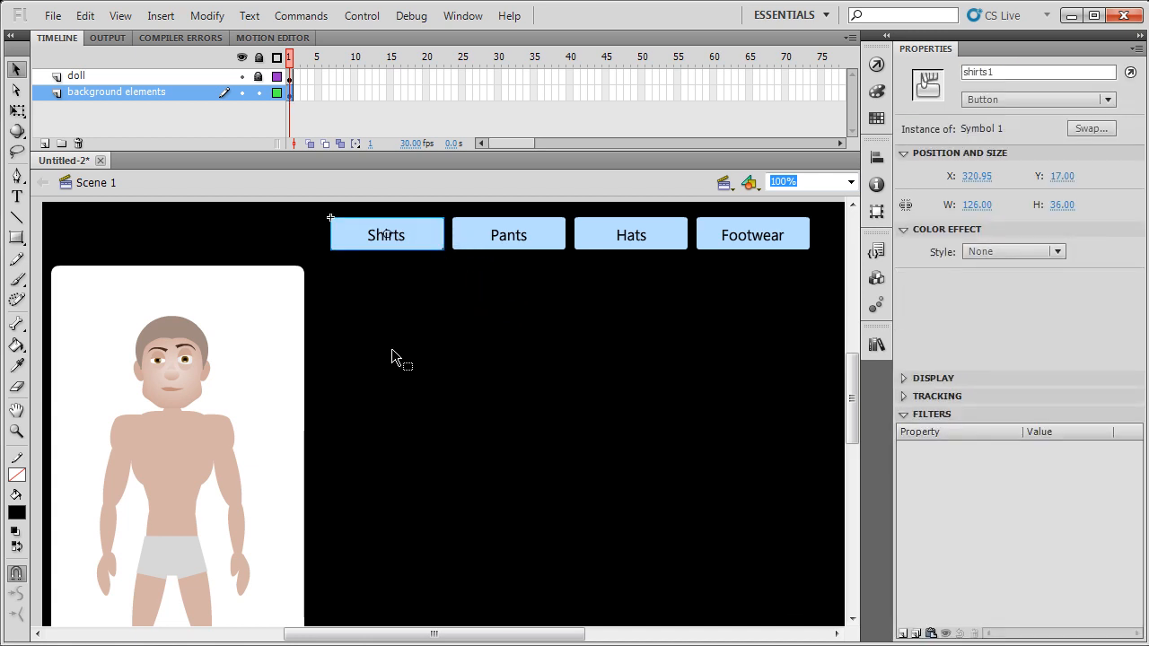
{"action": "mouse_move", "coordinate": [772, 283]}
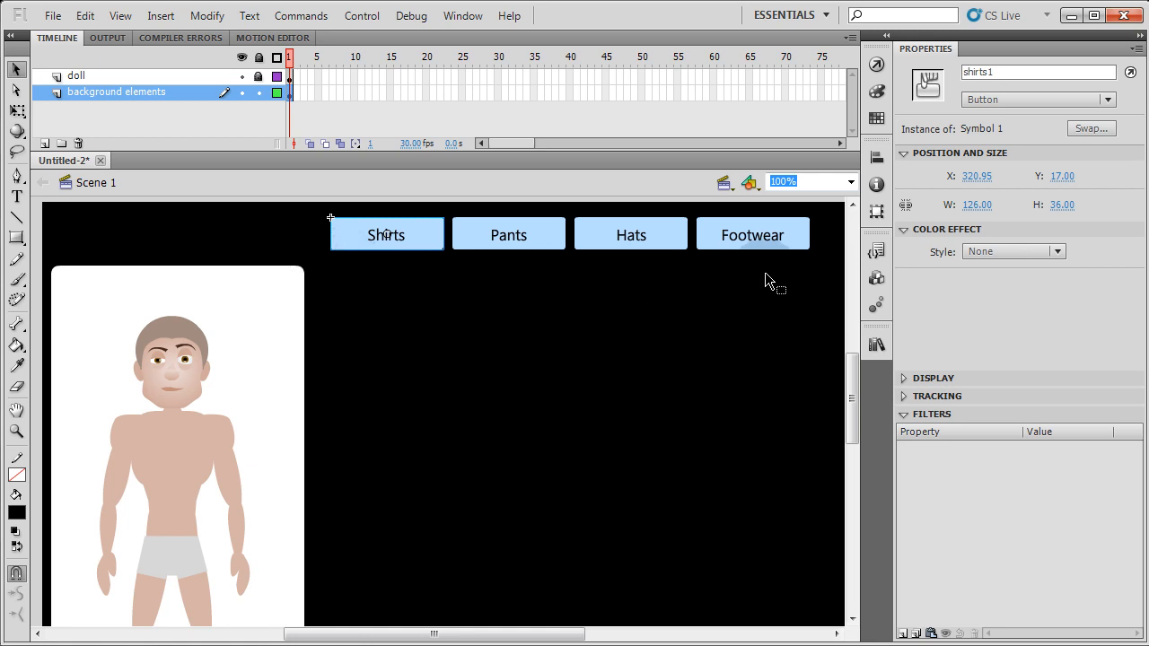
{"action": "mouse_move", "coordinate": [435, 305]}
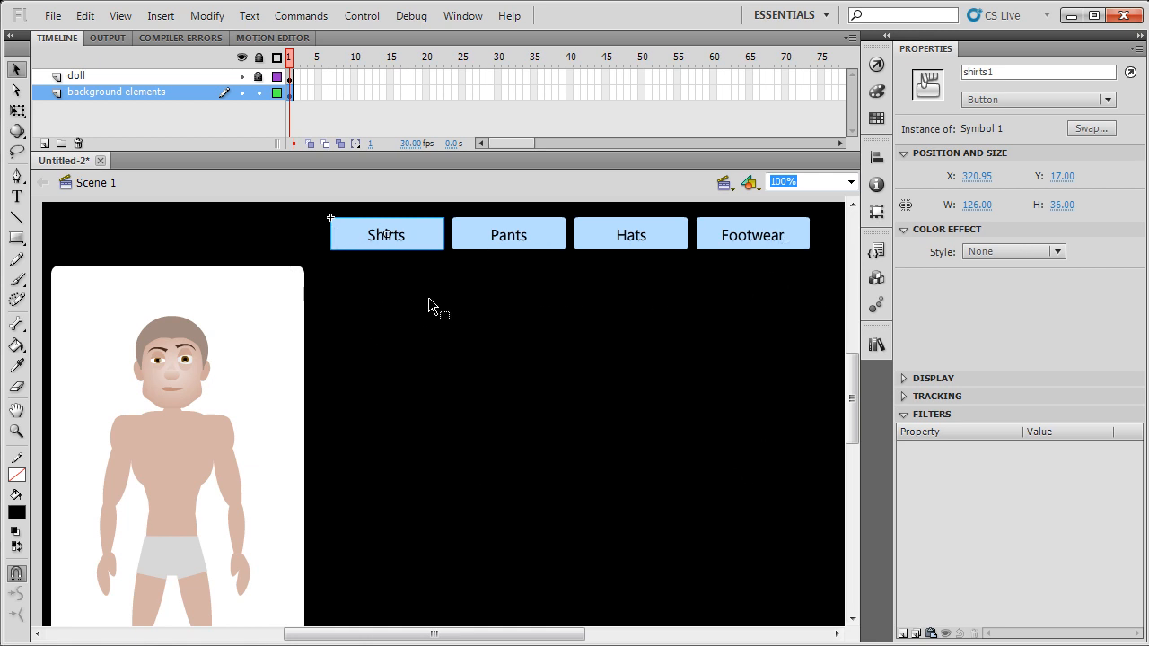
{"action": "mouse_move", "coordinate": [793, 335]}
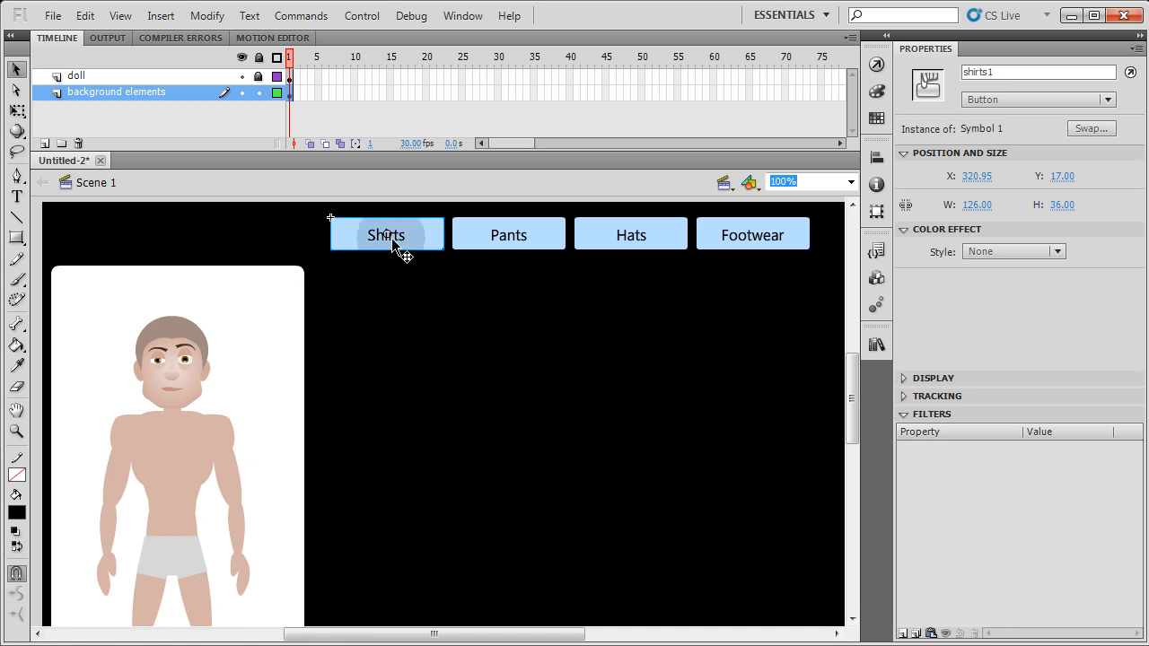
{"action": "mouse_move", "coordinate": [514, 326]}
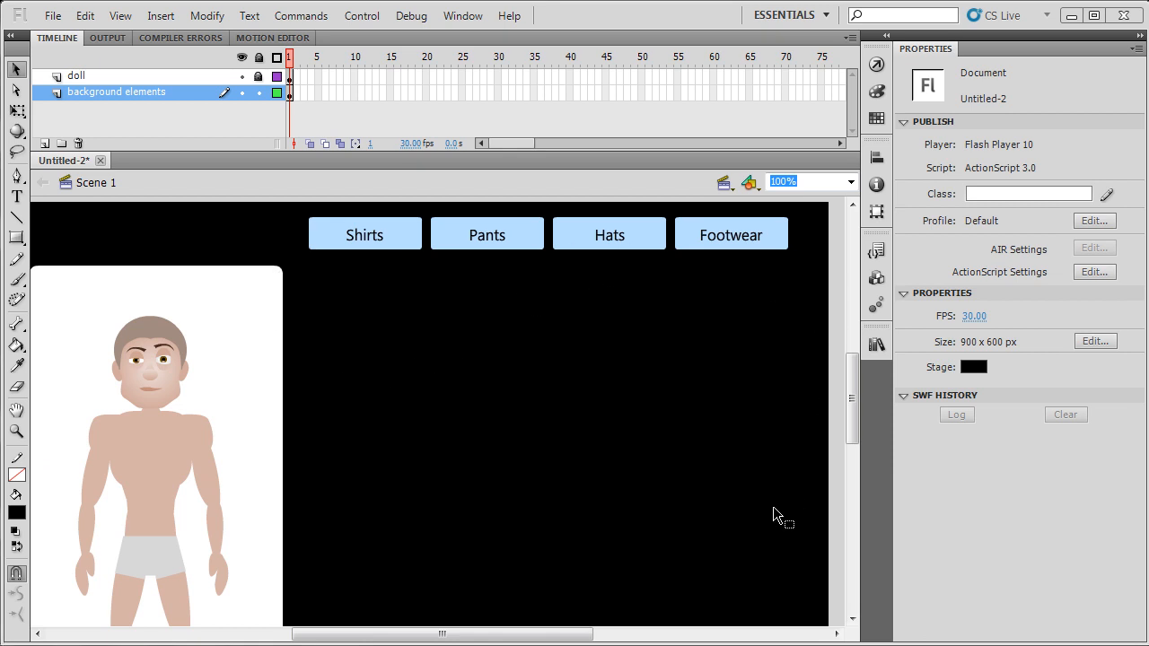
{"action": "mouse_move", "coordinate": [364, 456]}
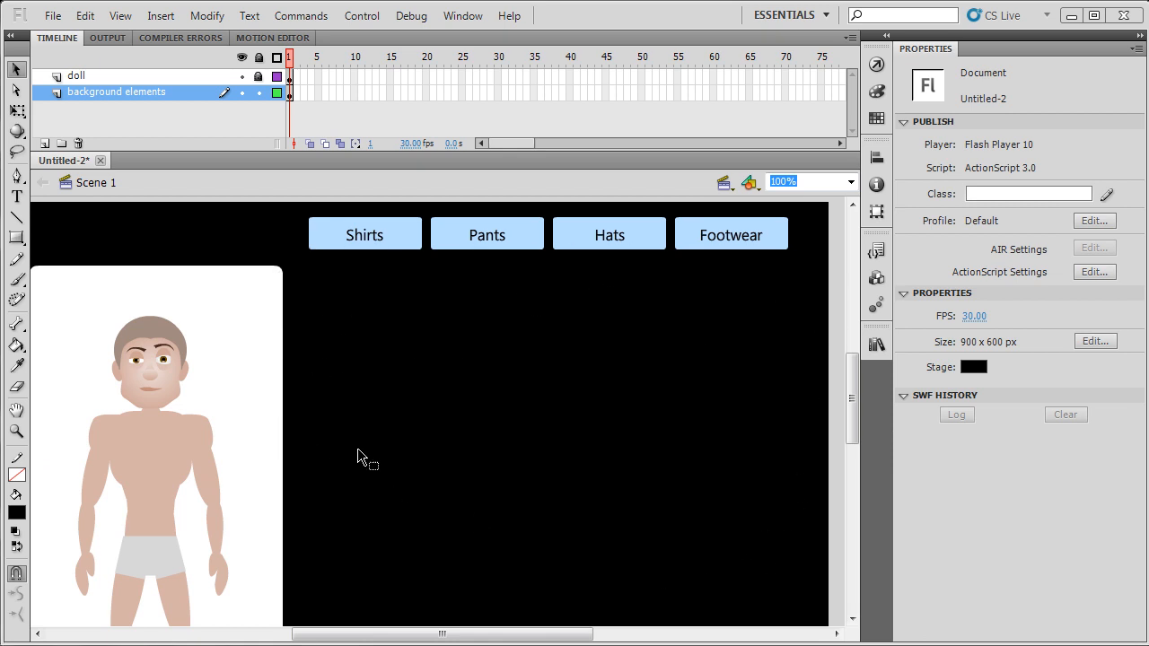
{"action": "mouse_move", "coordinate": [399, 368]}
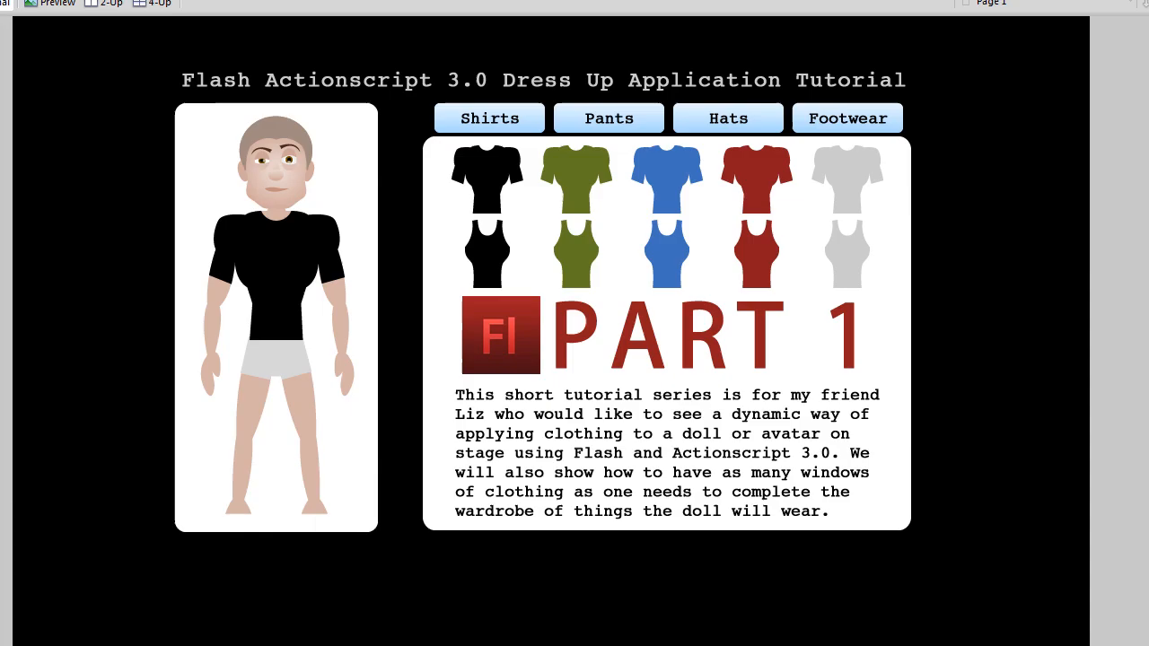
Switch from Fireworks back to the example.fla document in Flash.
{"action": "left_click", "coordinate": [287, 269]}
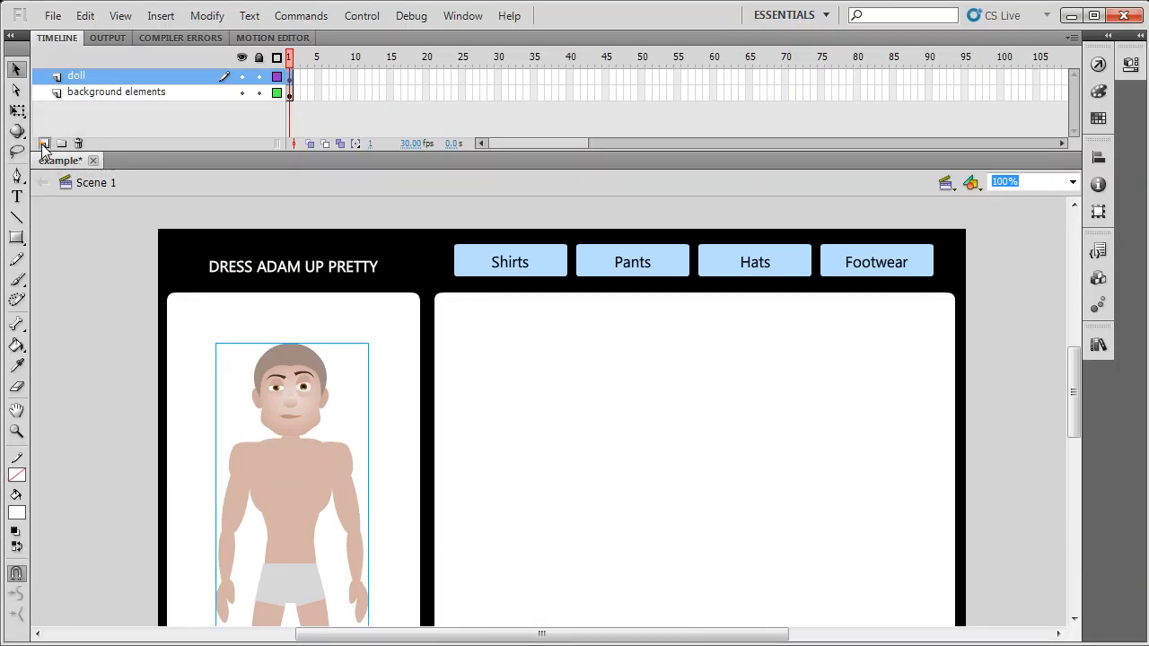
Add a 'dynamic garment' layer above the doll and import the Fireworks black shirt as a movie clip.
{"action": "left_click", "coordinate": [44, 144]}
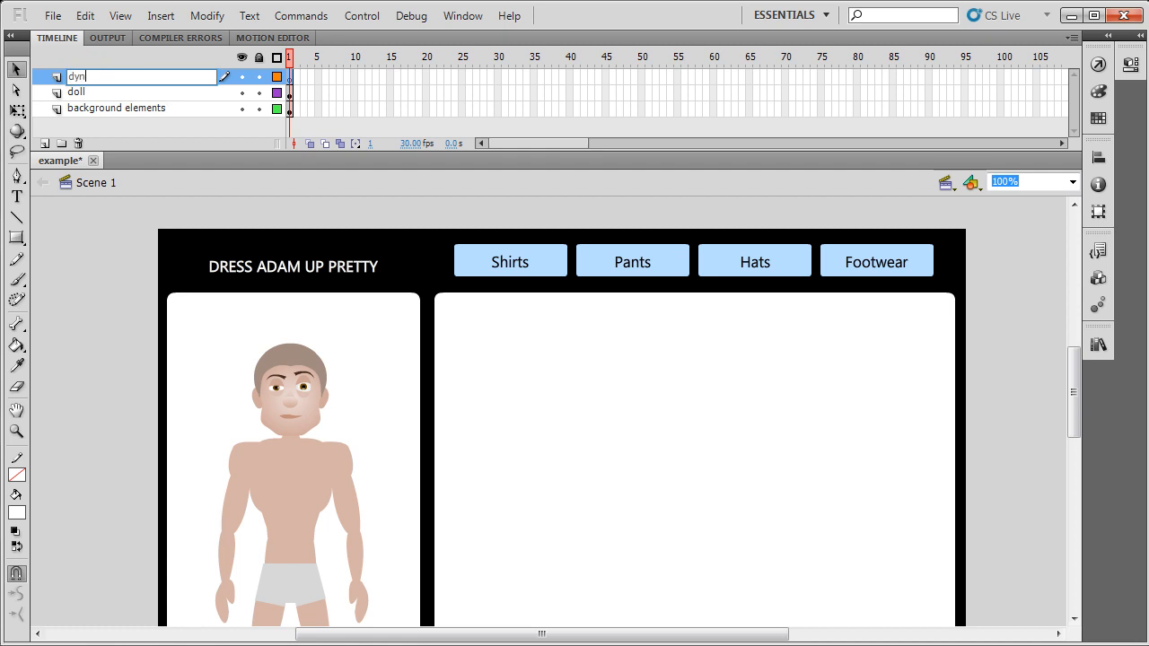
{"action": "type", "text": "dynamic garment clips"}
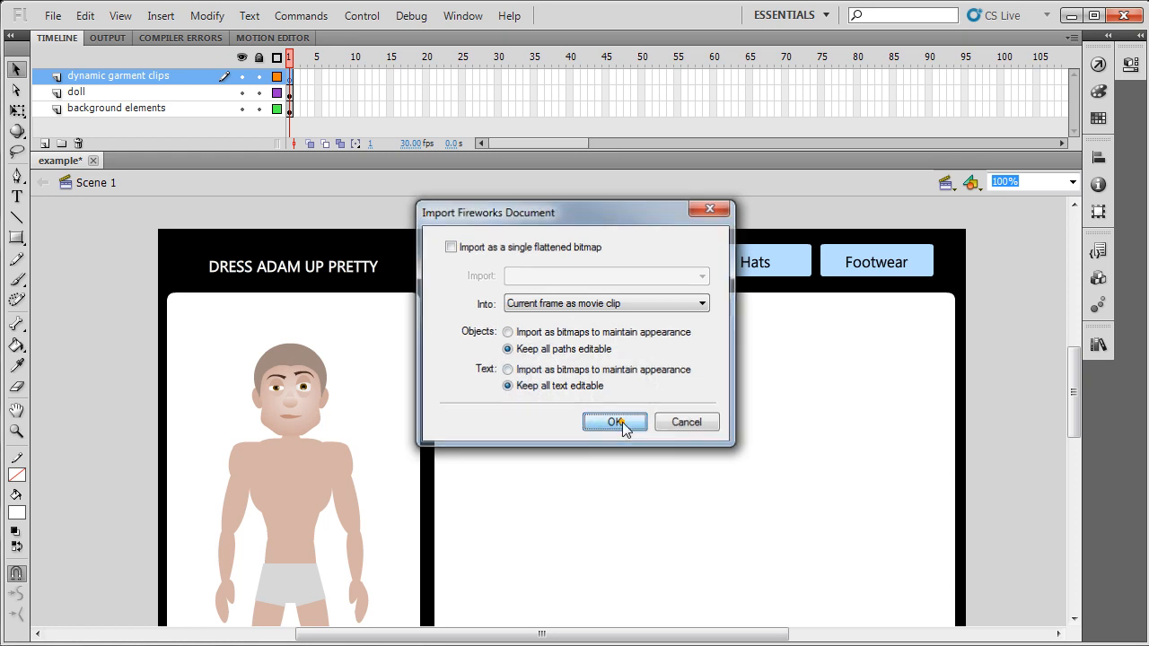
{"action": "left_click", "coordinate": [614, 421]}
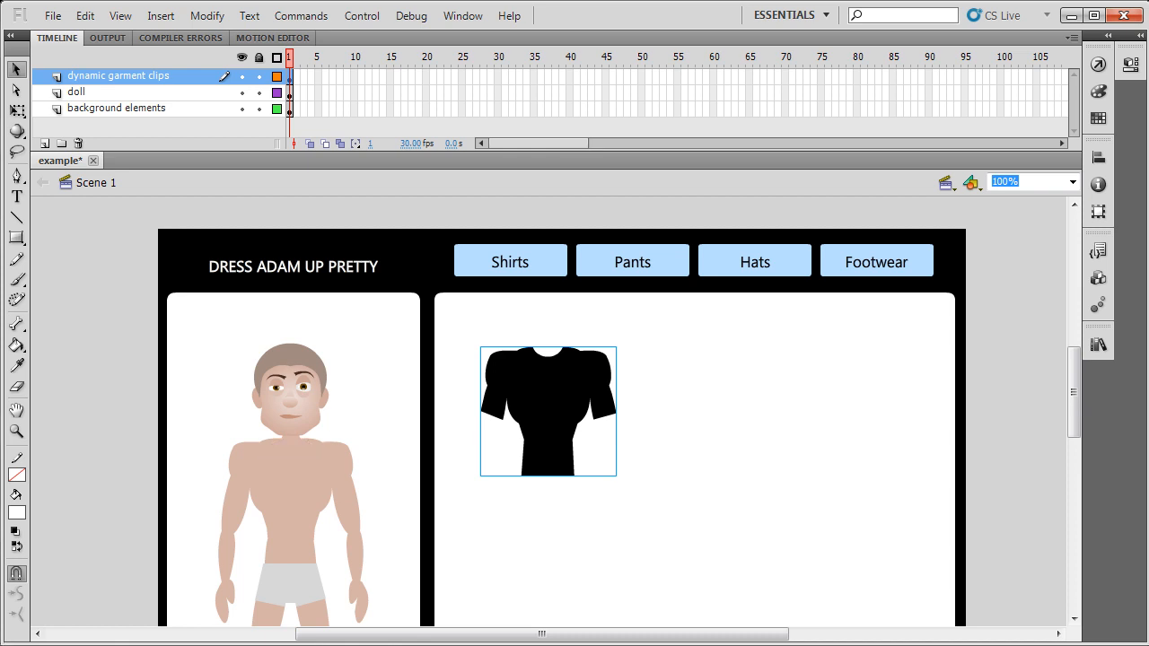
{"action": "left_click", "coordinate": [547, 411]}
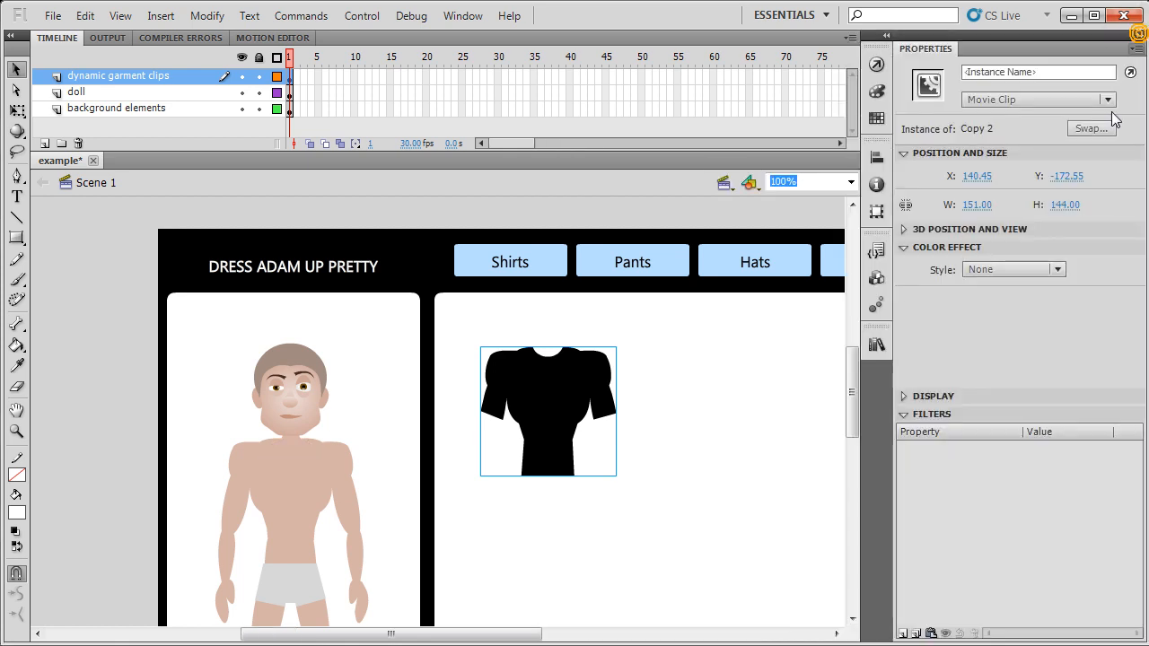
Position the black shirt over the doll's torso by adjusting its vertical coordinate.
{"action": "left_click", "coordinate": [117, 107]}
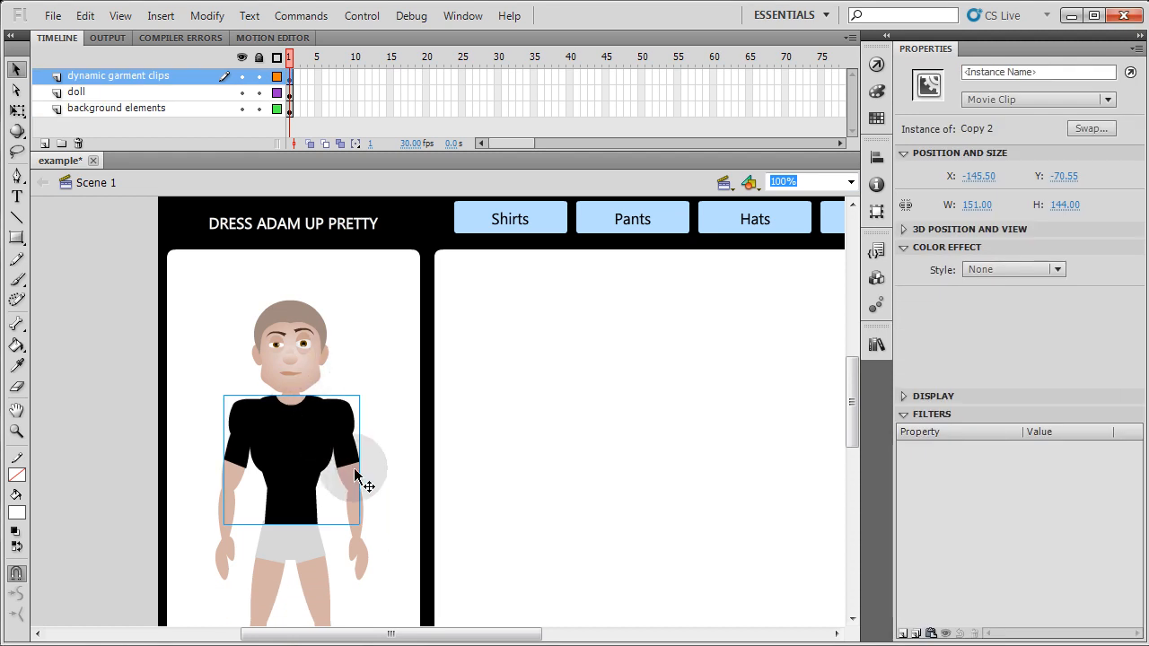
{"action": "mouse_move", "coordinate": [385, 422]}
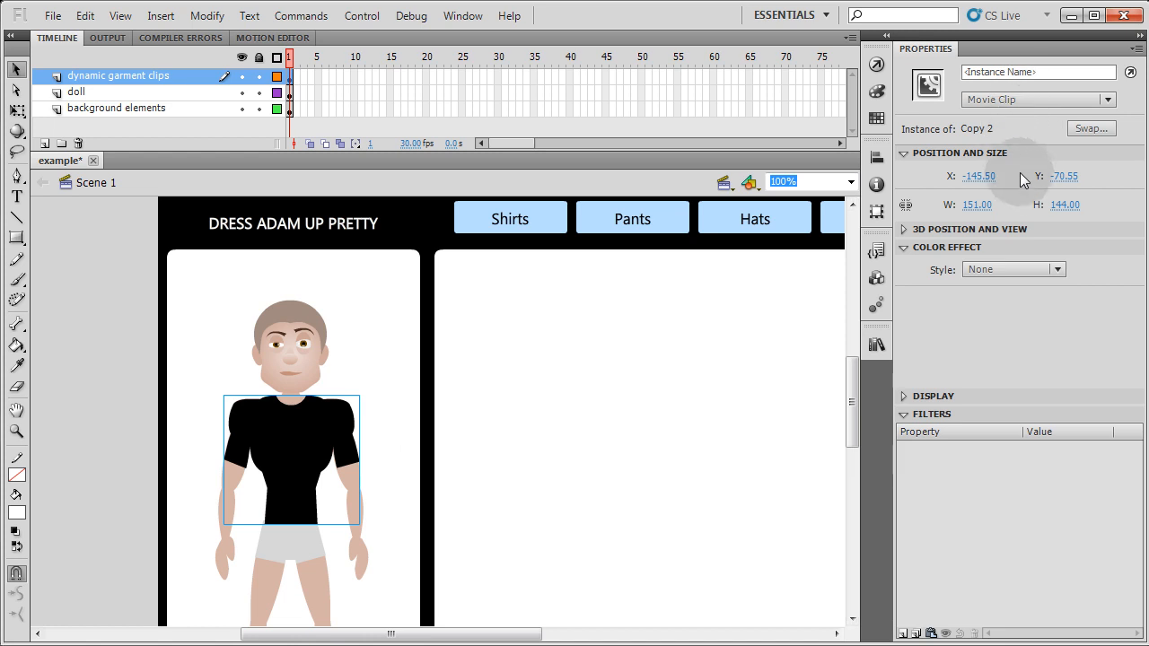
{"action": "left_click", "coordinate": [1063, 176]}
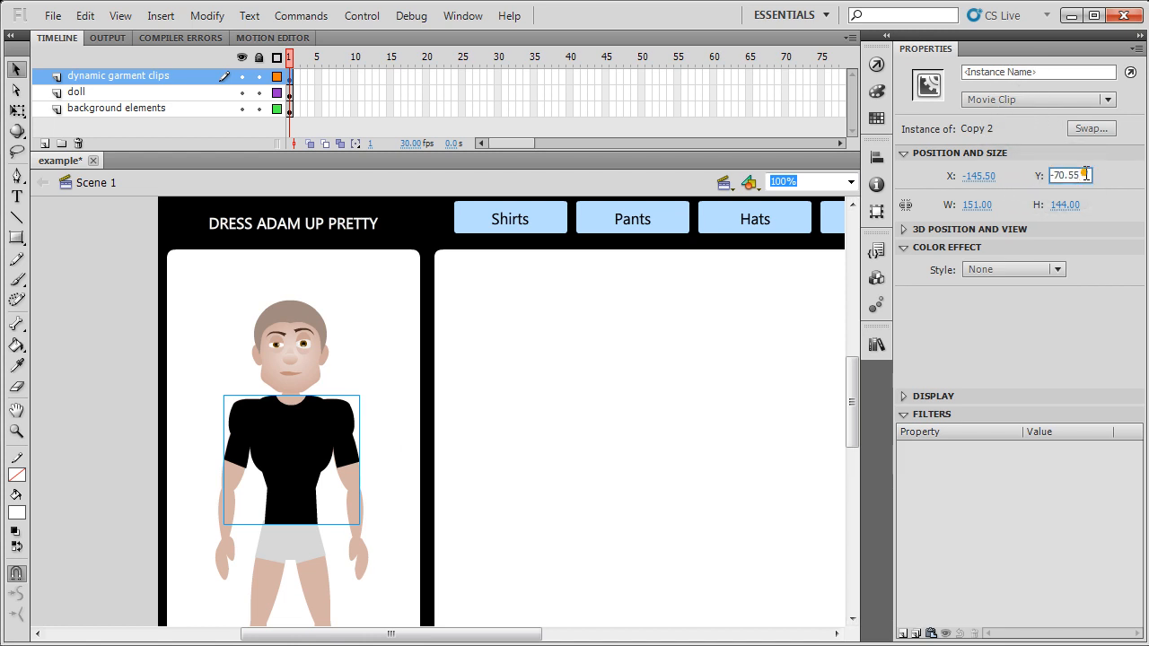
{"action": "left_click", "coordinate": [978, 175]}
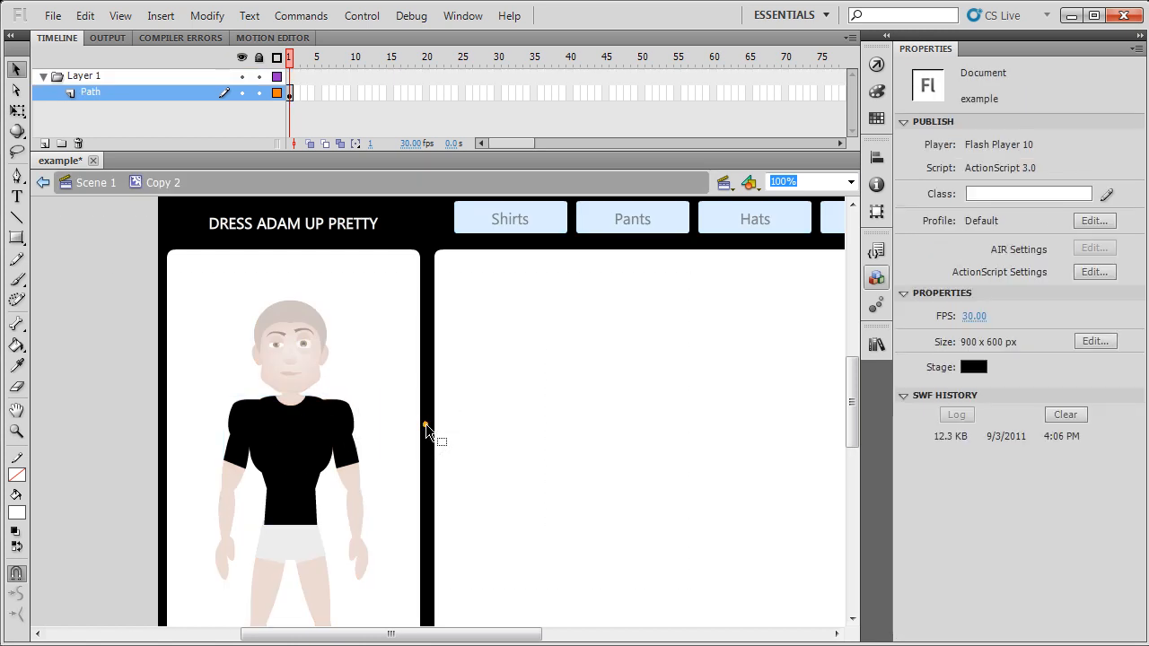
{"action": "left_click", "coordinate": [292, 350]}
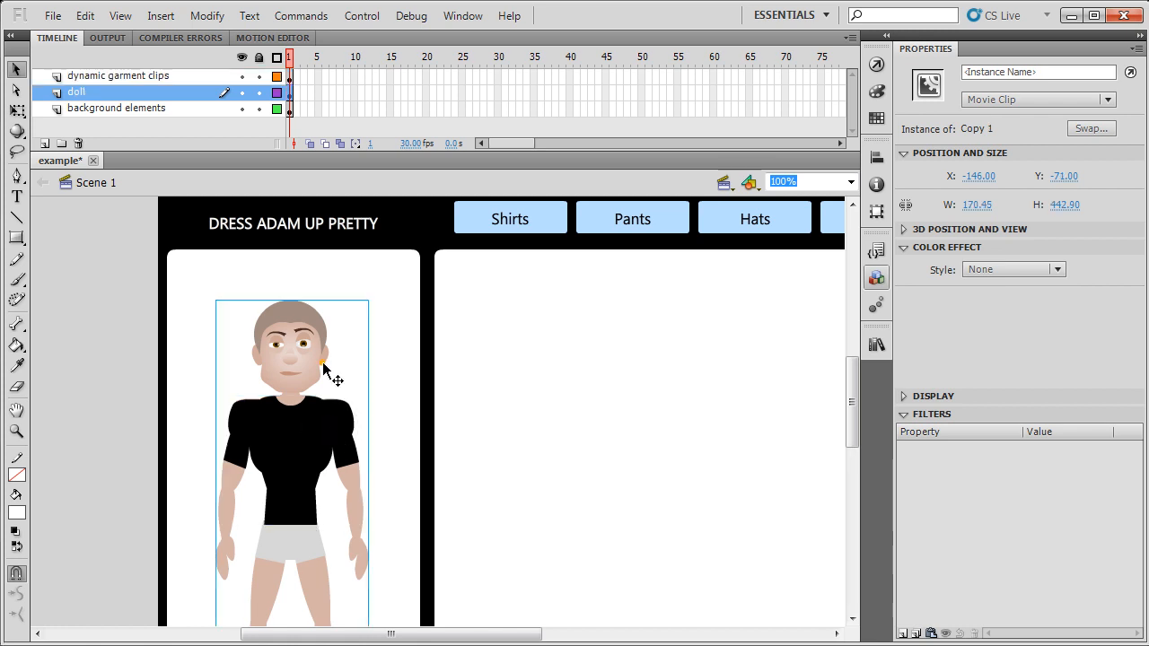
{"action": "left_click", "coordinate": [118, 75]}
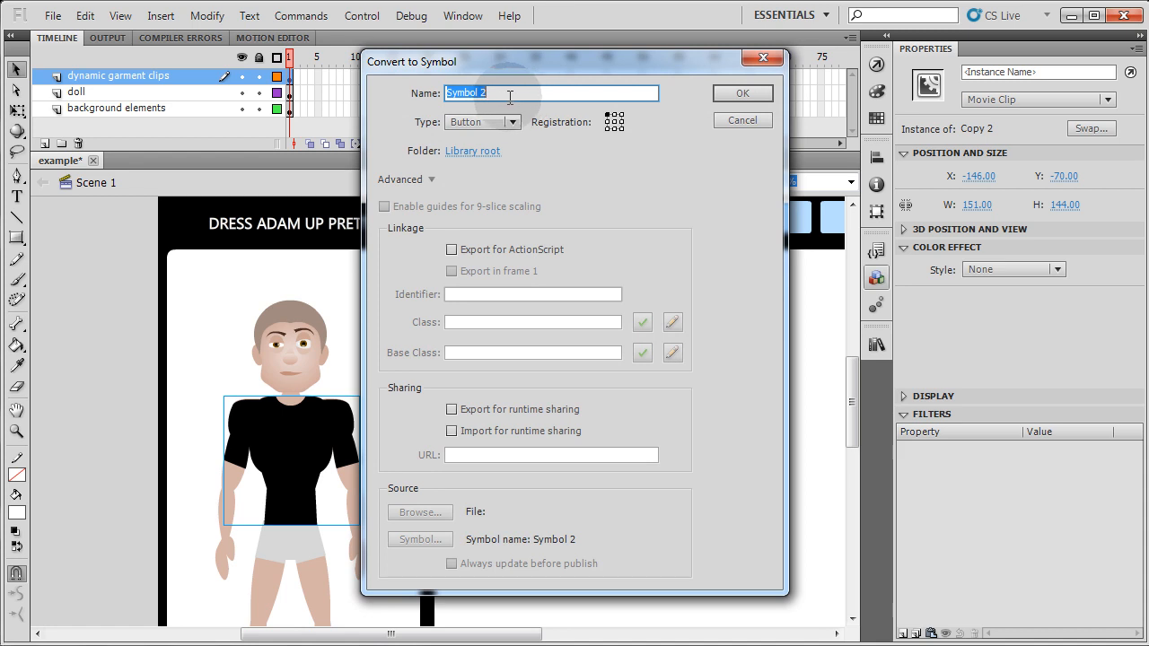
Convert the shirt to a movie clip symbol named 'shirts'.
{"action": "type", "text": "shirt"}
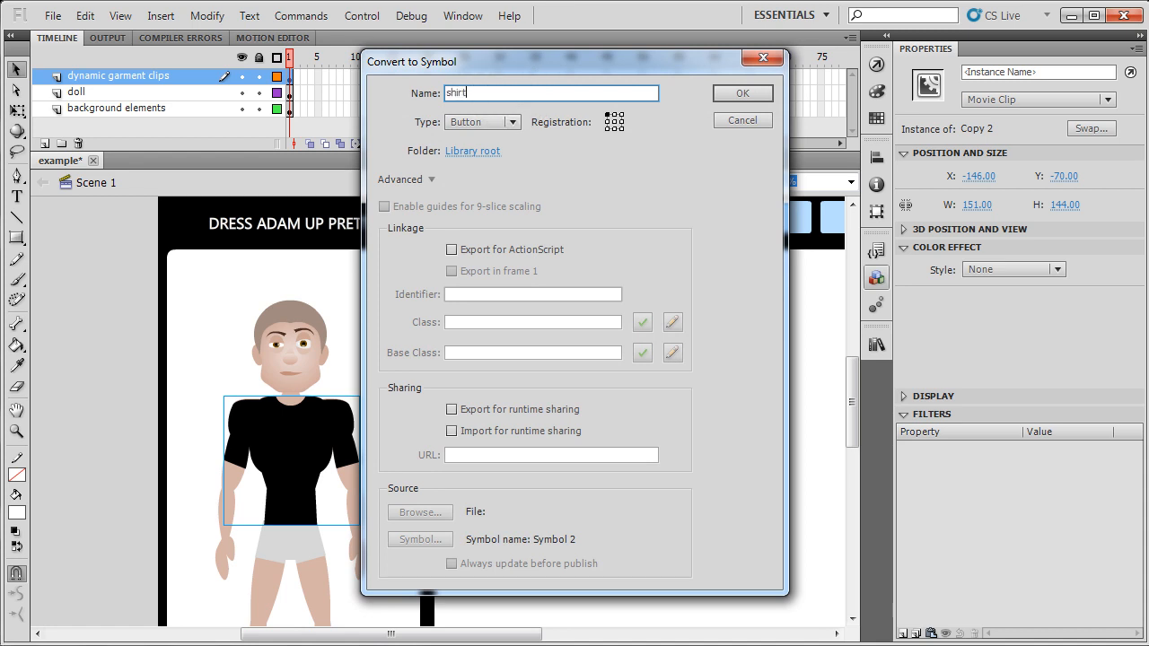
{"action": "type", "text": "s"}
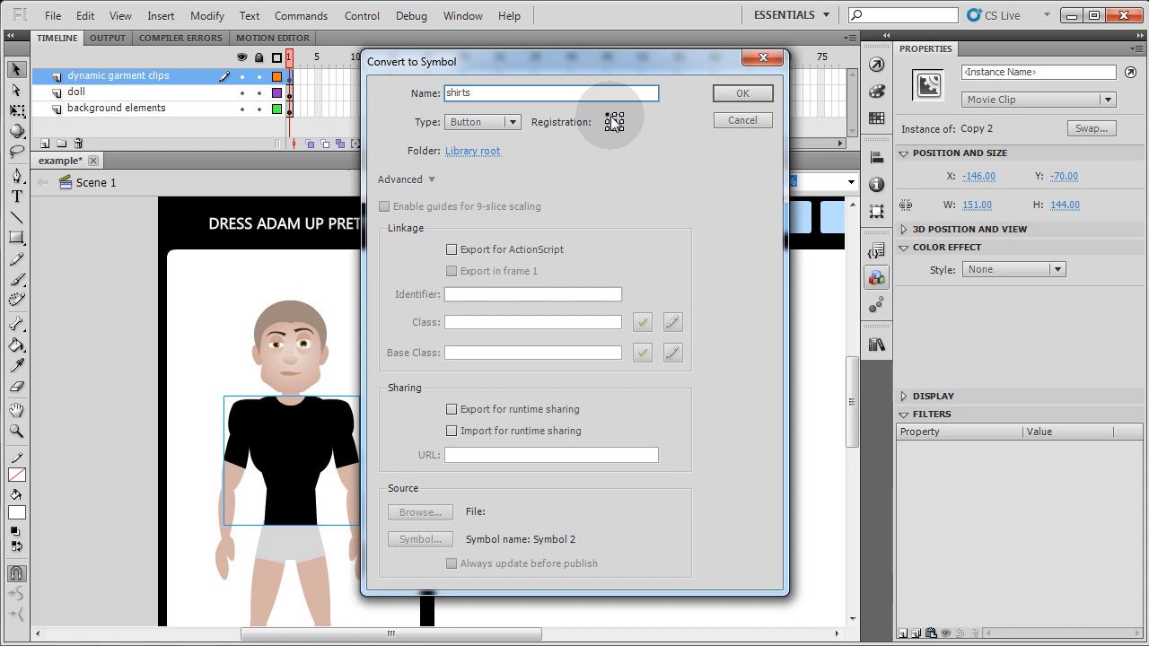
{"action": "left_click", "coordinate": [511, 122]}
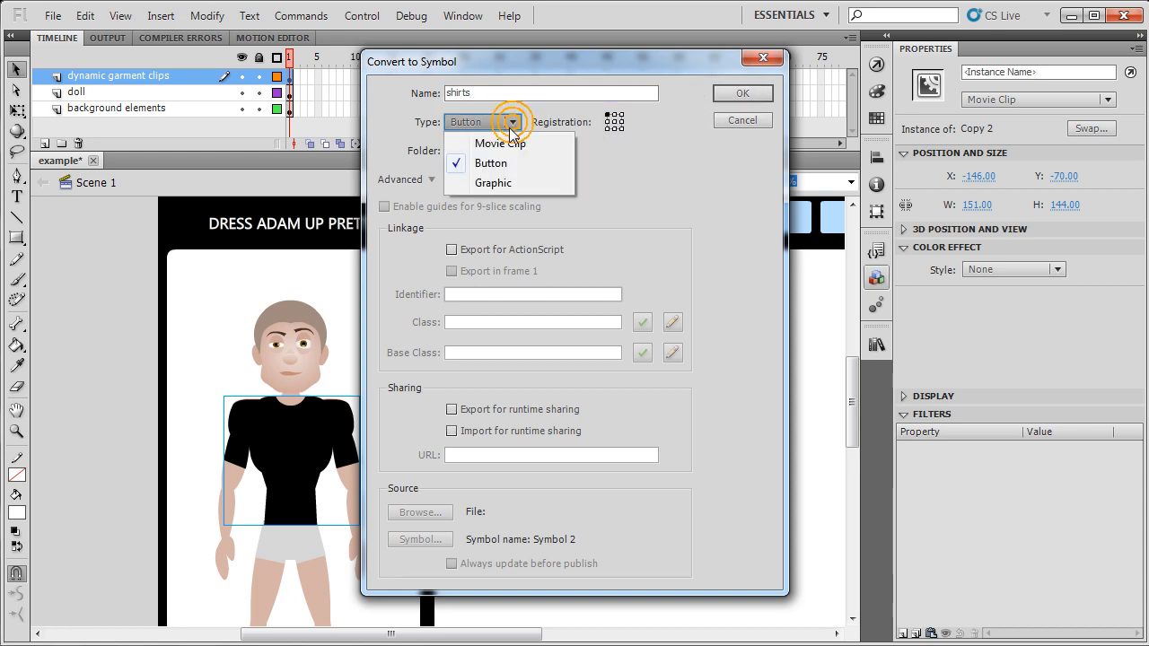
{"action": "left_click", "coordinate": [500, 142]}
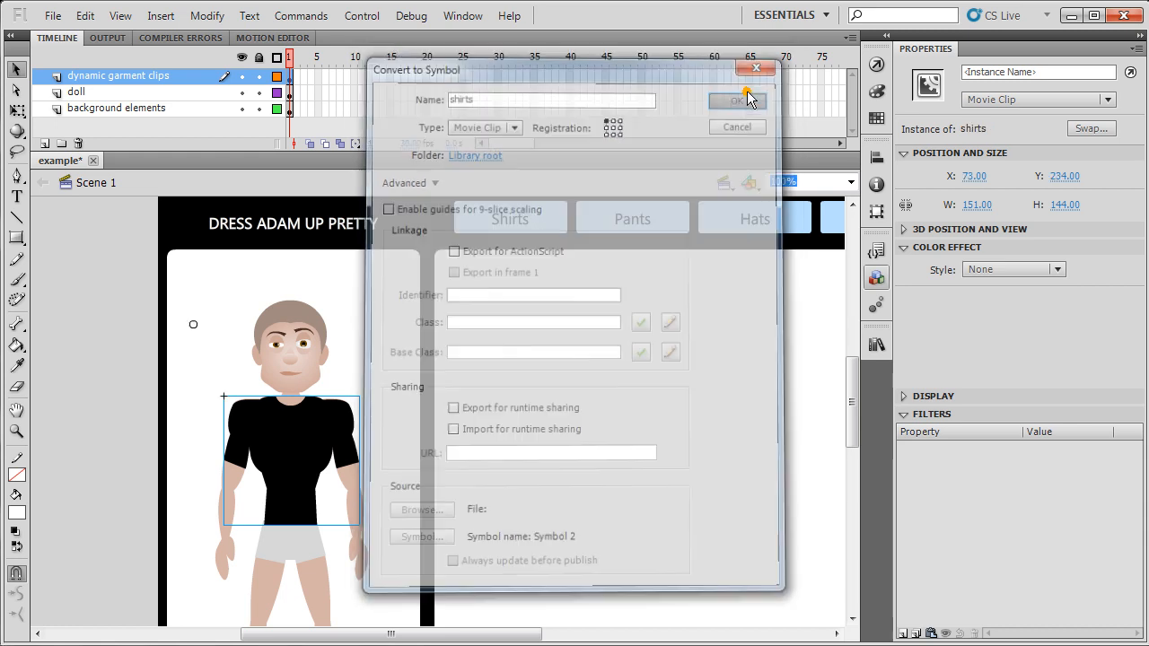
Give the shirts instance the instance name 'shirts'.
{"action": "left_click", "coordinate": [737, 100]}
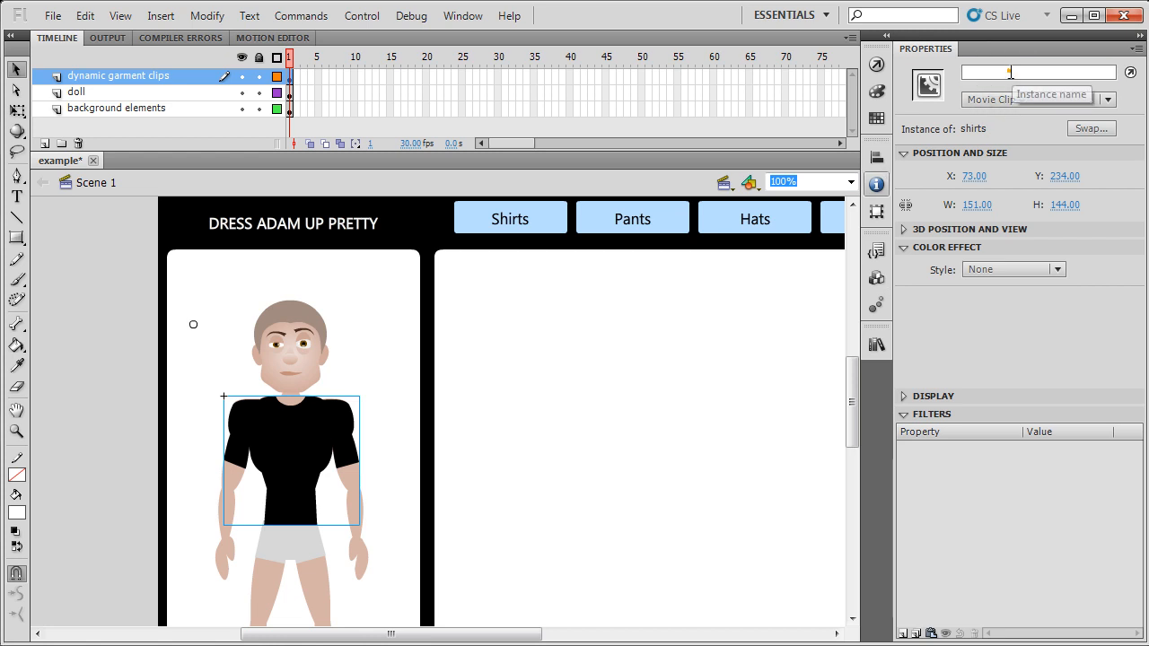
{"action": "type", "text": "shirts"}
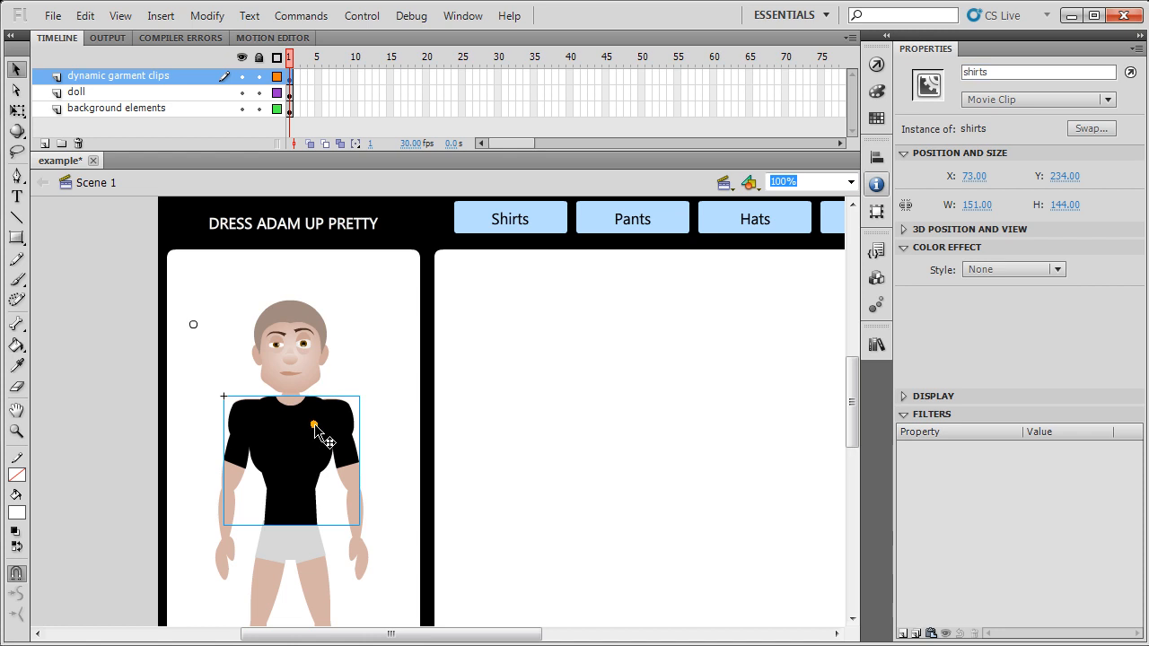
{"action": "double_click", "coordinate": [308, 423]}
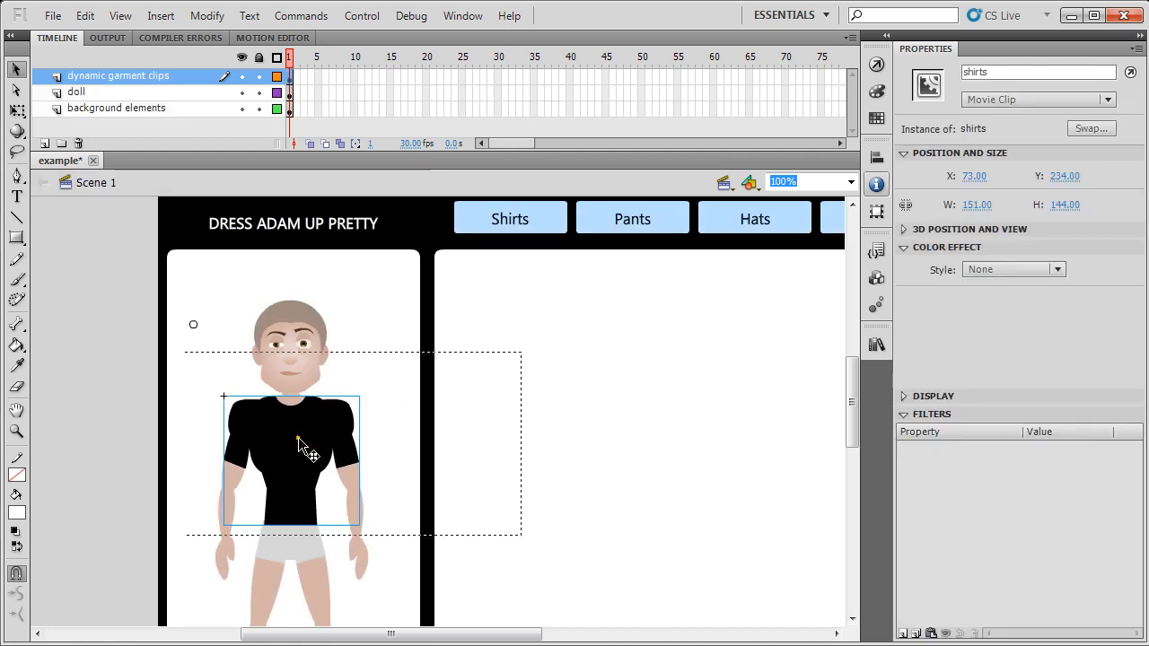
Inside the shirts clip, name the layers 'labels' and 'shirt clips' and cut the black shirt from frame 1.
{"action": "double_click", "coordinate": [301, 446]}
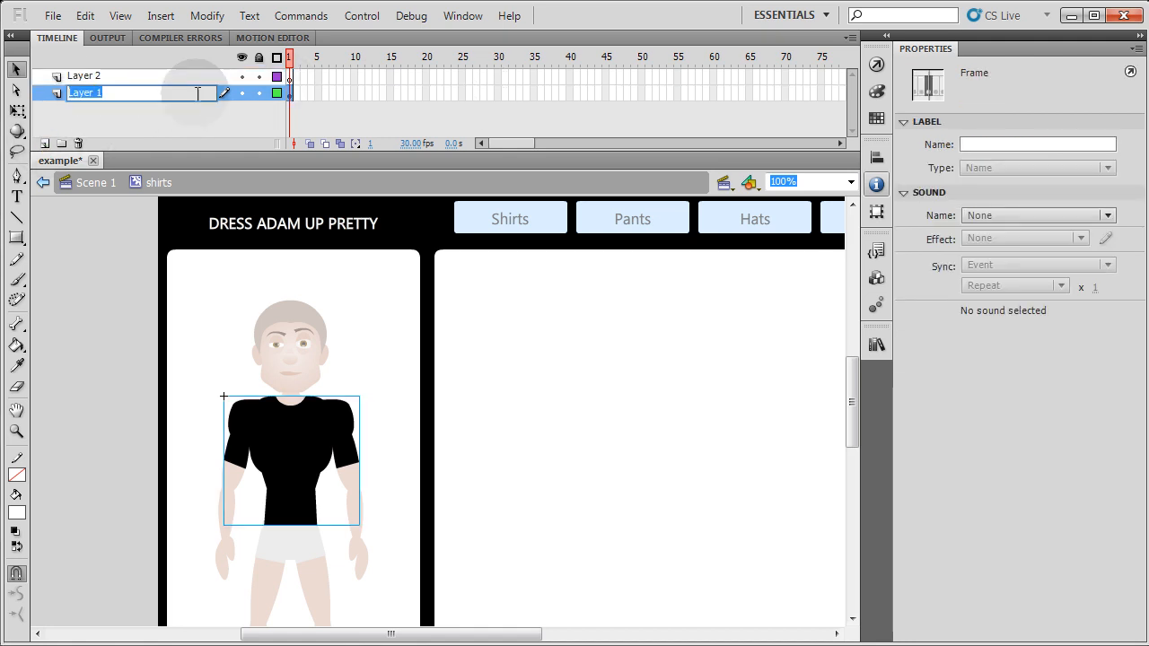
{"action": "type", "text": "labels"}
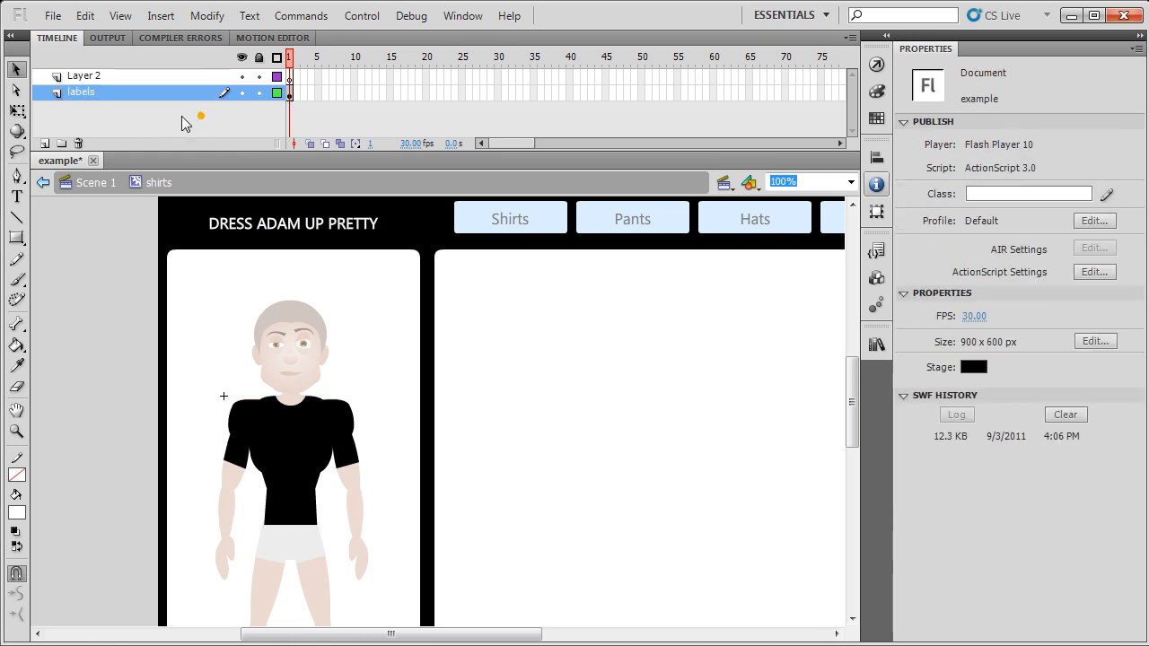
{"action": "double_click", "coordinate": [84, 75]}
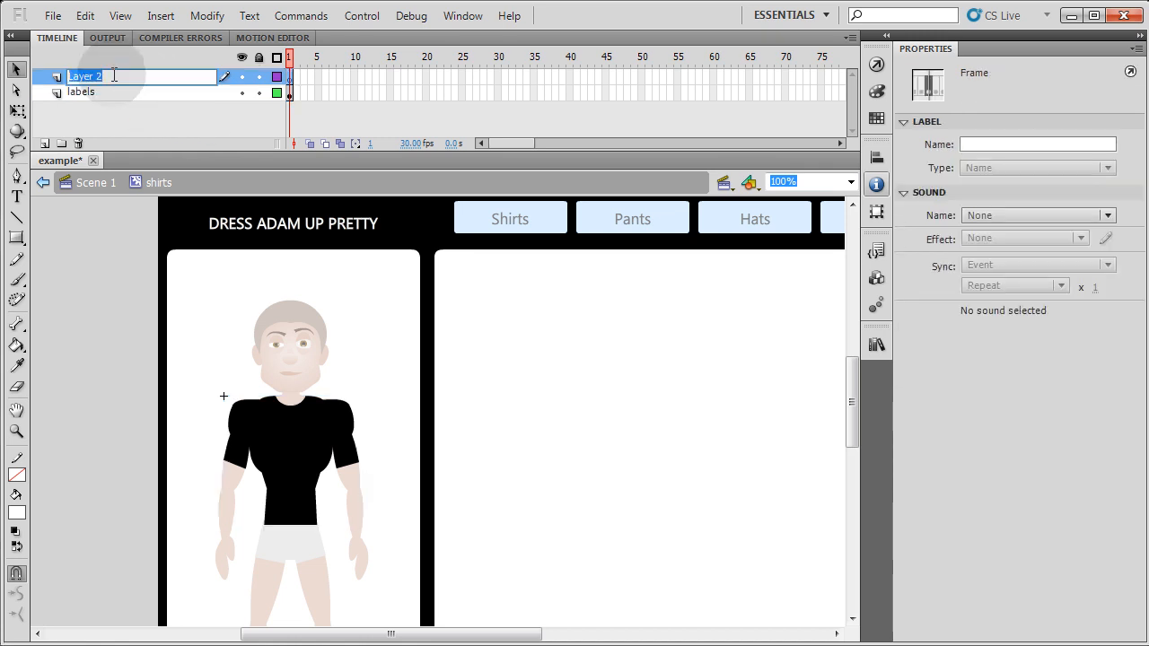
{"action": "type", "text": "shirt"}
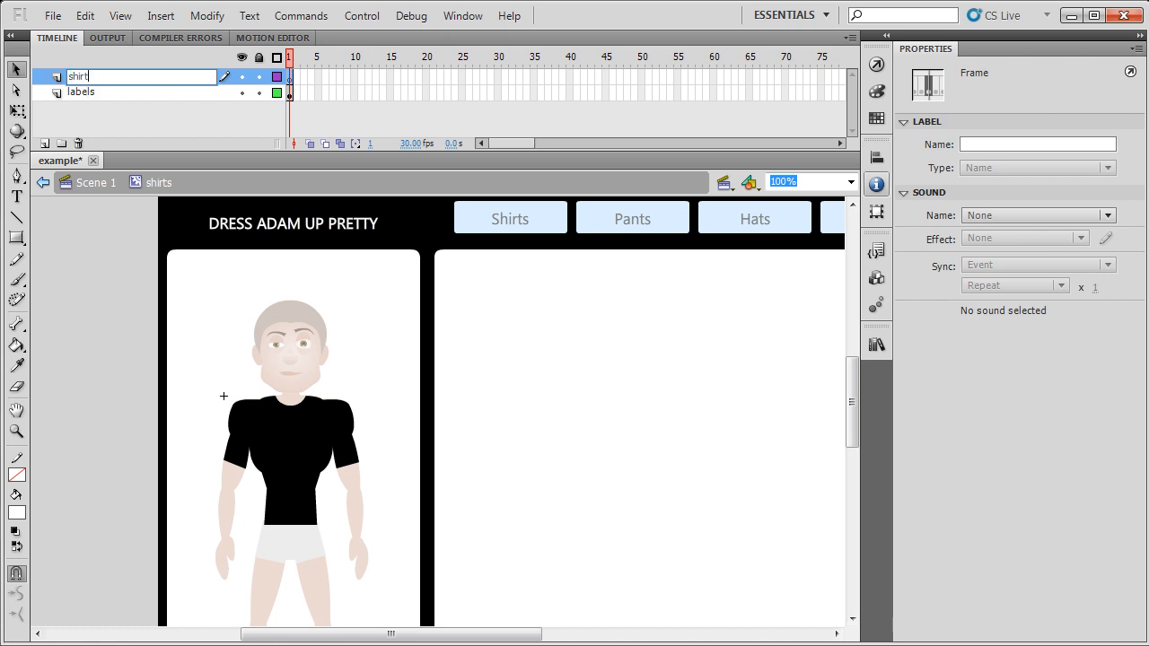
{"action": "type", "text": "clips"}
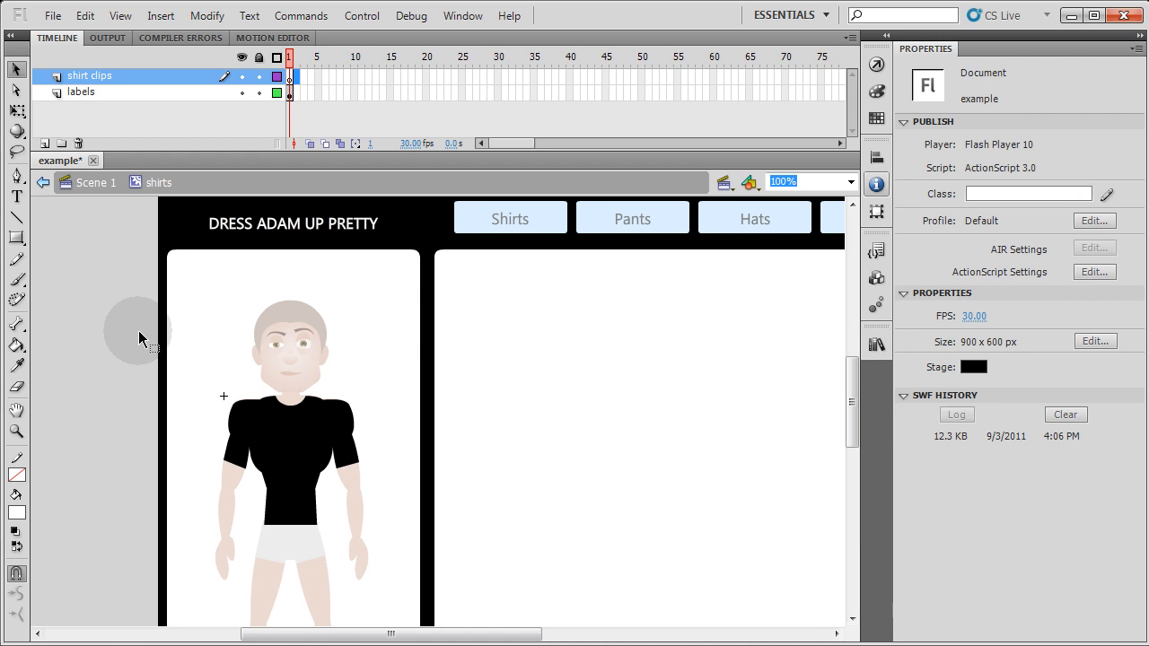
{"action": "left_click", "coordinate": [288, 448]}
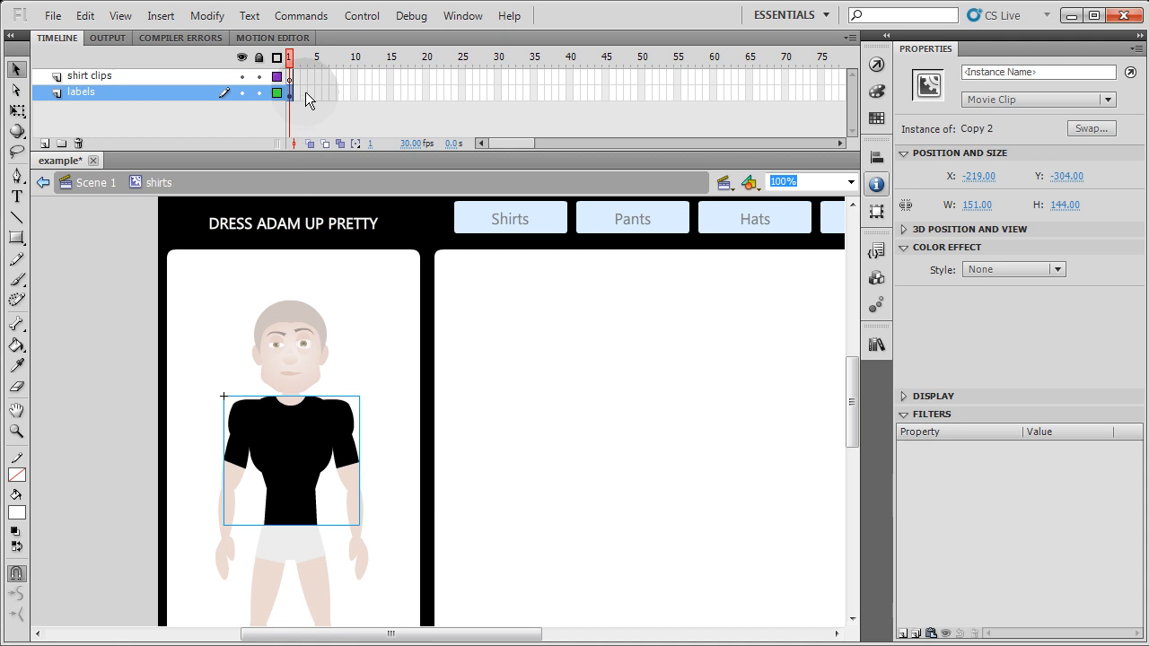
{"action": "mouse_move", "coordinate": [310, 87]}
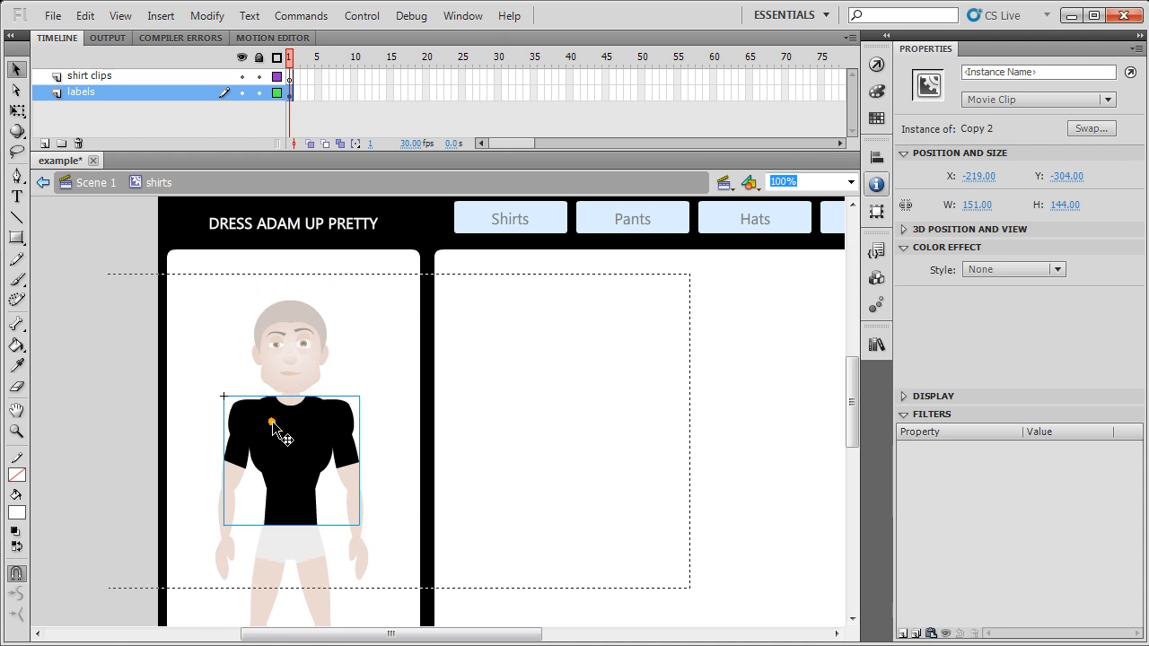
{"action": "double_click", "coordinate": [288, 422]}
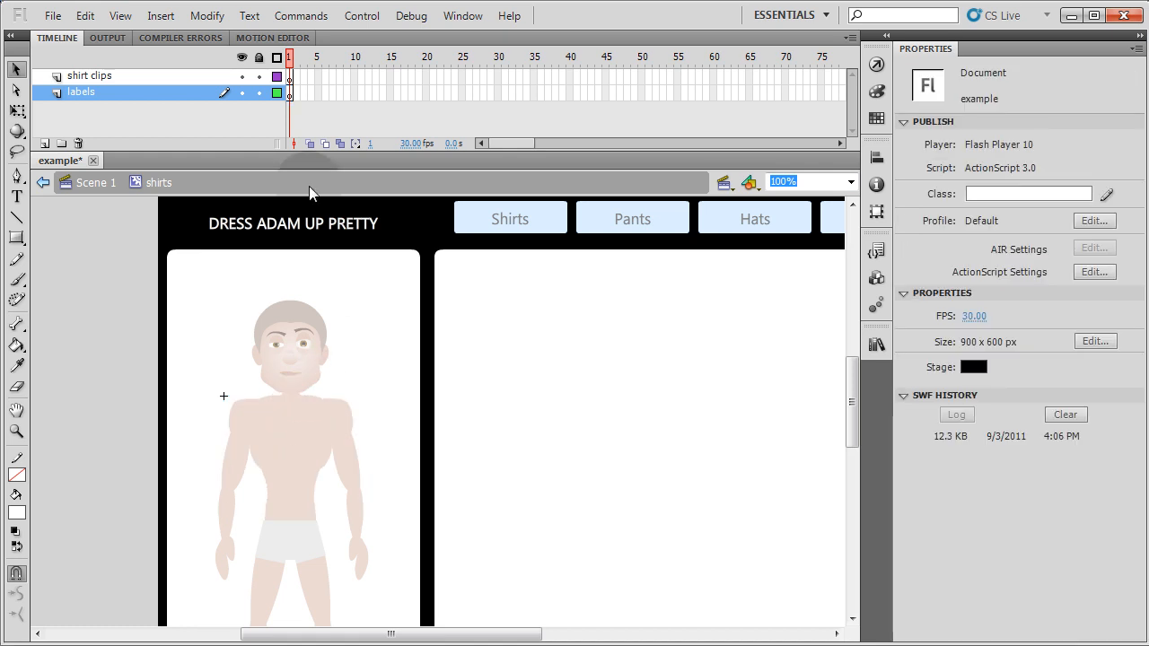
Paste the black shirt onto frame 2 of the shirt clips layer, keeping frame 1 bare.
{"action": "left_click", "coordinate": [290, 76]}
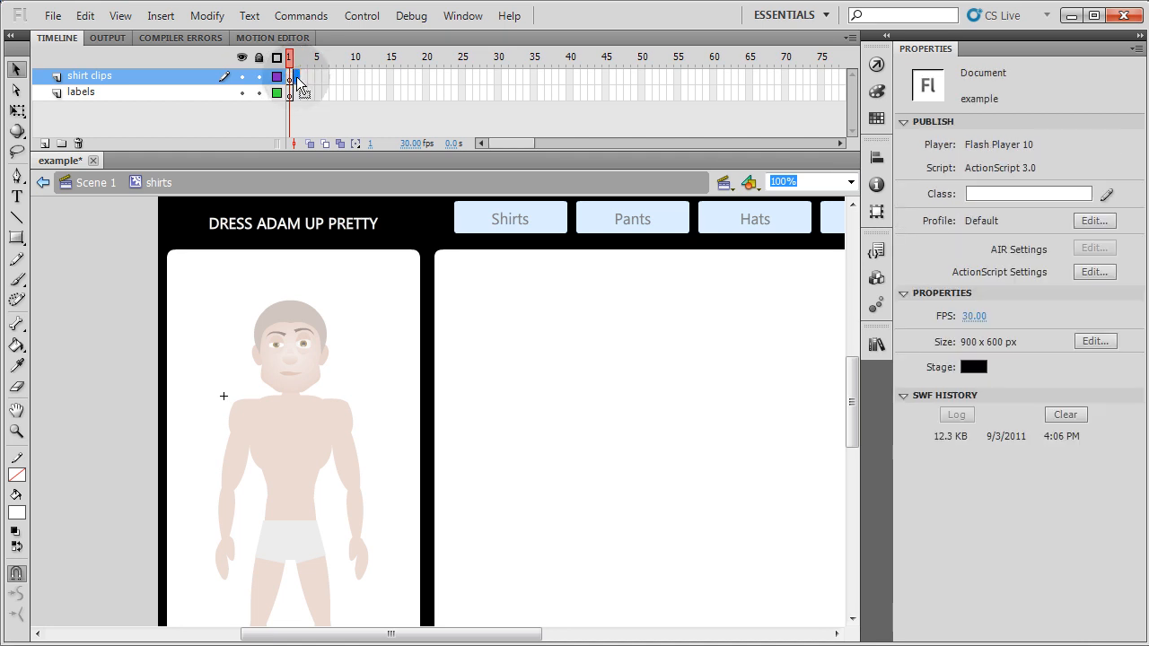
{"action": "left_click", "coordinate": [296, 76]}
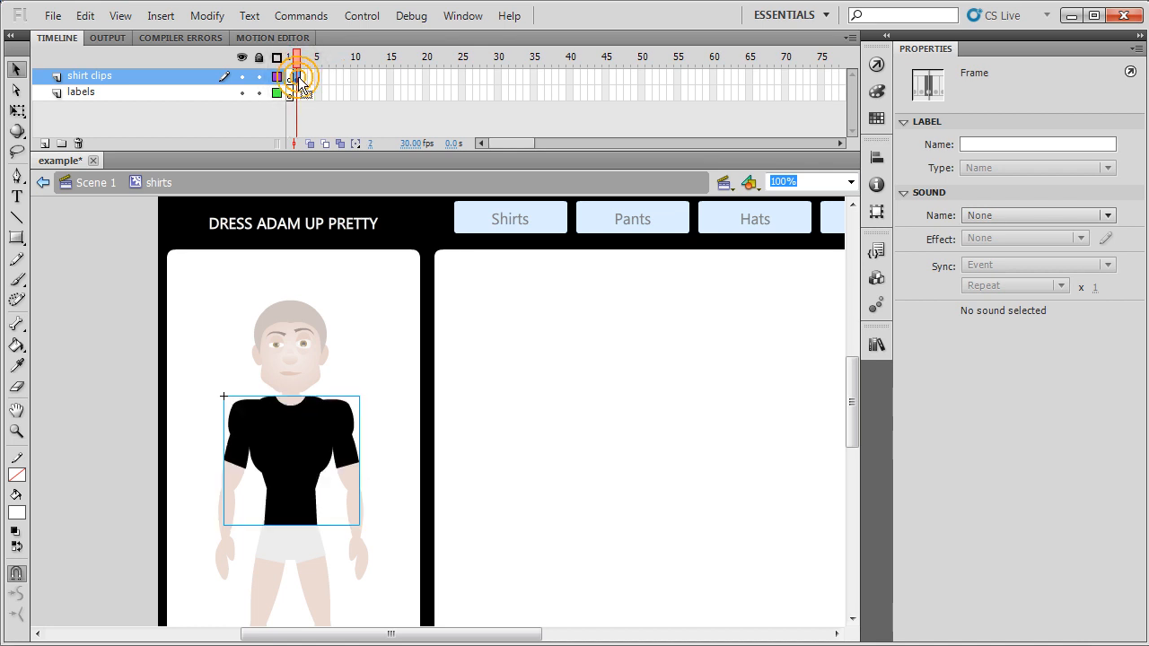
{"action": "left_click", "coordinate": [294, 57]}
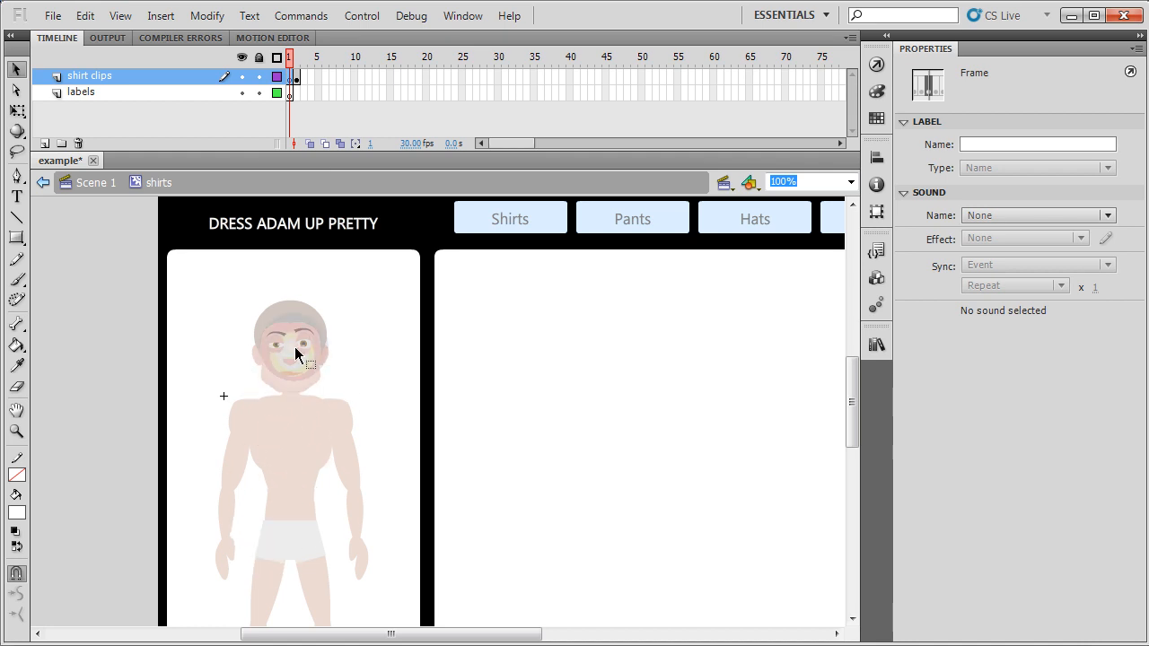
{"action": "left_click", "coordinate": [509, 218]}
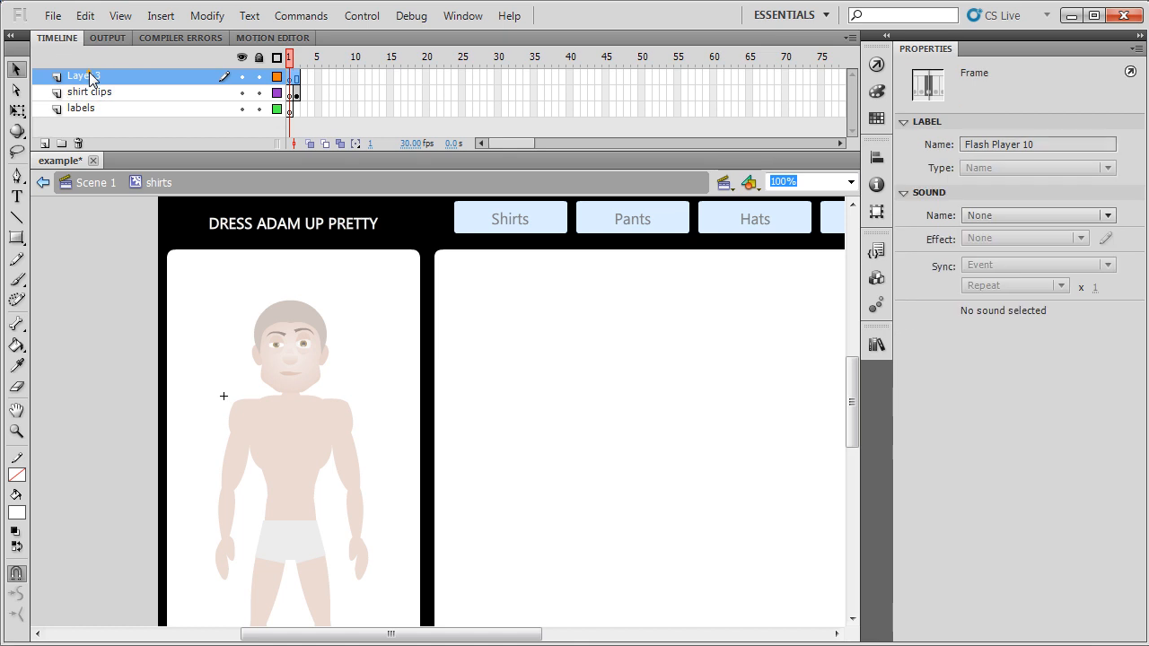
Rename the top layer 'AS3' and add a stop(); action to its first frame.
{"action": "double_click", "coordinate": [79, 76]}
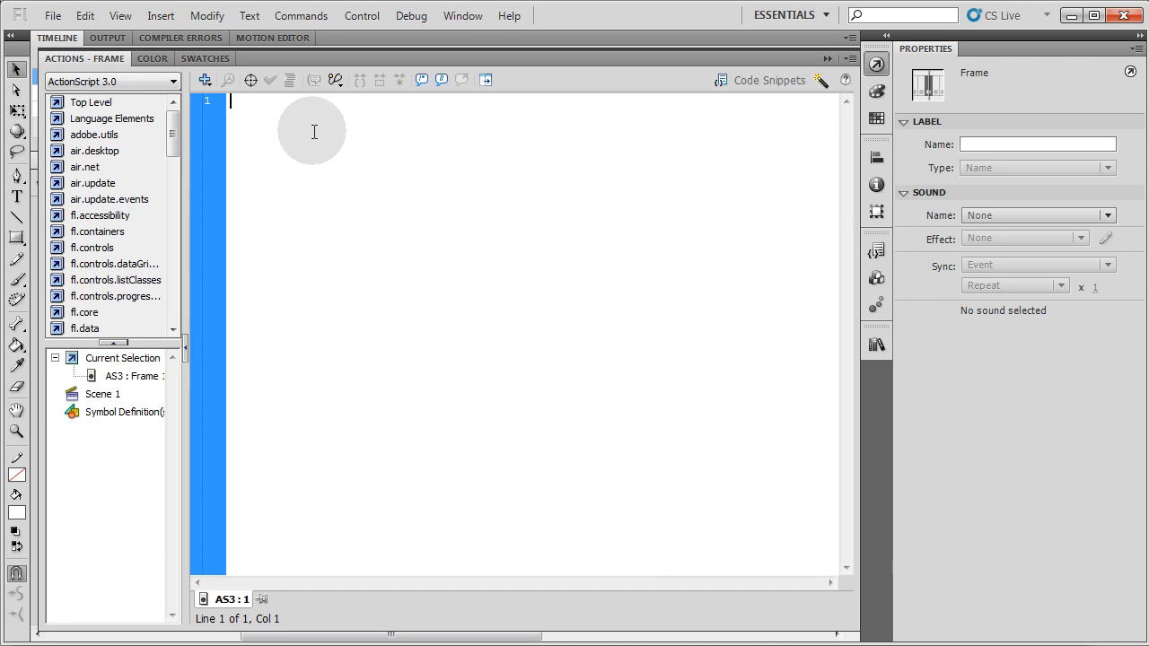
{"action": "type", "text": "stop"}
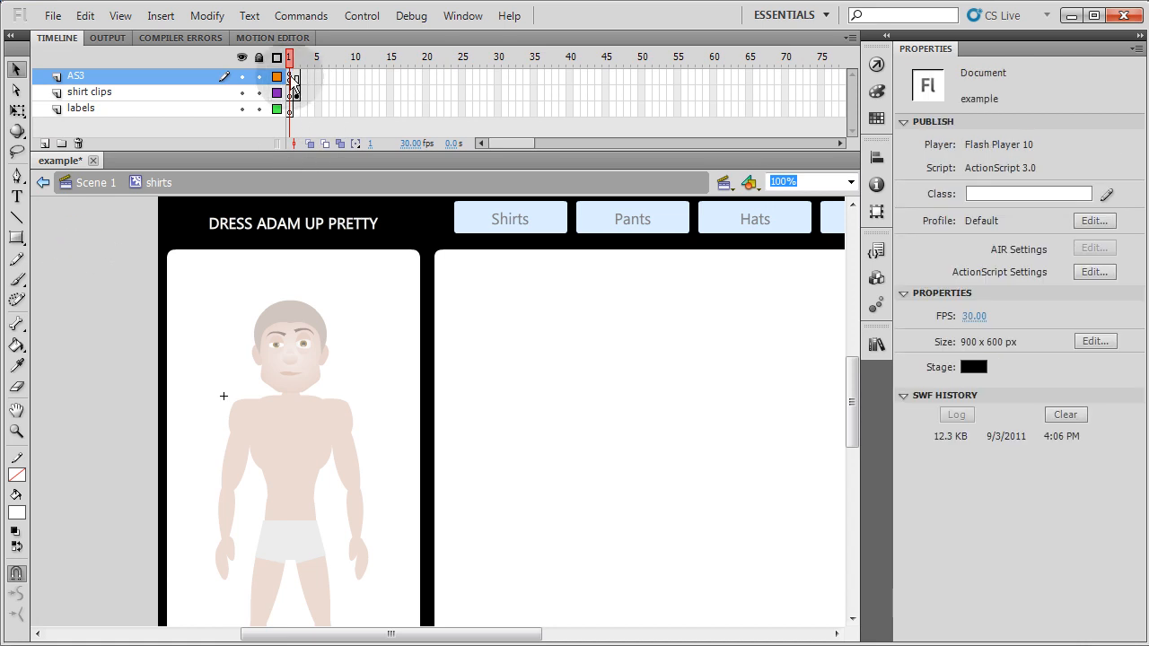
{"action": "left_click", "coordinate": [290, 77]}
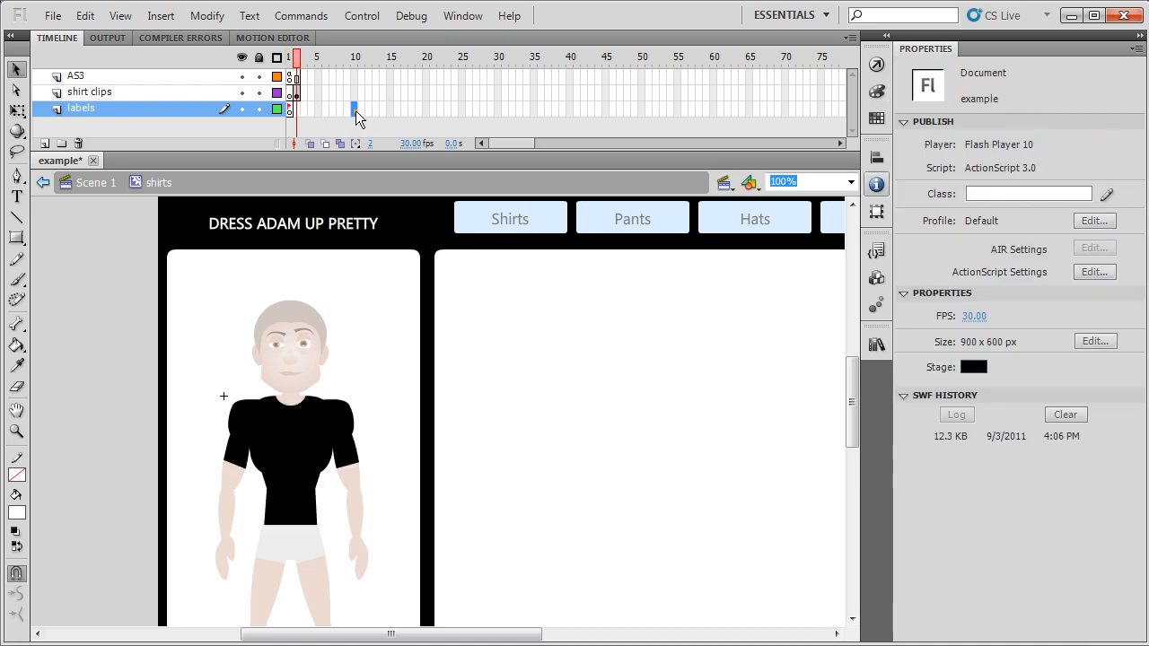
Label frame 2 of the labels layer 'blackT' to match the black shirt.
{"action": "left_click", "coordinate": [355, 108]}
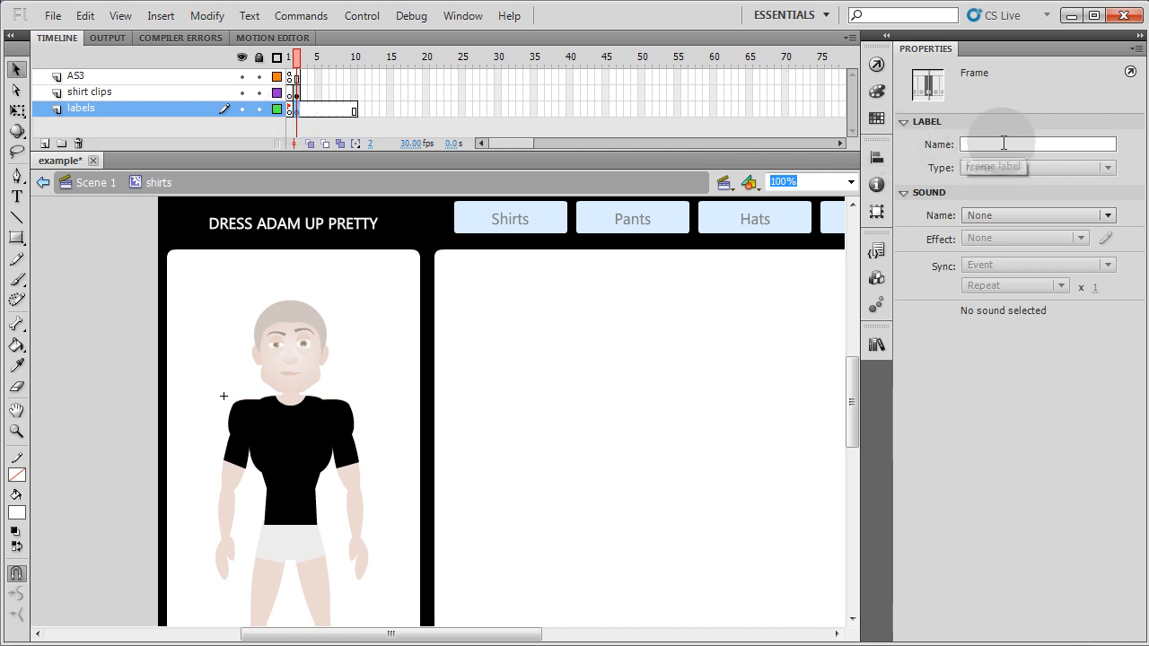
{"action": "type", "text": "black"}
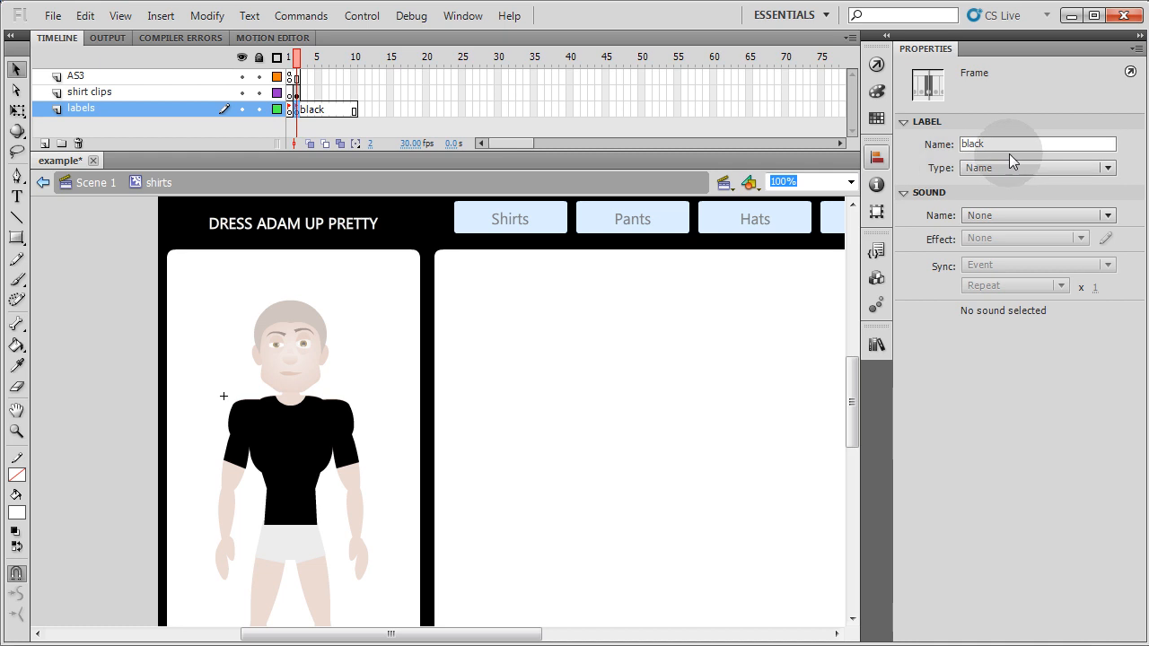
{"action": "left_click", "coordinate": [1037, 144]}
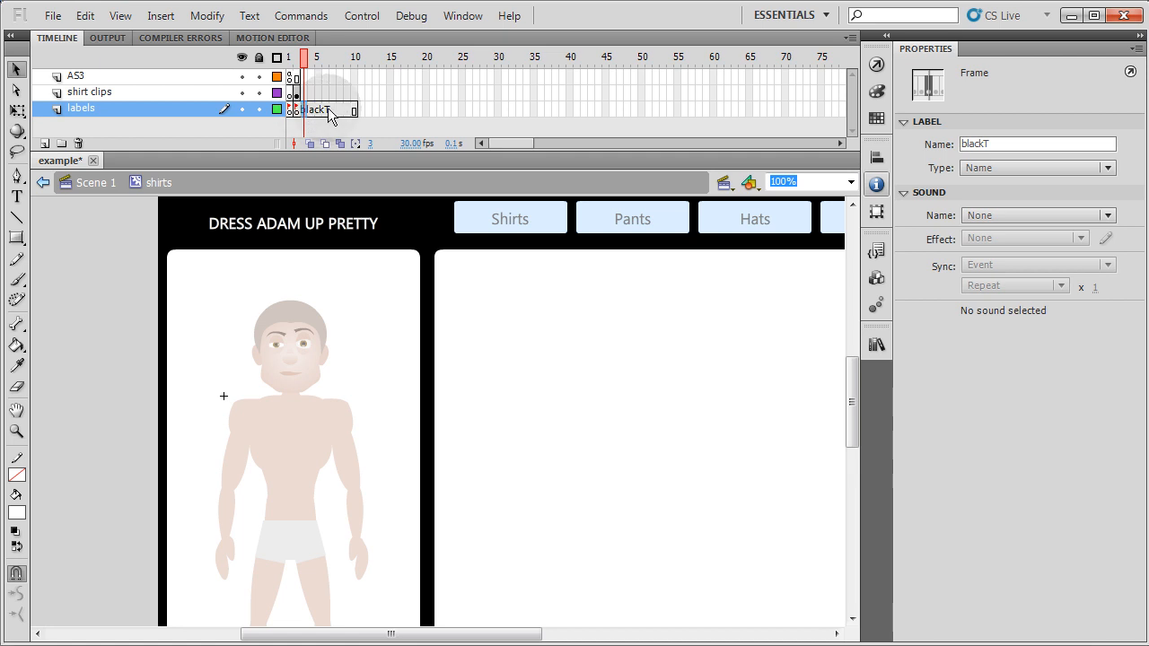
{"action": "left_click", "coordinate": [297, 57]}
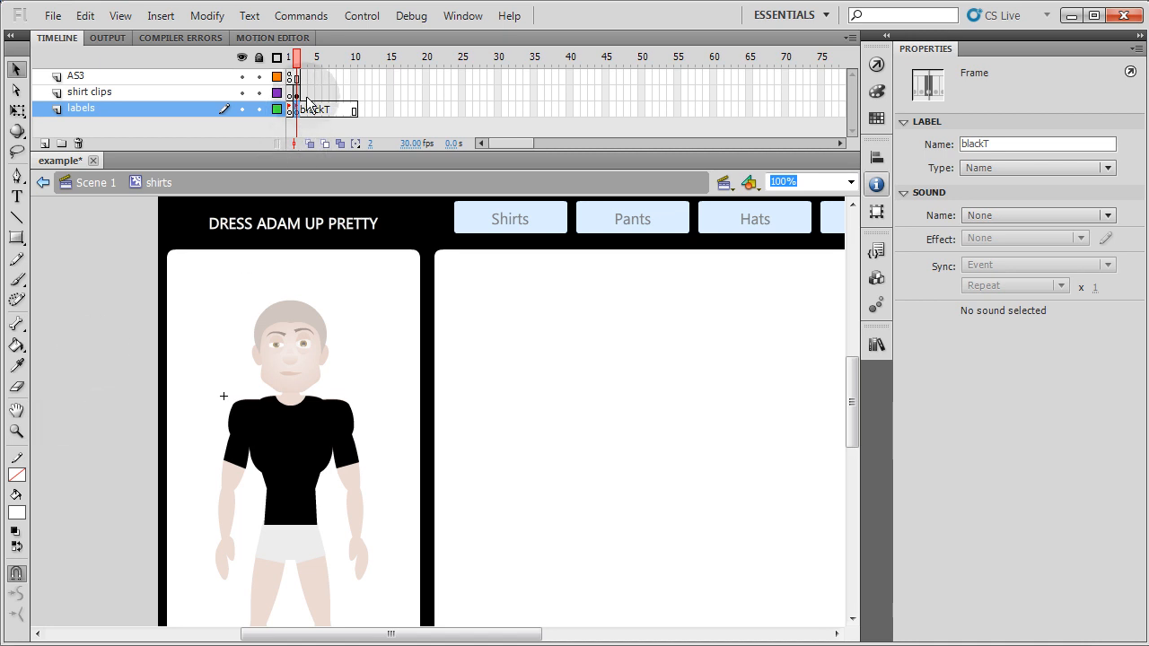
{"action": "left_click", "coordinate": [88, 92]}
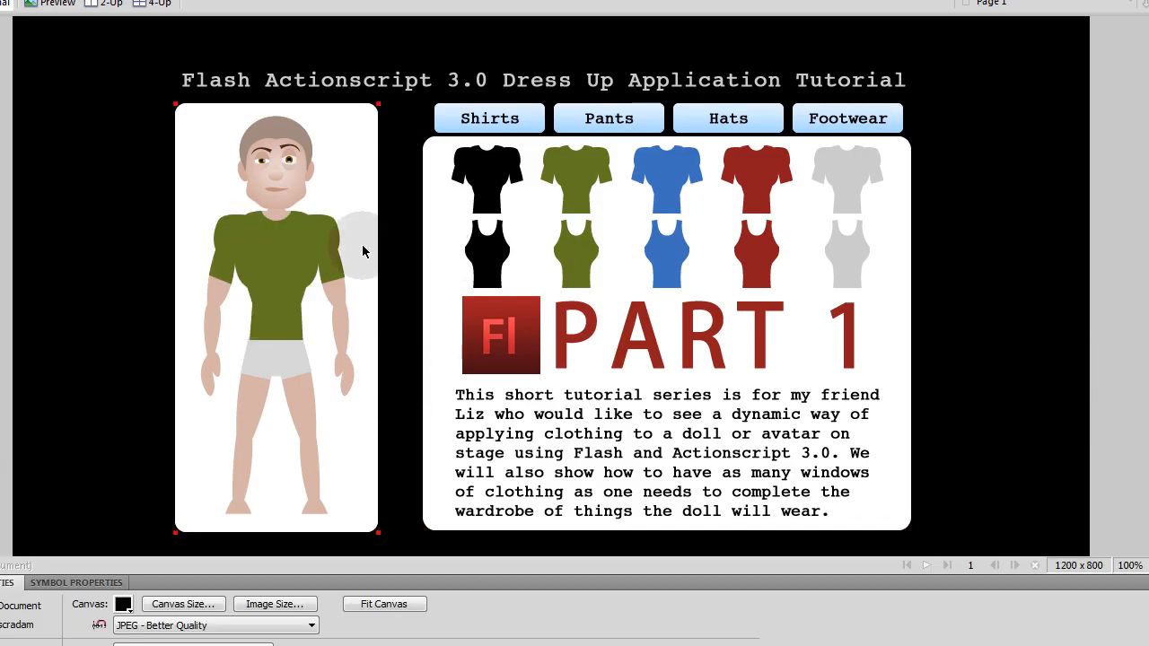
Select and copy the green shirt from the Fireworks design.
{"action": "left_click", "coordinate": [296, 252]}
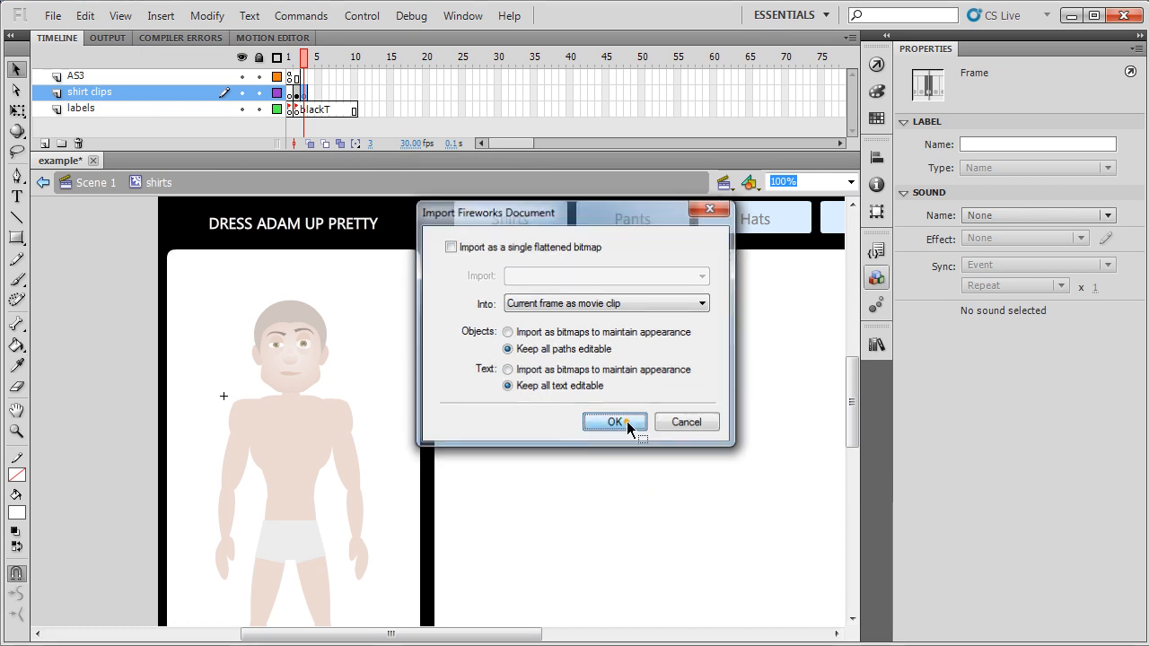
Place the green and blue shirts on frames 3 and 4 at X -219 Y -304 with matching frame labels.
{"action": "left_click", "coordinate": [615, 422]}
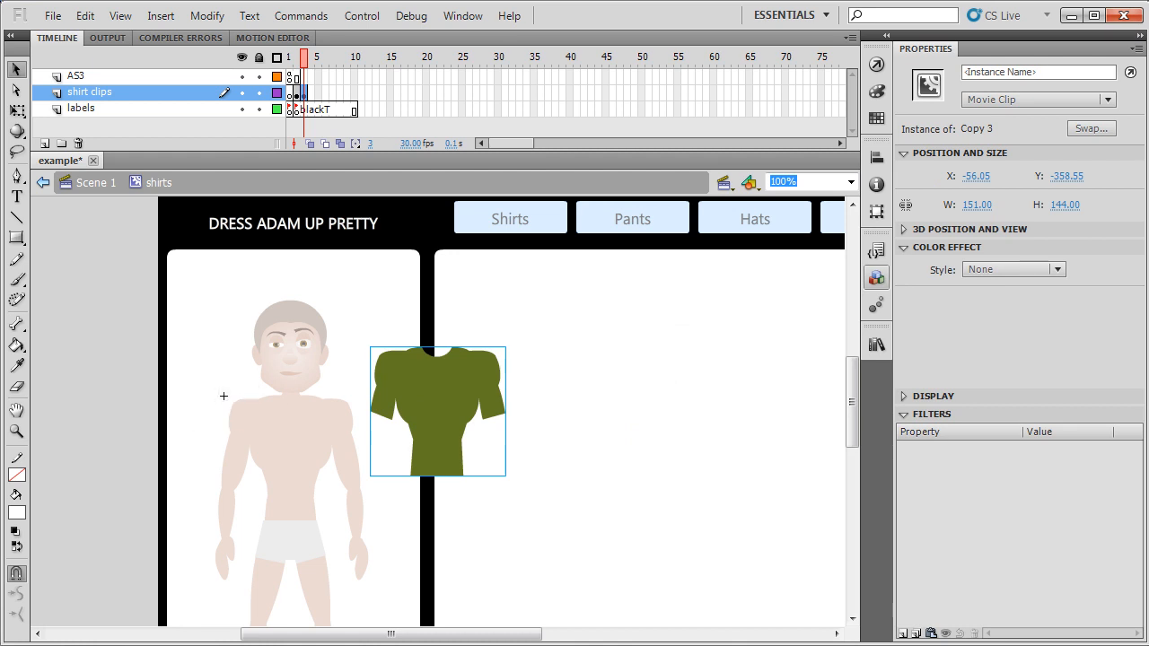
{"action": "left_click_drag", "start_coordinate": [437, 411], "coordinate": [291, 460]}
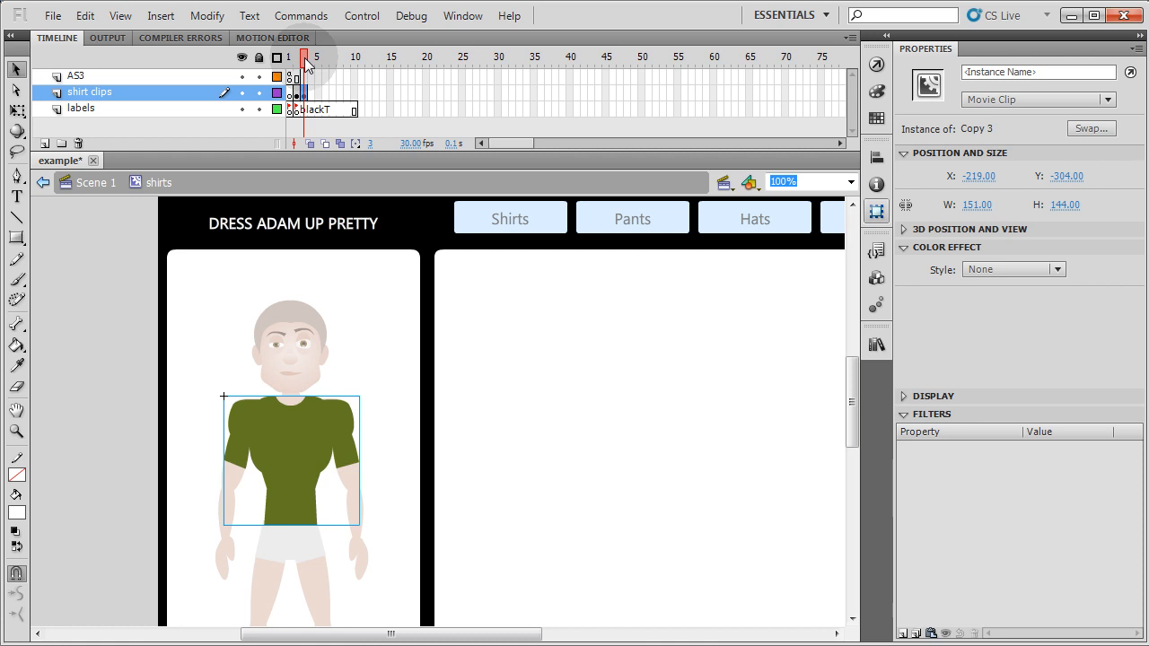
{"action": "left_click", "coordinate": [224, 396]}
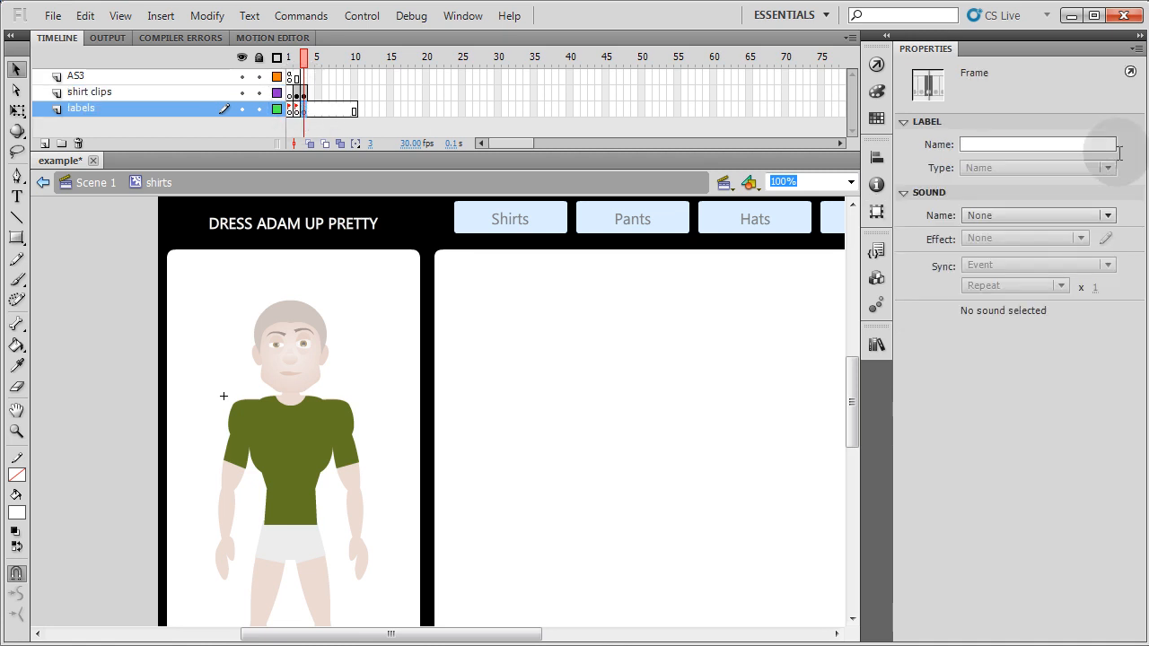
{"action": "type", "text": "gre"}
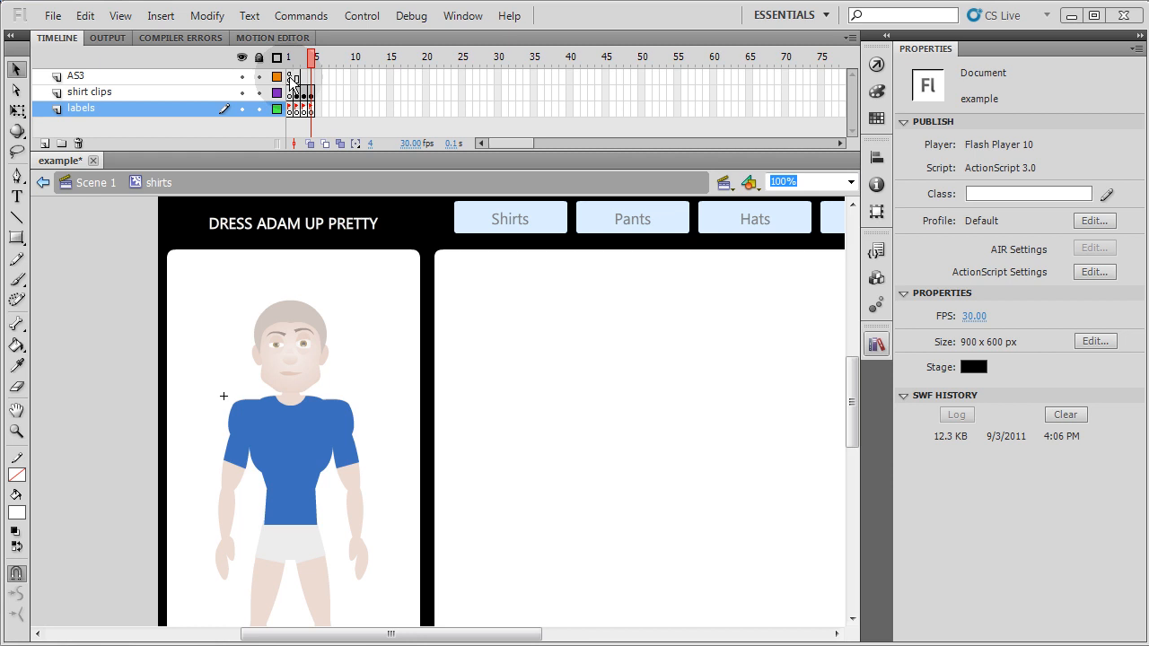
{"action": "left_click", "coordinate": [293, 77]}
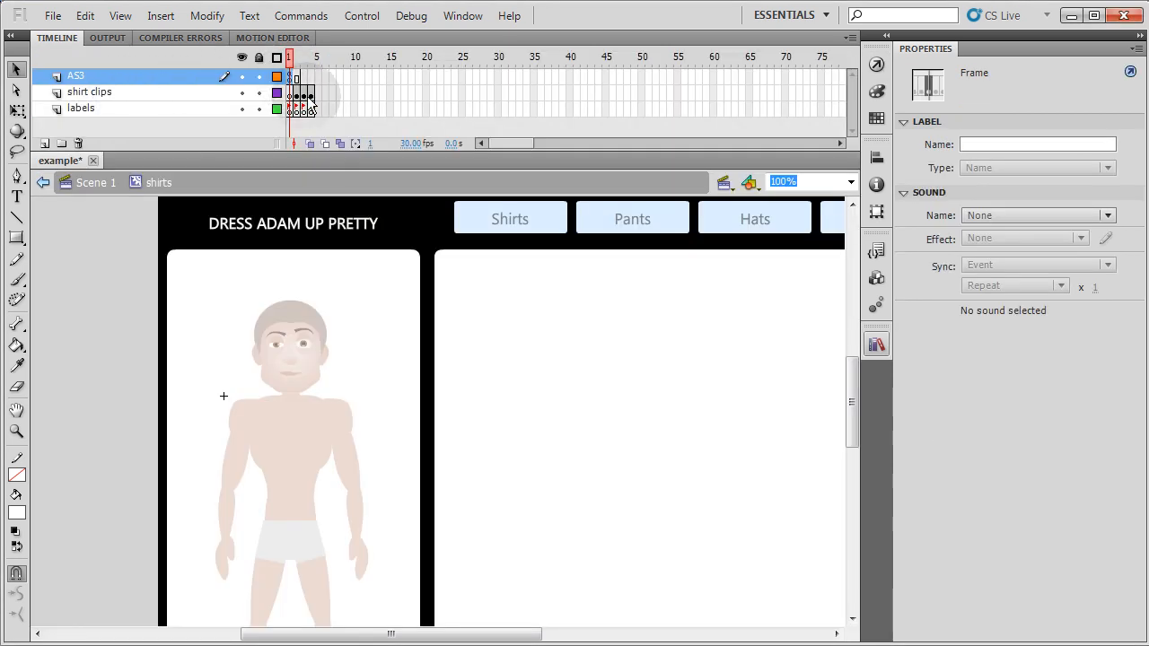
{"action": "left_click", "coordinate": [89, 92]}
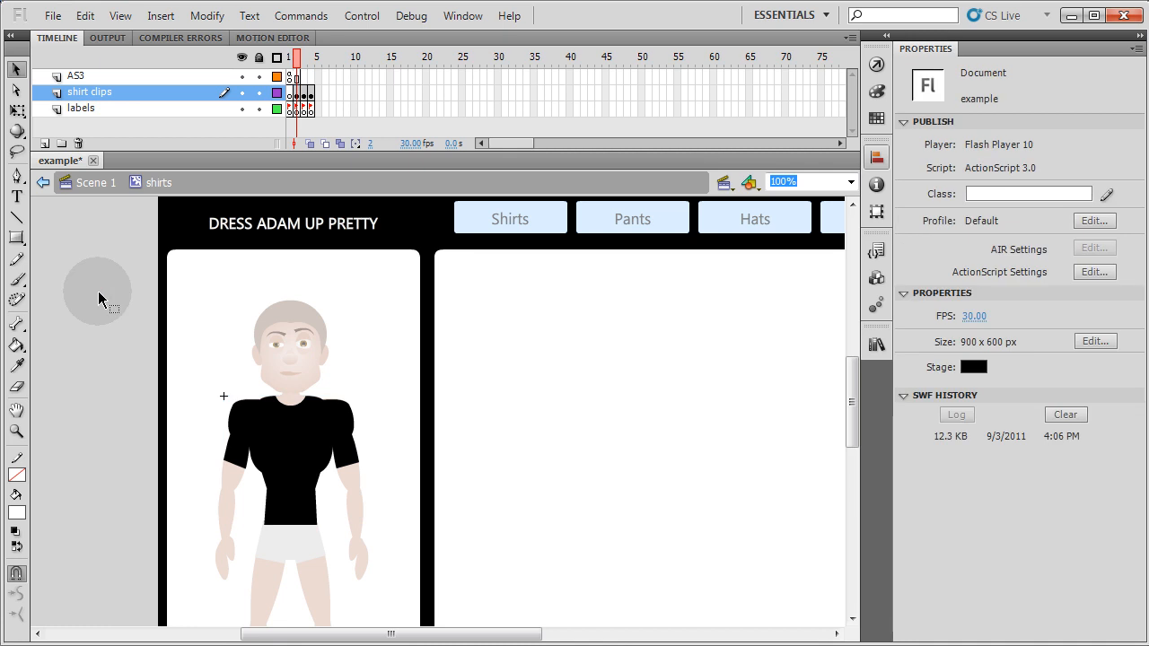
{"action": "mouse_move", "coordinate": [85, 282]}
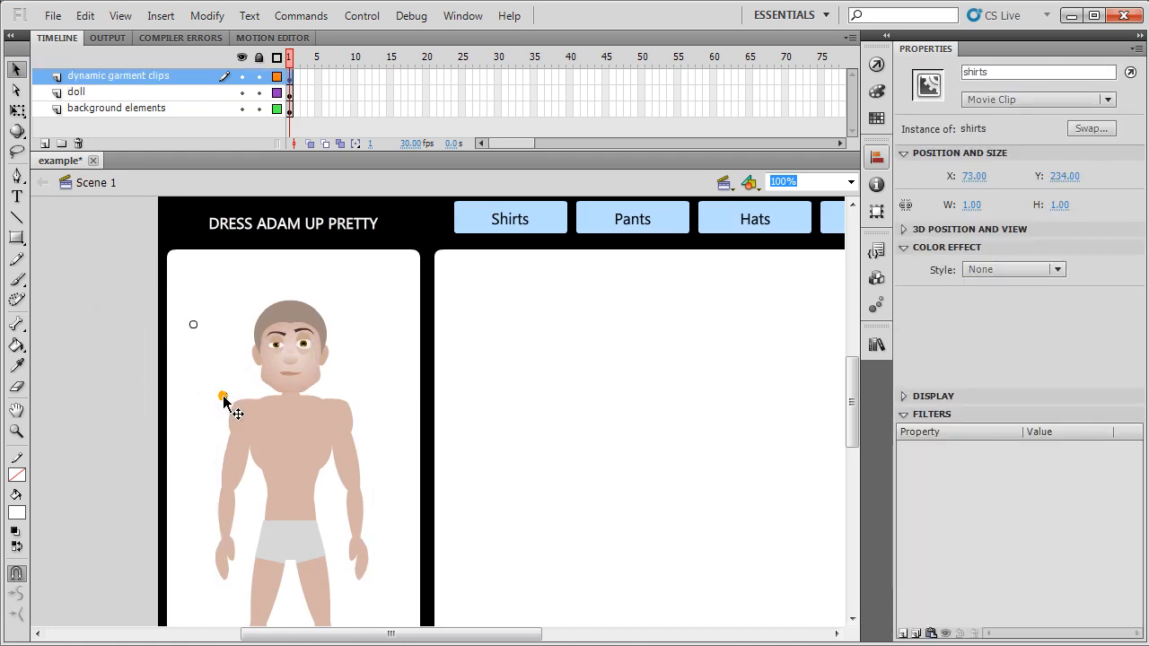
Enter the shirts clip and add a layer named 'handle'.
{"action": "left_click", "coordinate": [225, 399]}
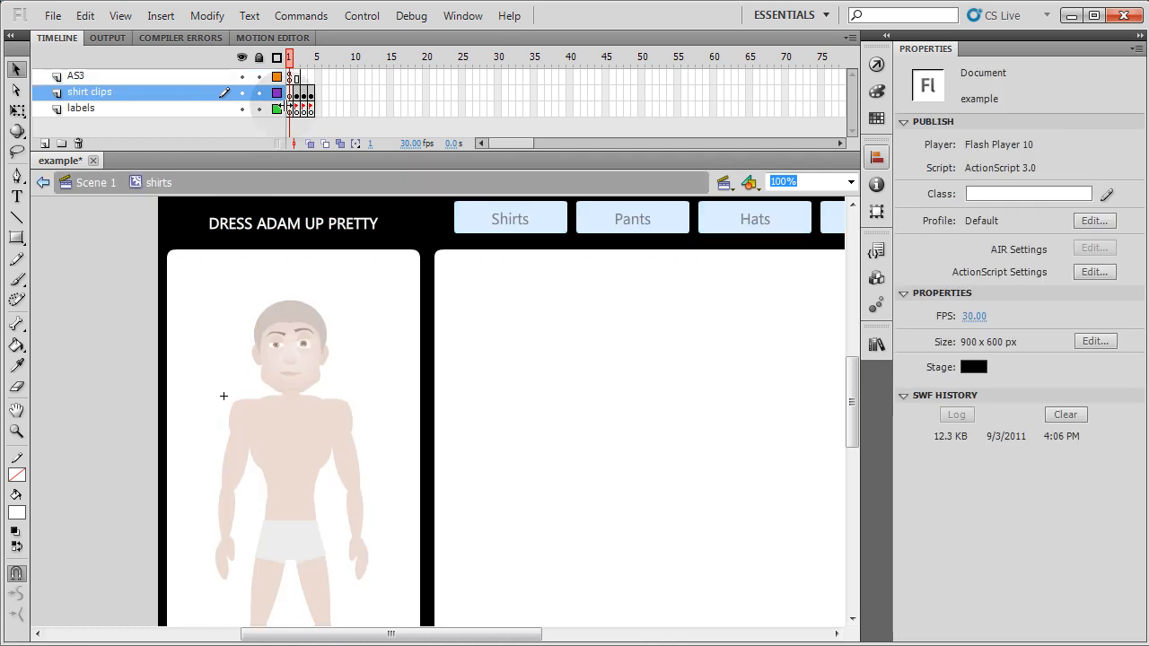
{"action": "left_click", "coordinate": [309, 92]}
{"action": "type", "text": "h"}
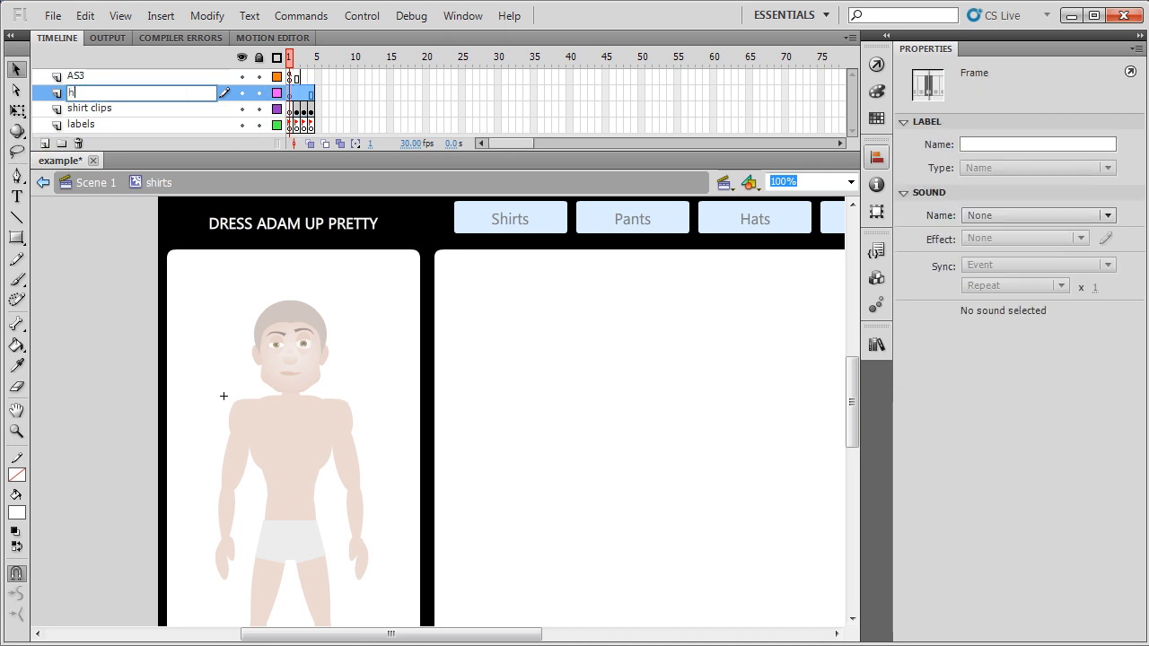
{"action": "type", "text": "andle"}
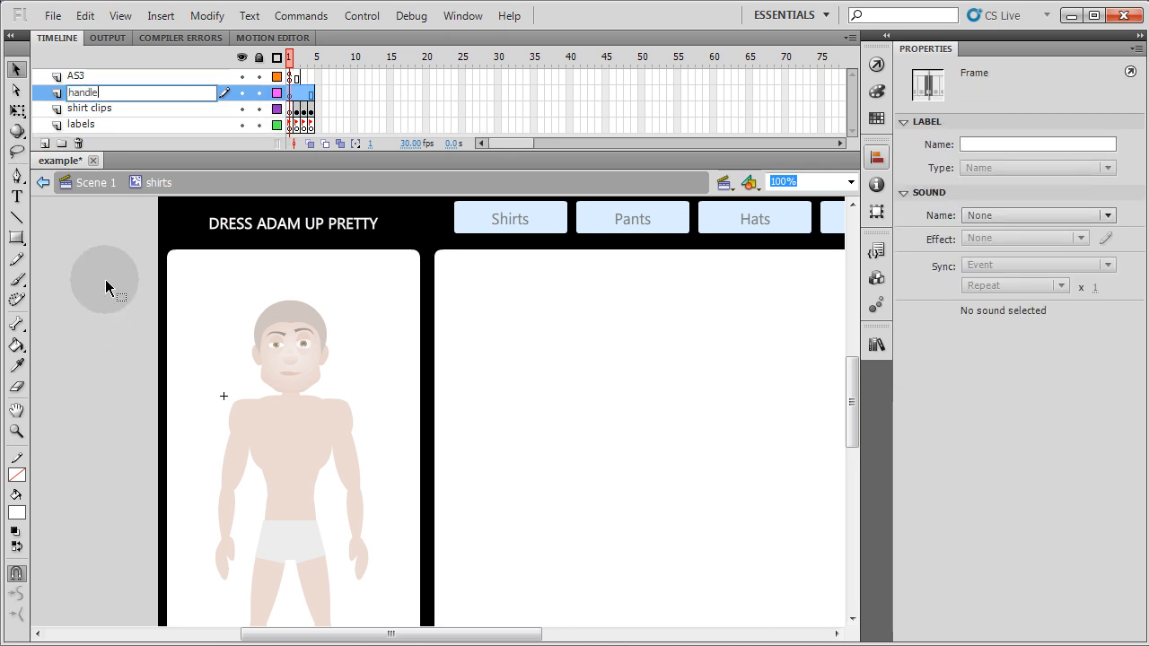
{"action": "left_click", "coordinate": [289, 92]}
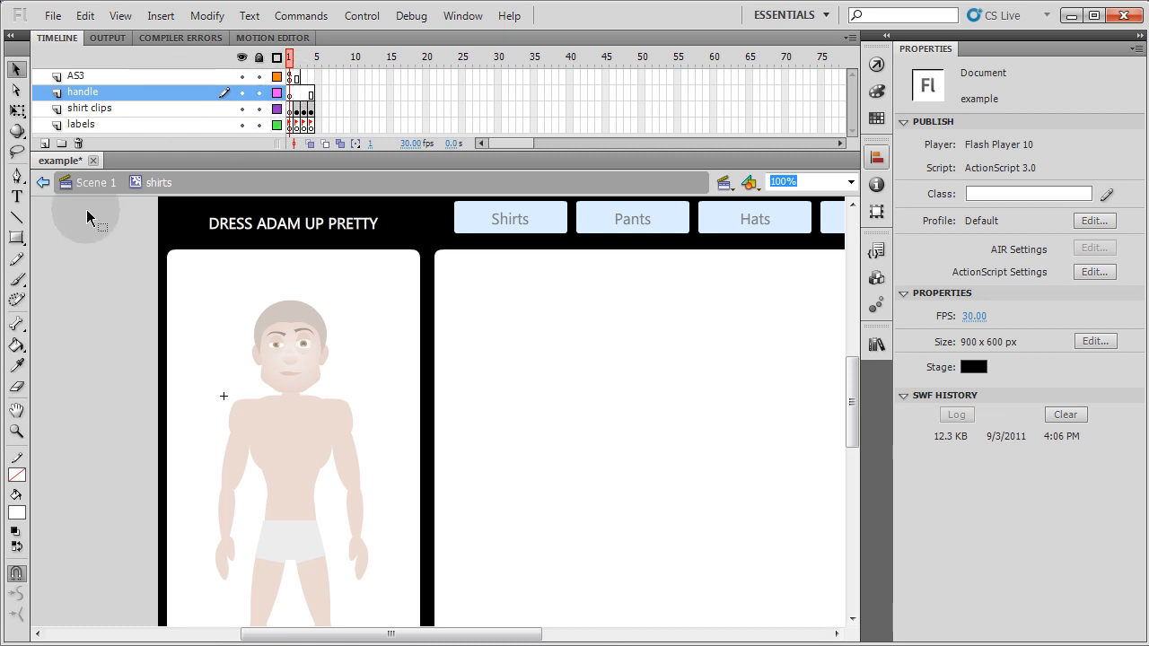
Place the 'shirts MC' label with its black box on the pasteboard left of the stage.
{"action": "left_click", "coordinate": [300, 108]}
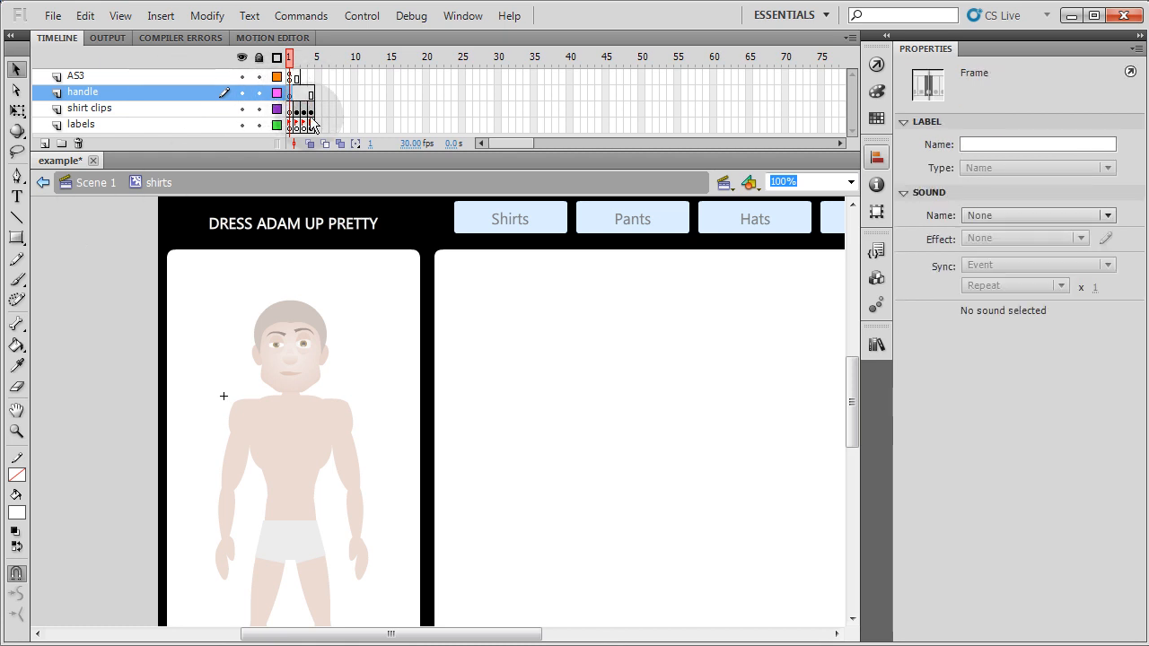
{"action": "left_click", "coordinate": [16, 237]}
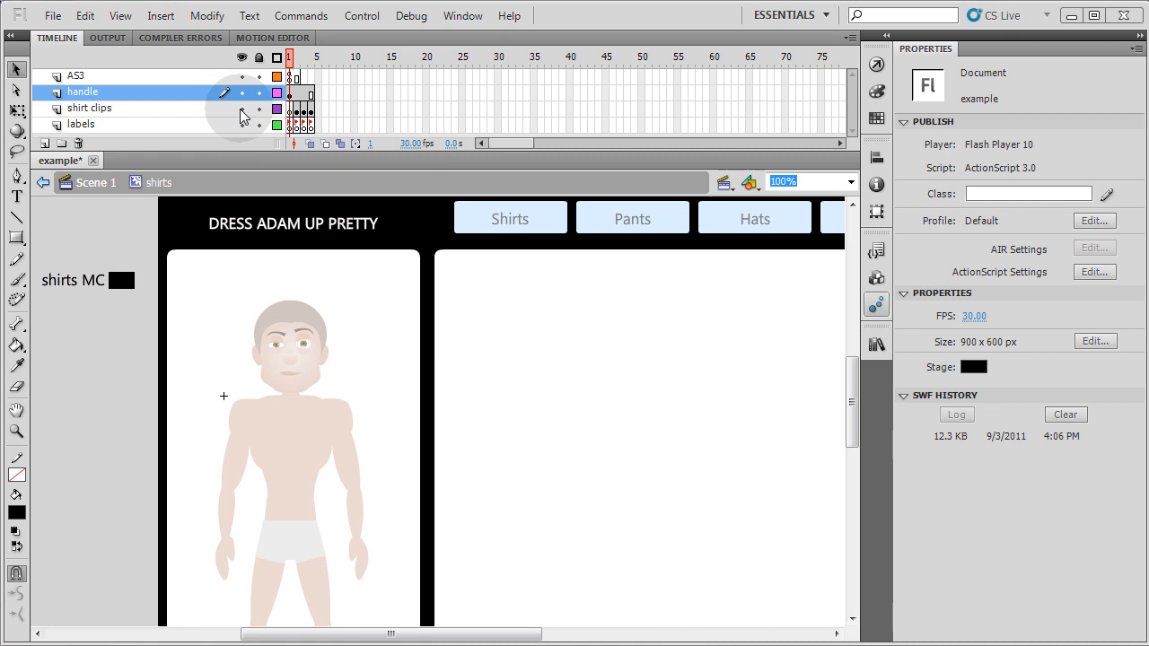
{"action": "left_click", "coordinate": [296, 92]}
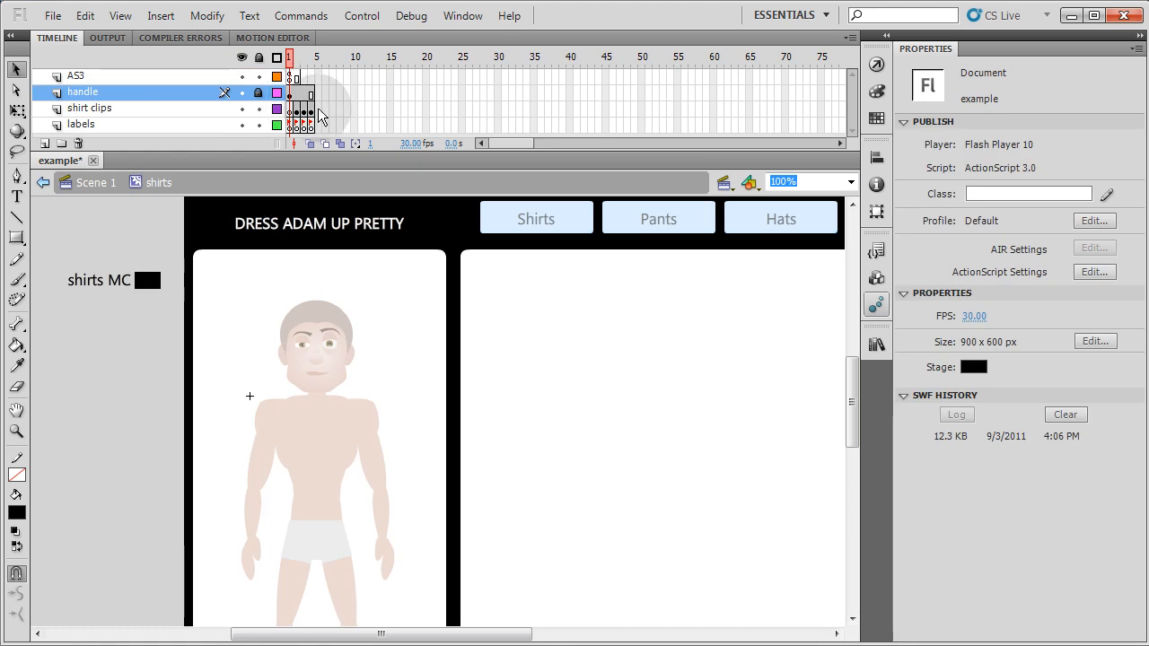
Label frame 5 'blackTank' and extend the handle and AS3 layers to frame 5.
{"action": "left_click", "coordinate": [316, 108]}
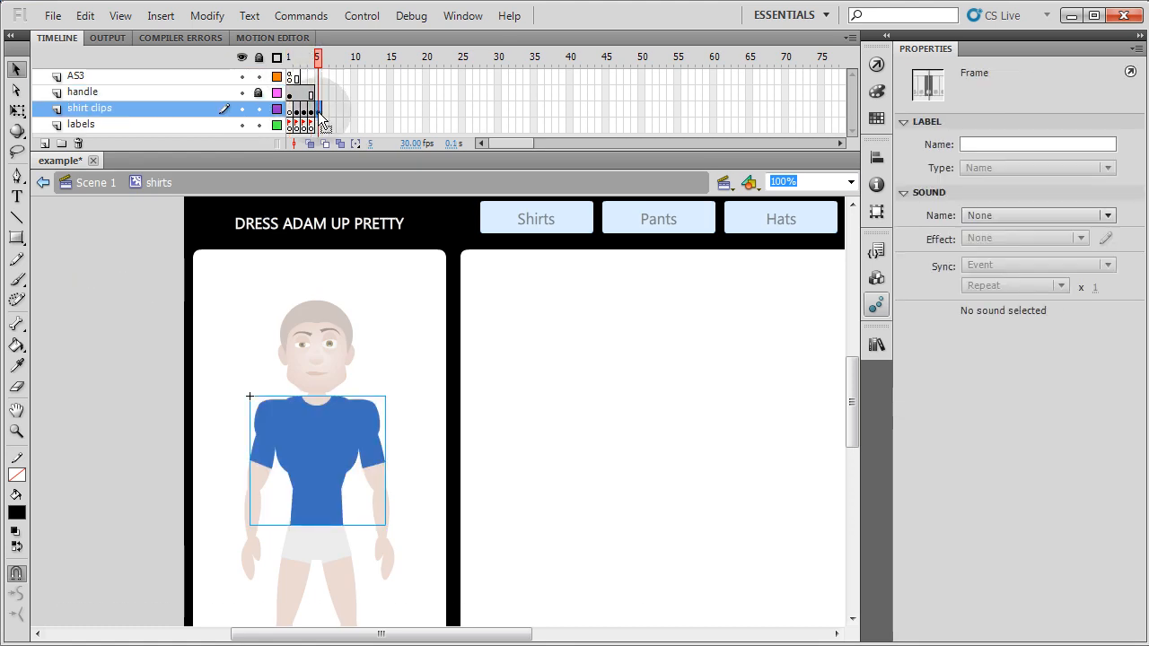
{"action": "left_click", "coordinate": [81, 123]}
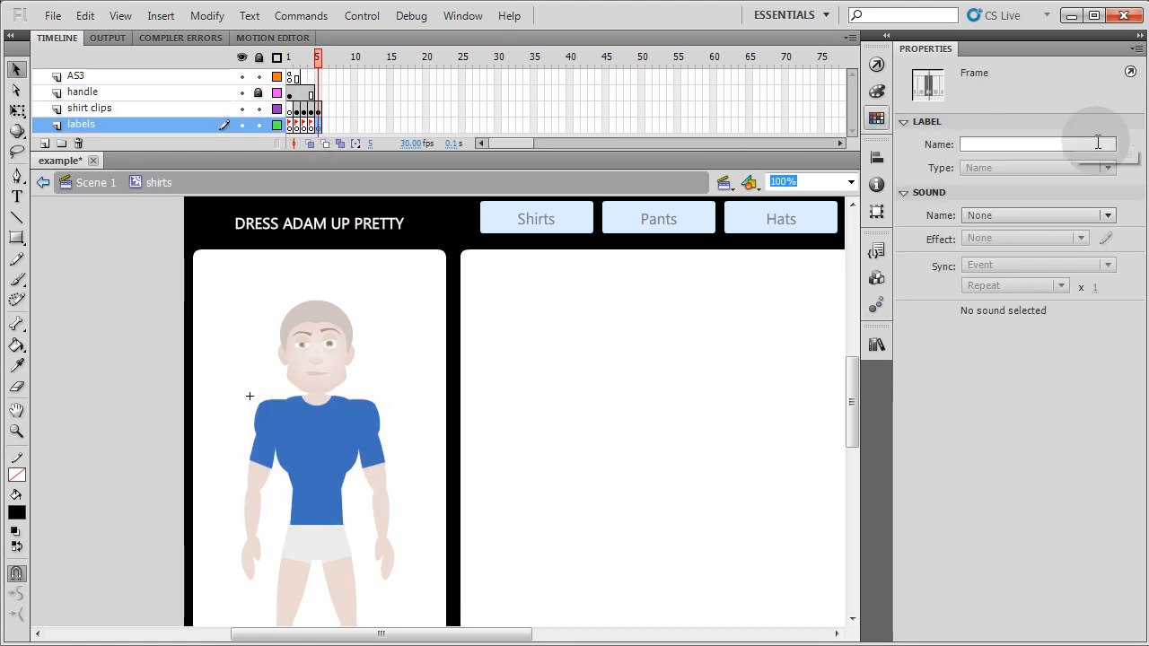
{"action": "type", "text": "bla"}
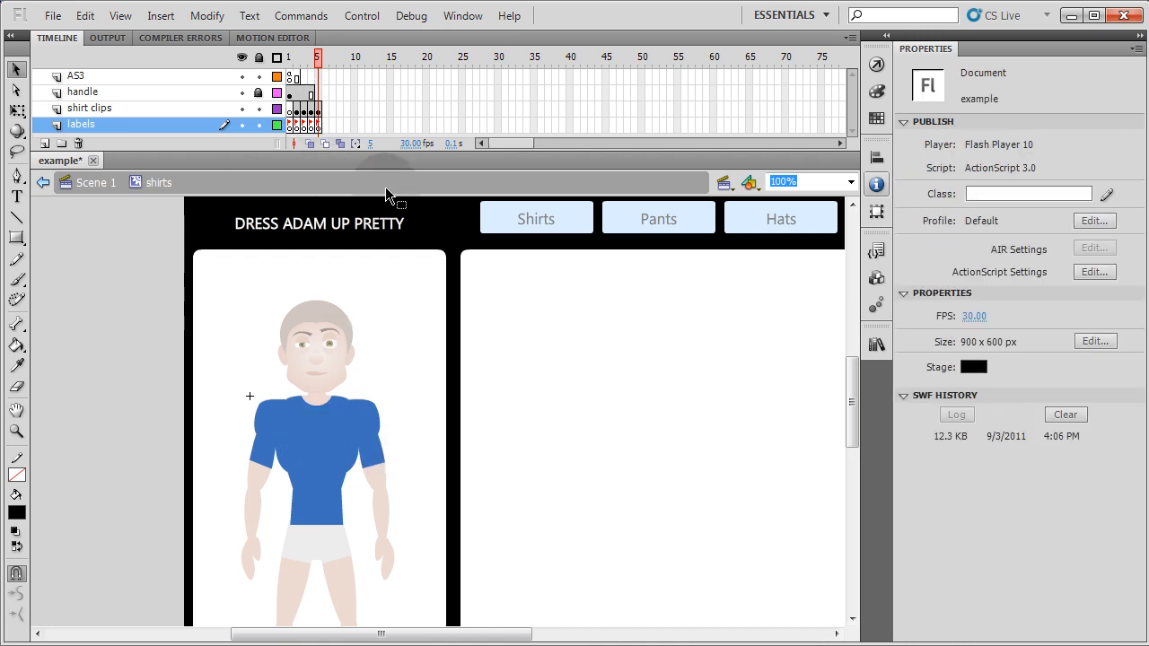
{"action": "left_click", "coordinate": [83, 92]}
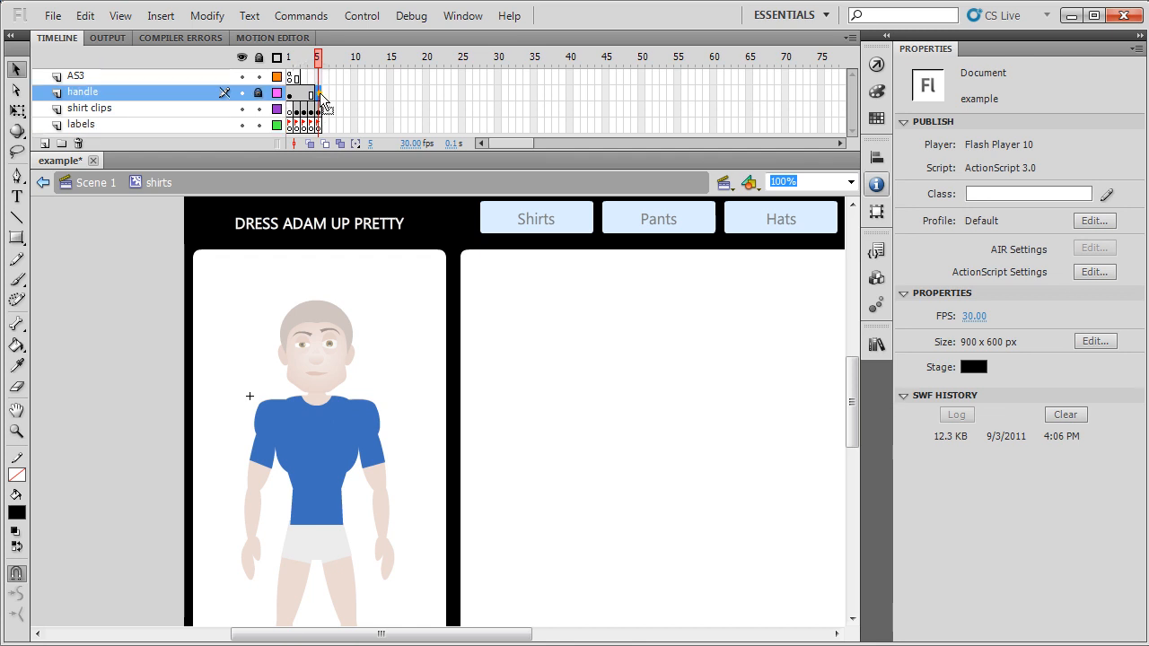
{"action": "left_click", "coordinate": [75, 75]}
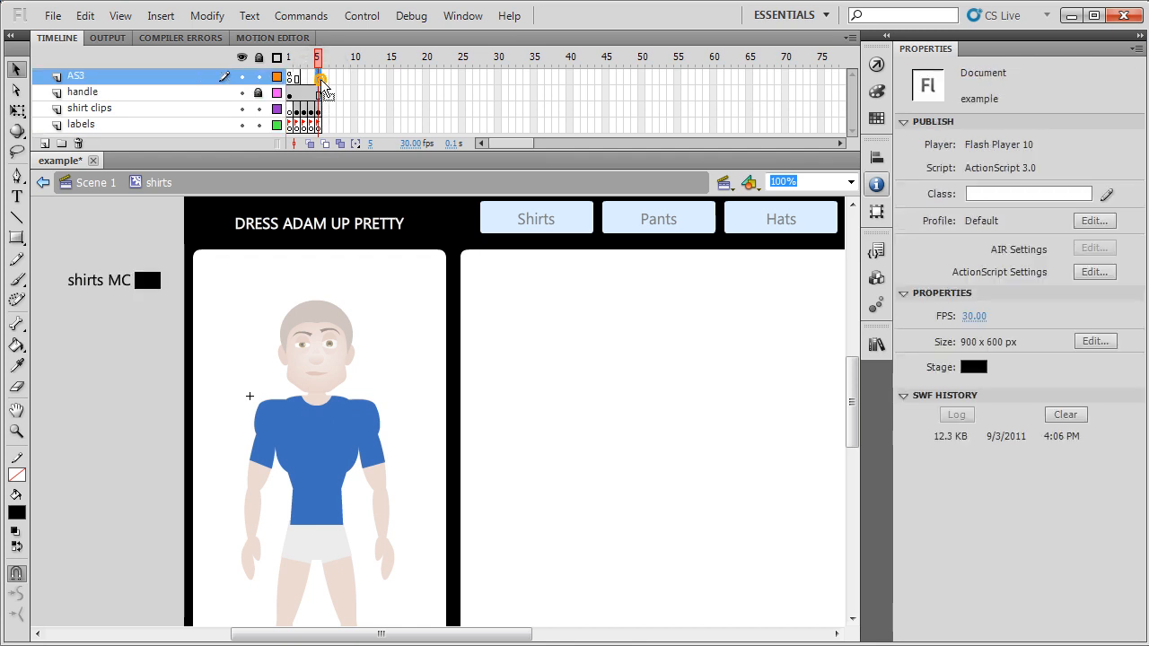
{"action": "left_click", "coordinate": [317, 76]}
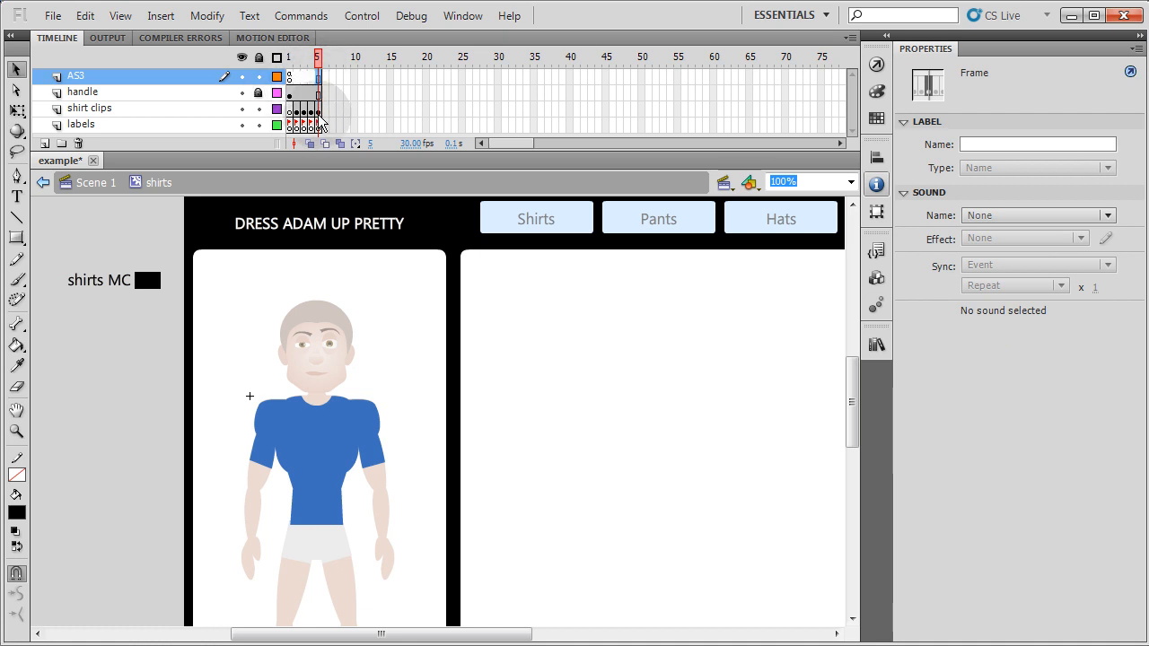
Add a blank shirt clips keyframe at frame 5 and place the black tank top over the doll's torso.
{"action": "left_click", "coordinate": [332, 431]}
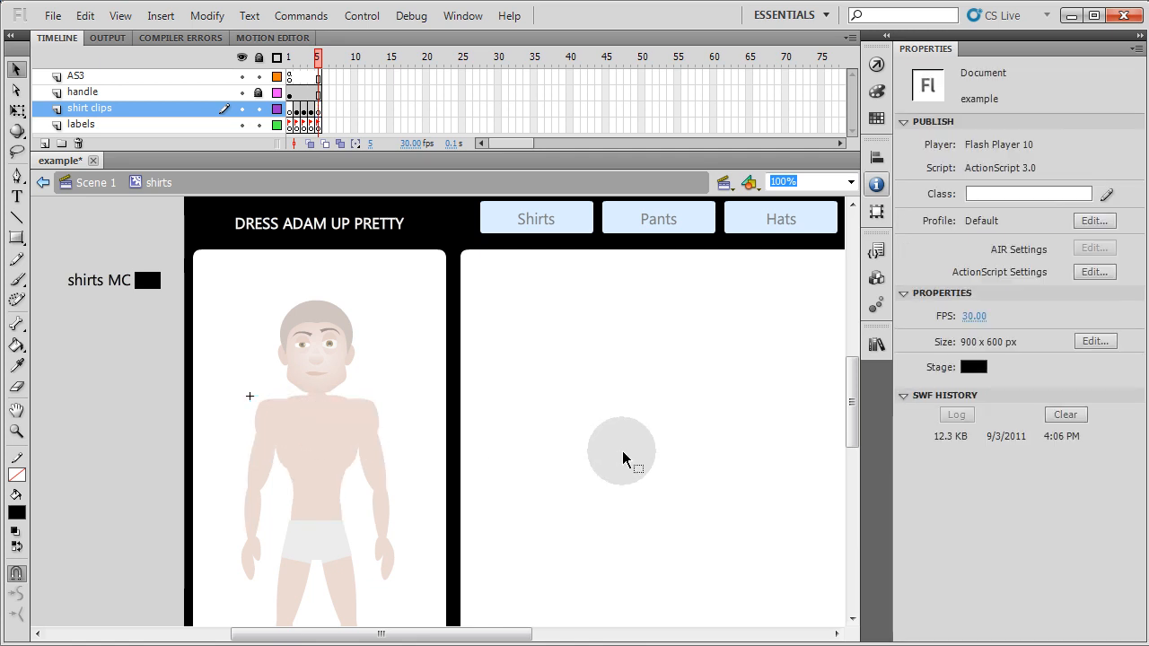
{"action": "left_click", "coordinate": [318, 108]}
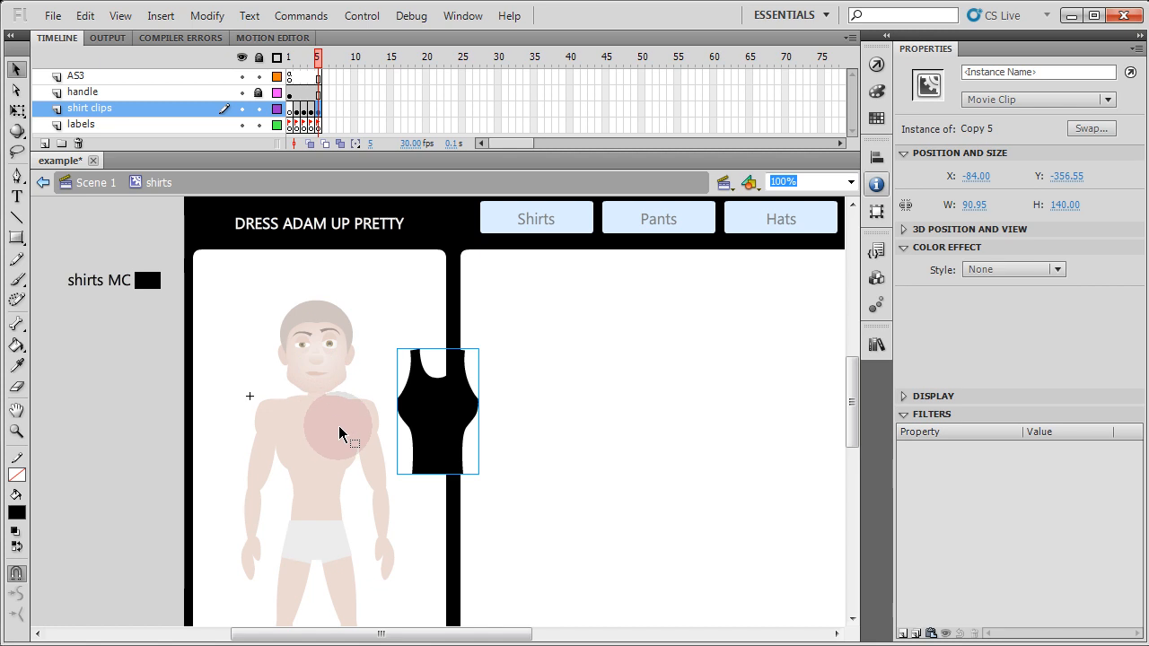
{"action": "left_click_drag", "start_coordinate": [437, 411], "coordinate": [316, 457]}
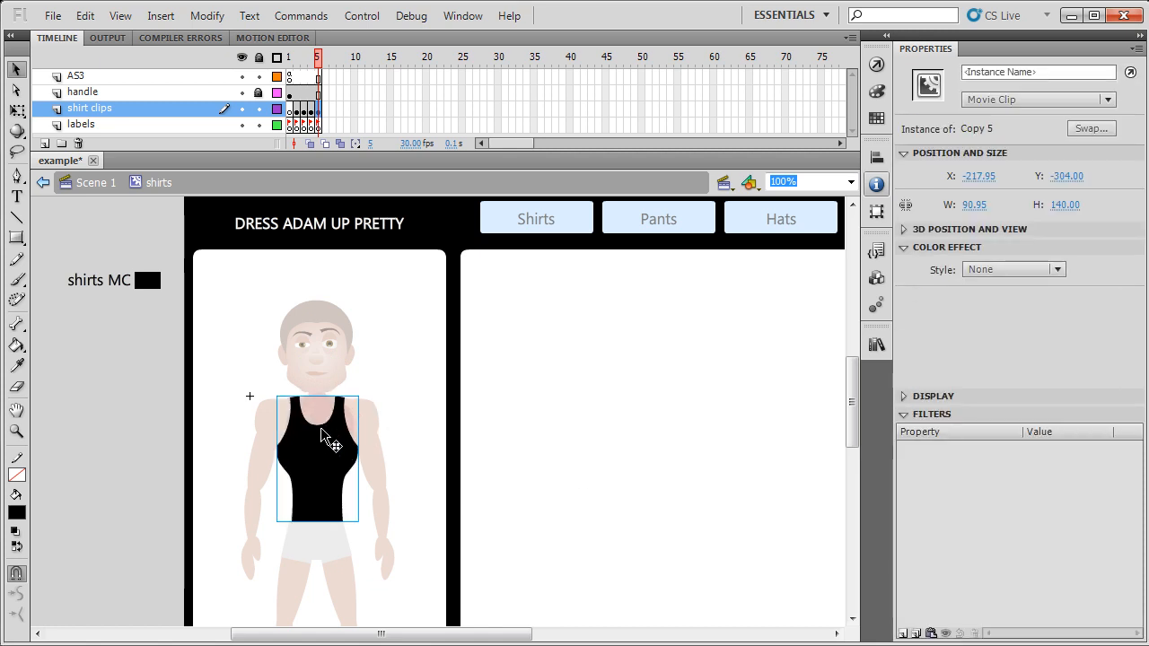
{"action": "mouse_move", "coordinate": [348, 453]}
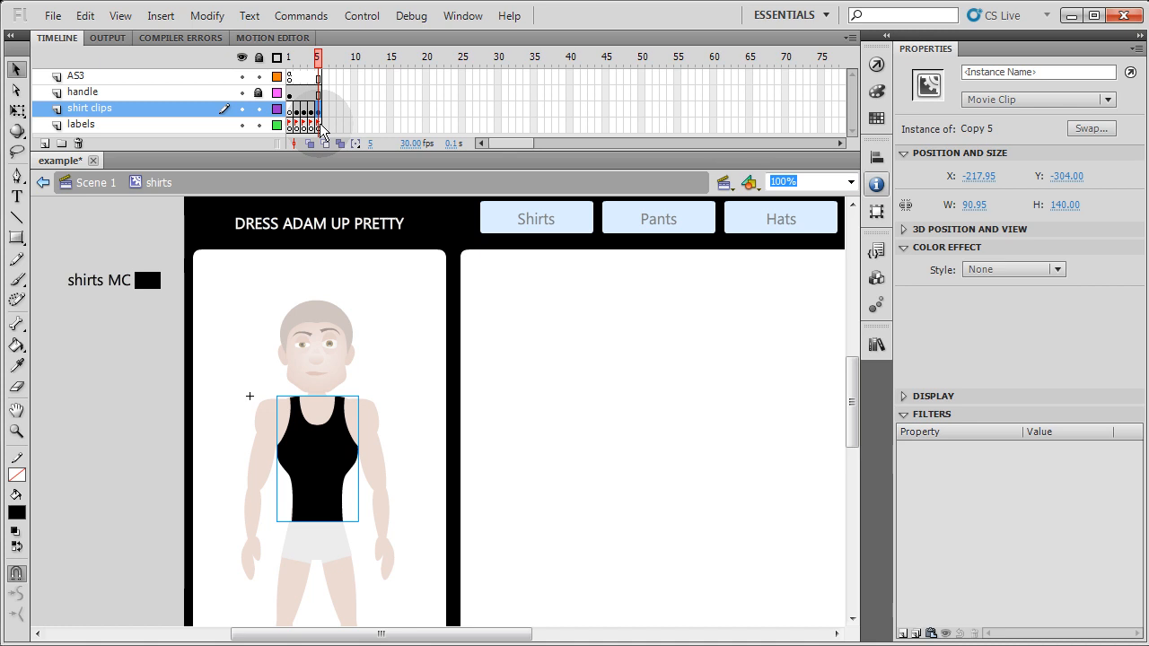
{"action": "left_click", "coordinate": [81, 124]}
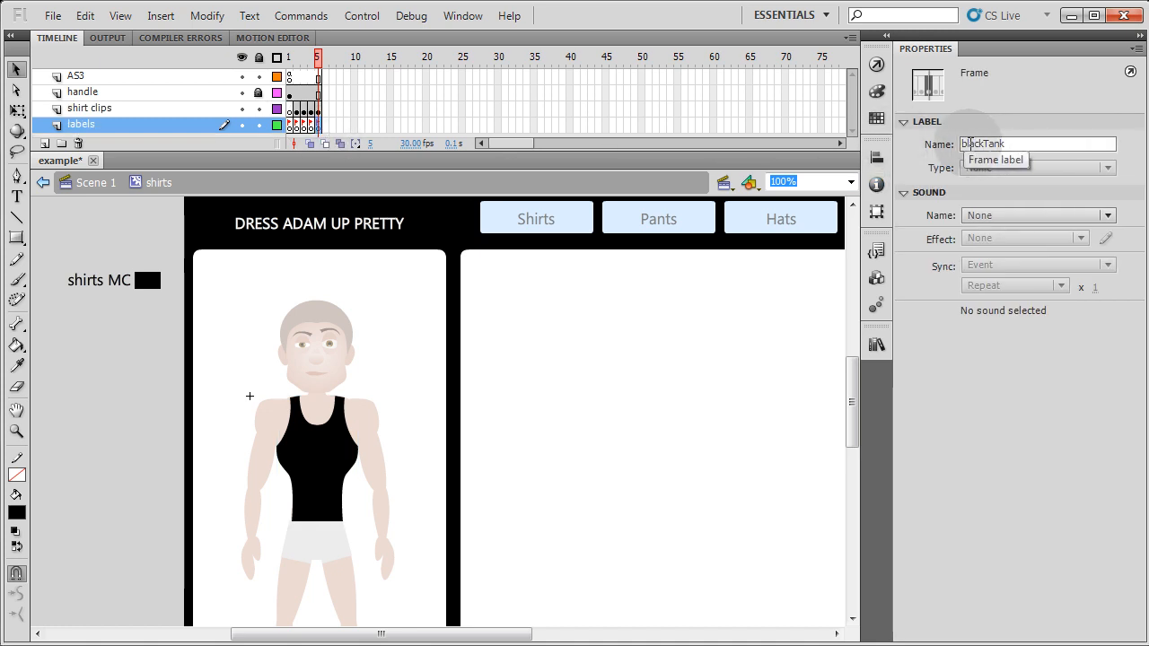
{"action": "left_click", "coordinate": [89, 108]}
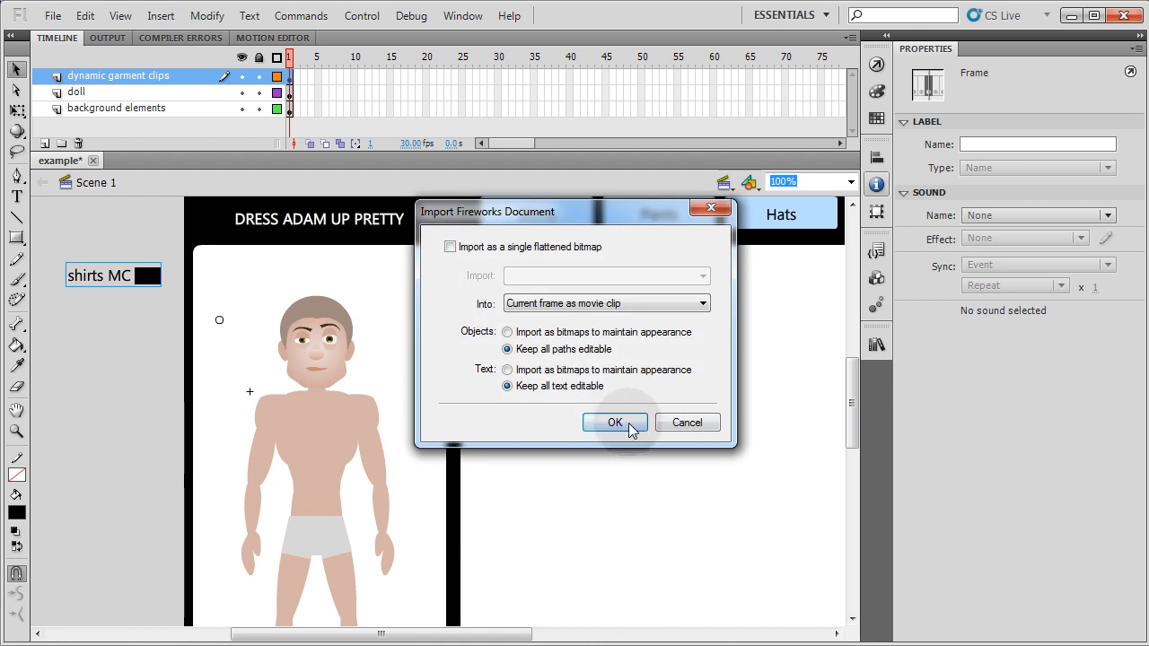
Import the Fireworks black pants and position them over the doll's legs.
{"action": "left_click", "coordinate": [615, 422]}
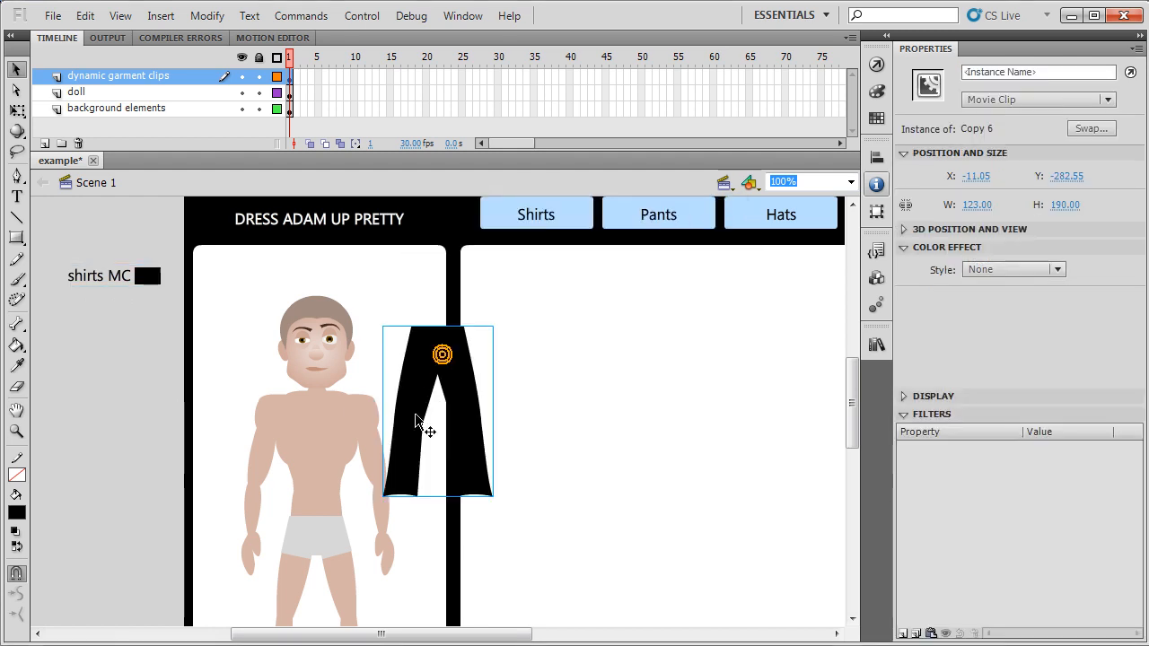
{"action": "scroll", "scroll_direction": "down", "scroll_amount": 3}
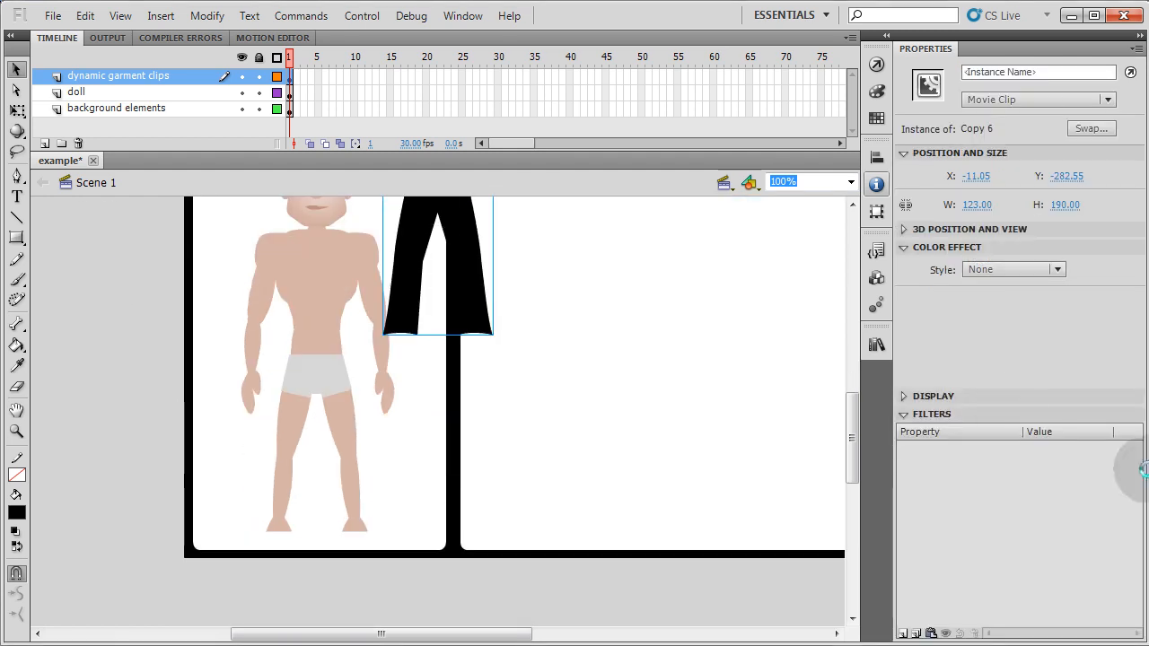
{"action": "left_click_drag", "start_coordinate": [437, 264], "coordinate": [314, 440]}
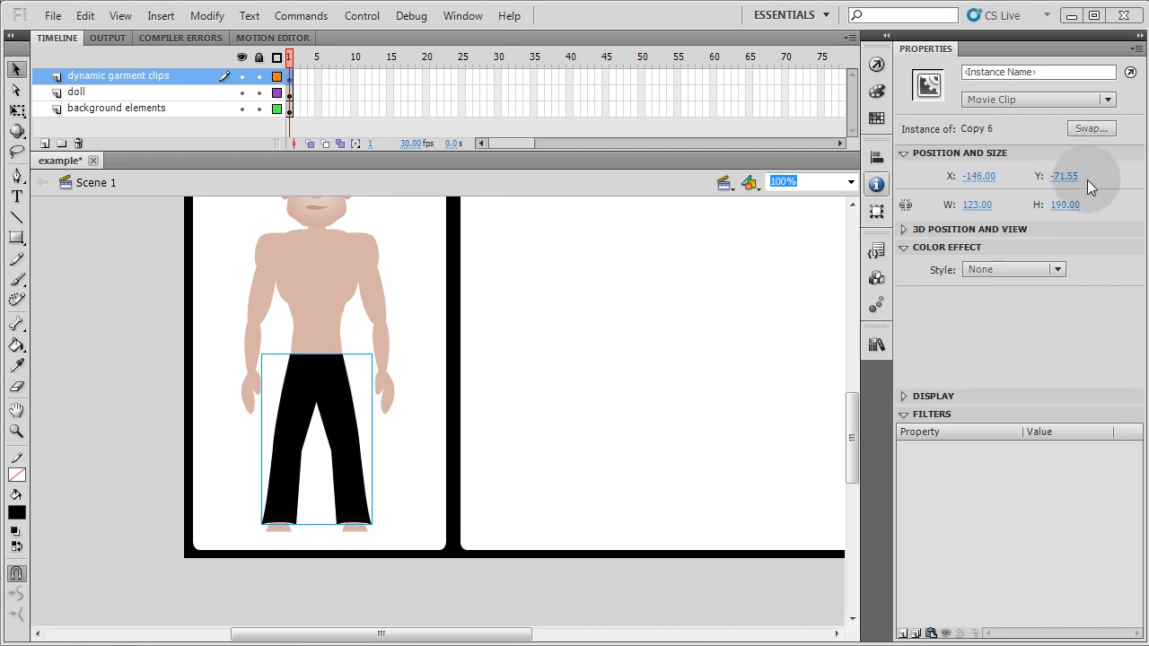
{"action": "left_click", "coordinate": [1064, 175]}
{"action": "type", "text": "-71"}
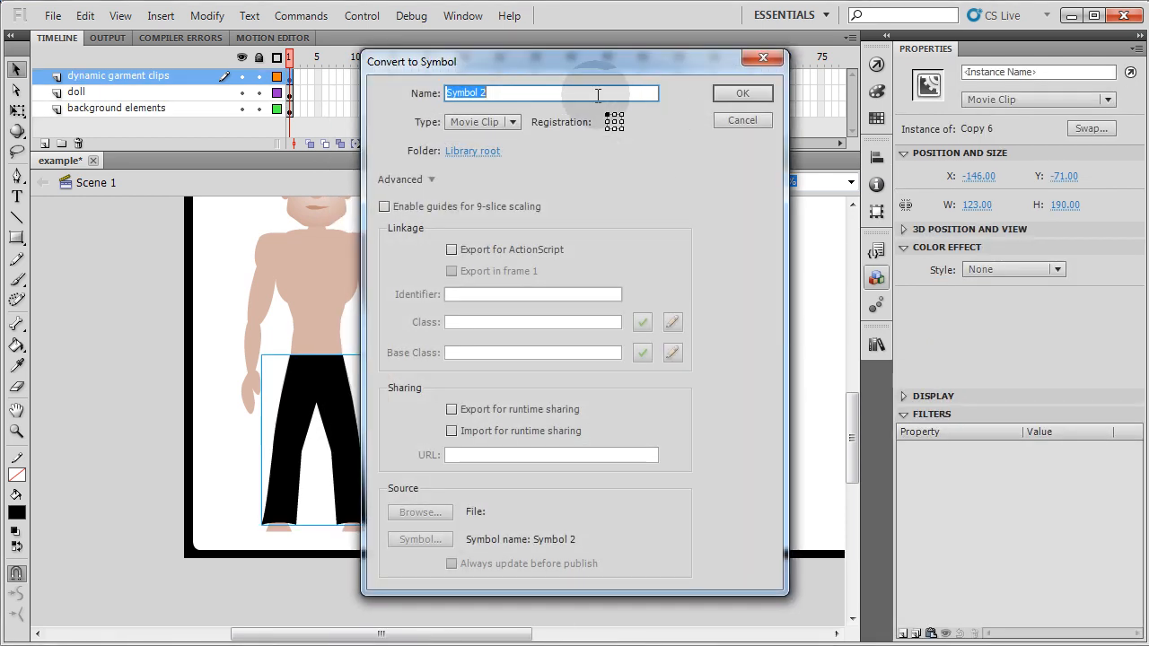
Convert the pants into a movie clip symbol named pants and start its instance name.
{"action": "type", "text": "pants"}
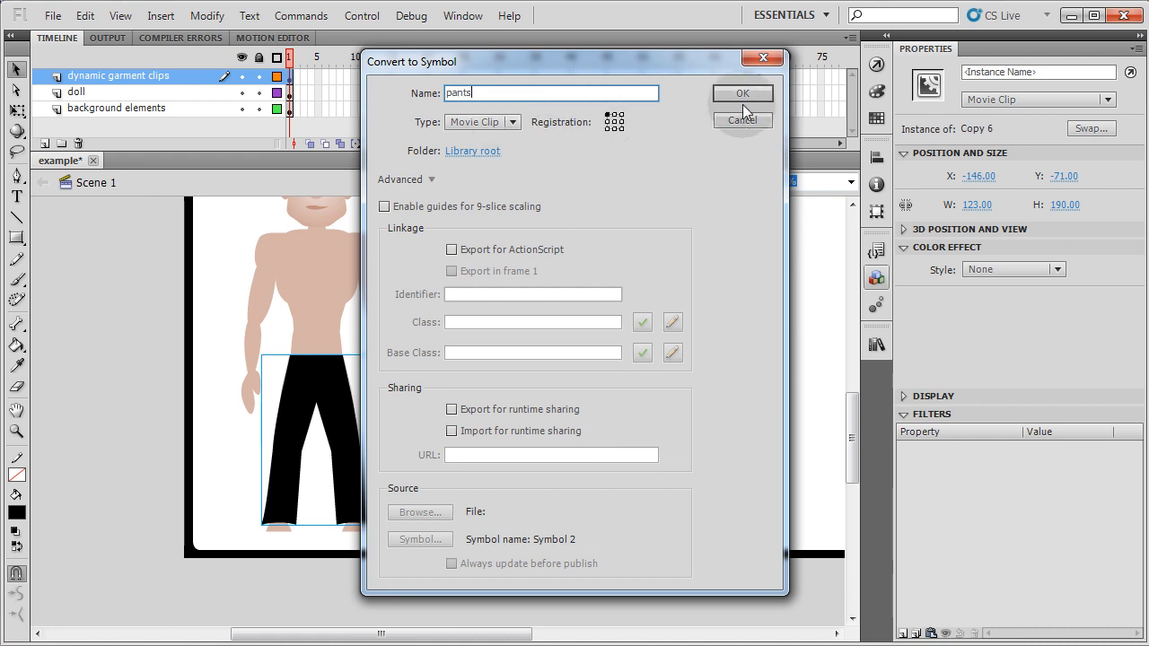
{"action": "left_click", "coordinate": [743, 93]}
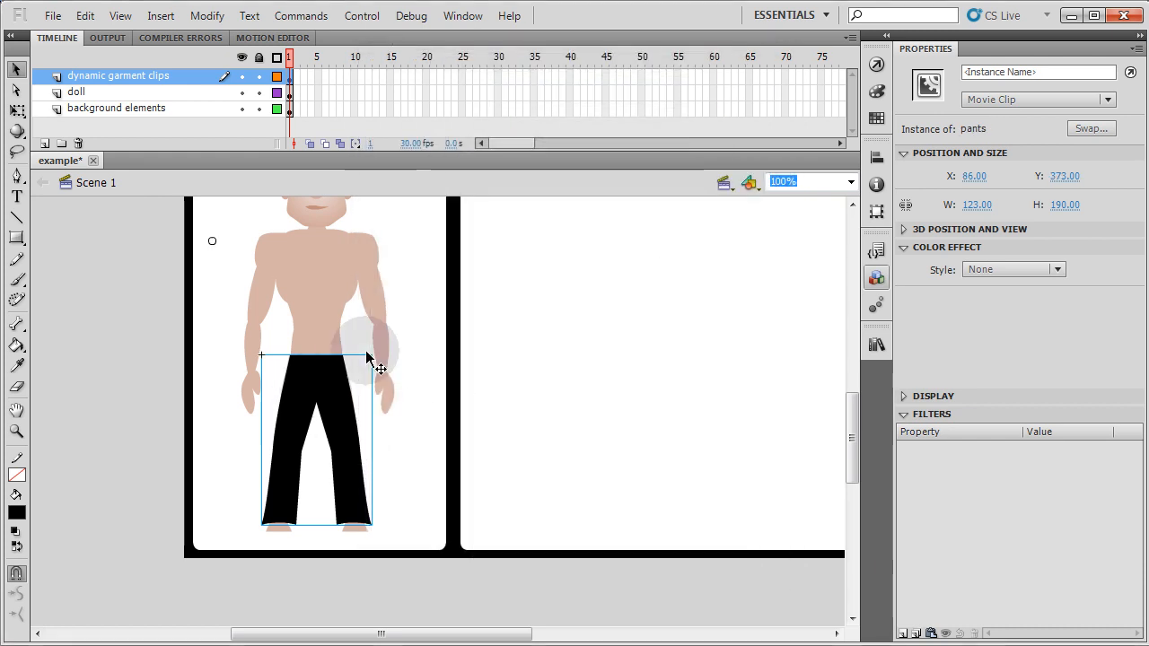
{"action": "type", "text": "pants"}
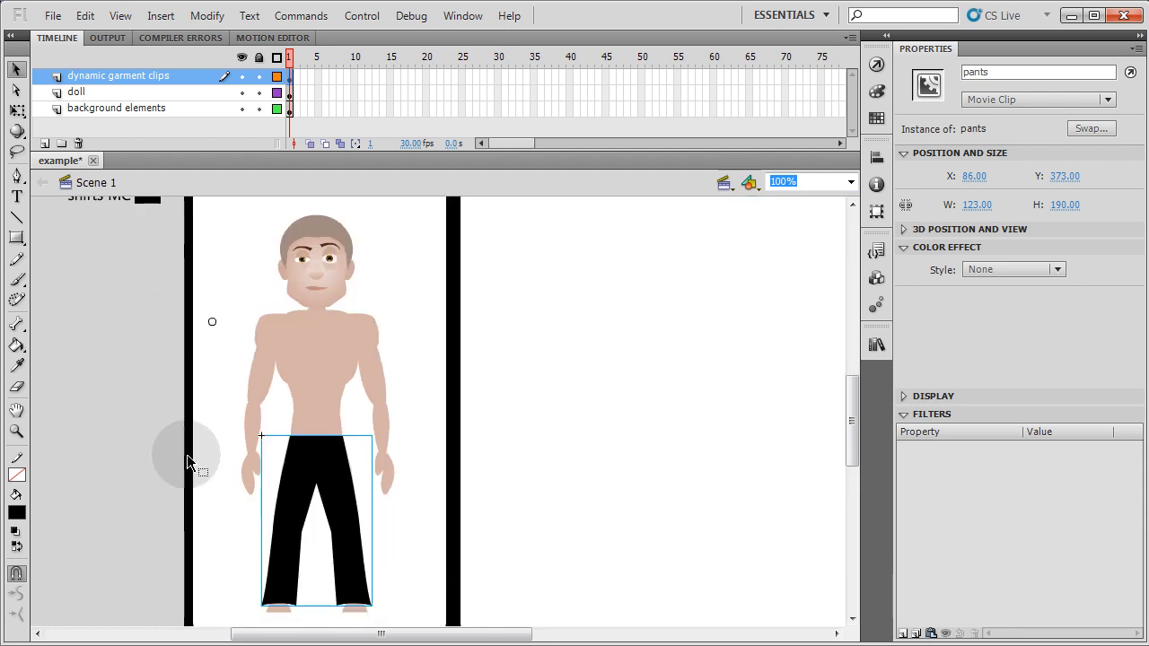
Deselect the pants clip and select the Shirts button and white panel beside the doll.
{"action": "double_click", "coordinate": [314, 521]}
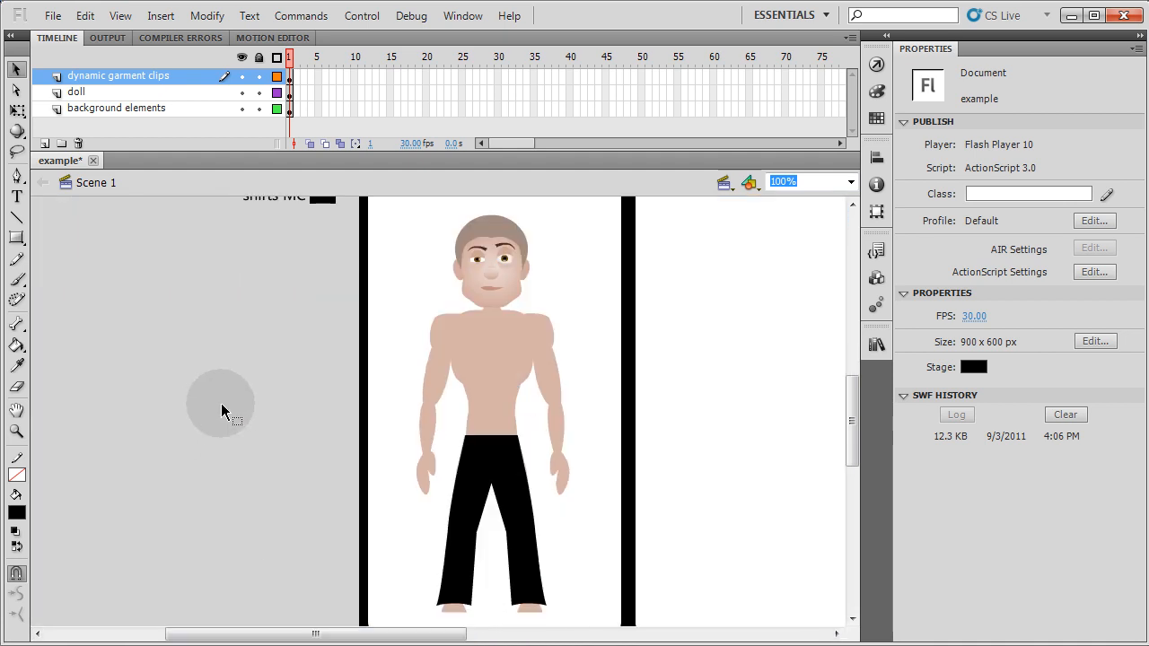
{"action": "mouse_move", "coordinate": [223, 411]}
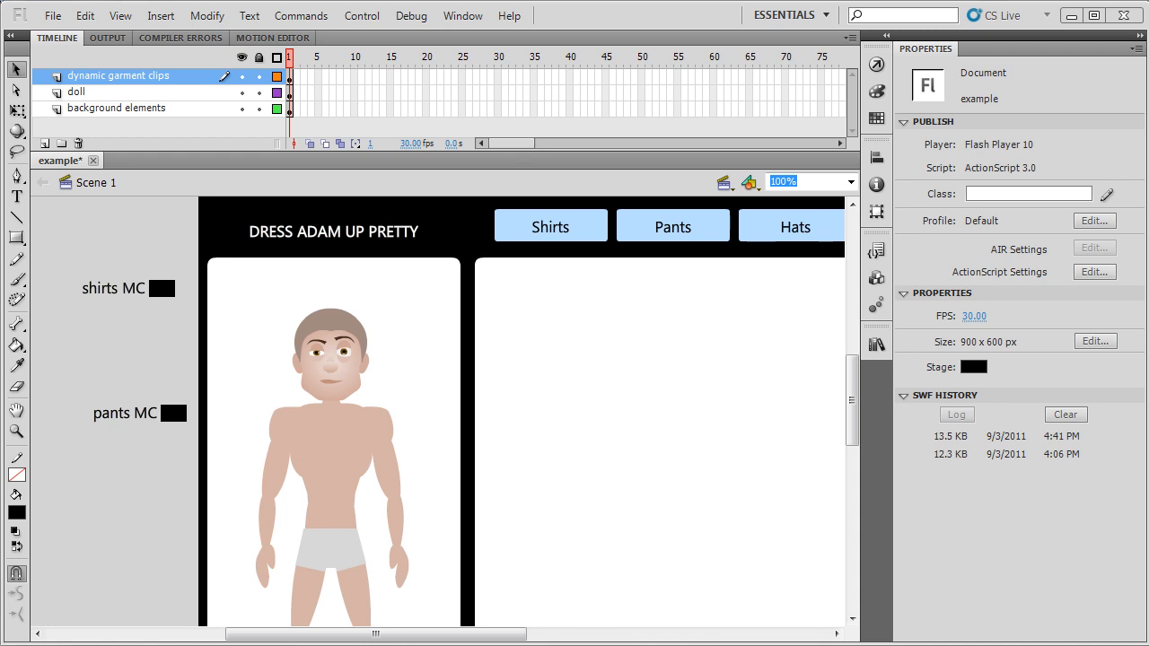
{"action": "left_click", "coordinate": [550, 226]}
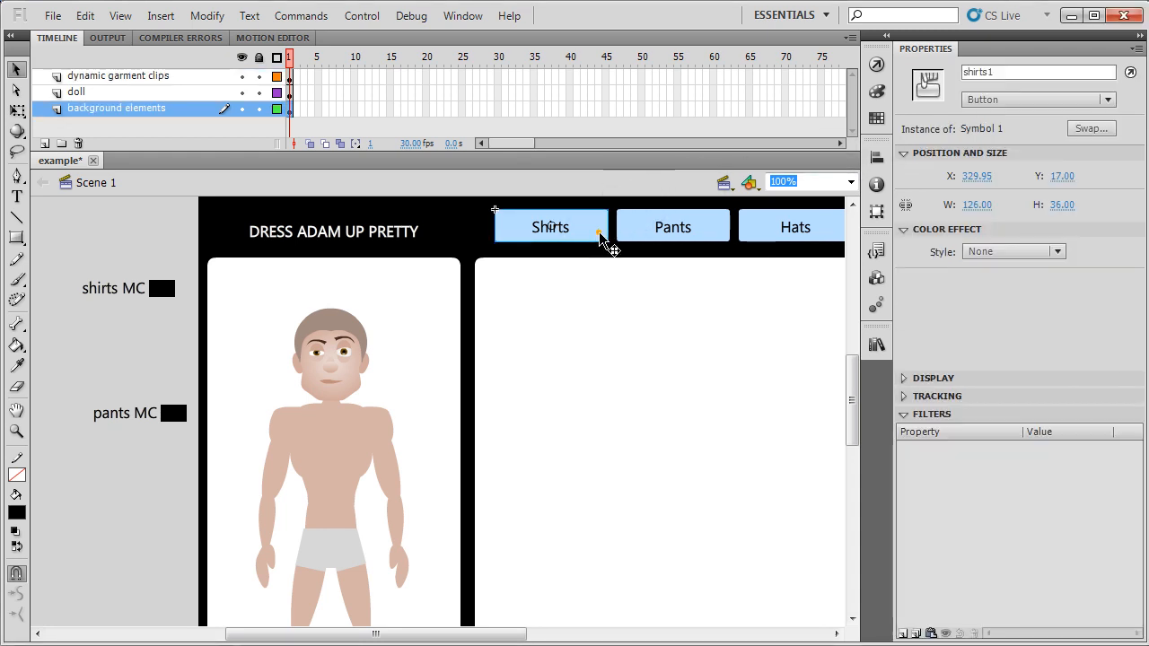
{"action": "left_click", "coordinate": [624, 274]}
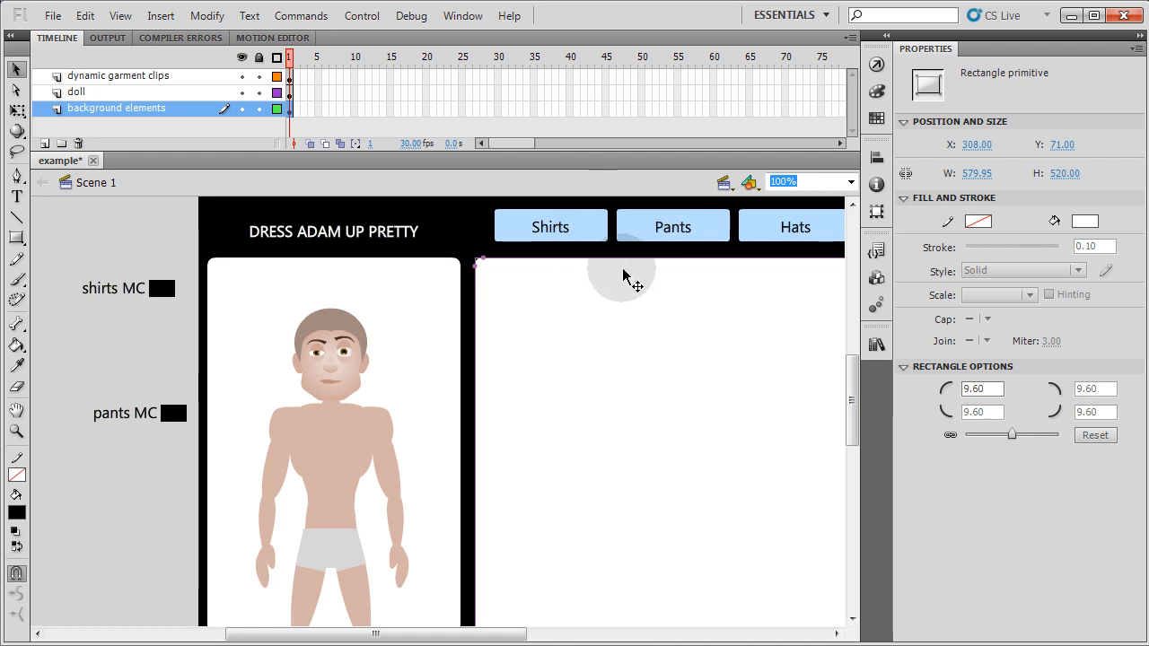